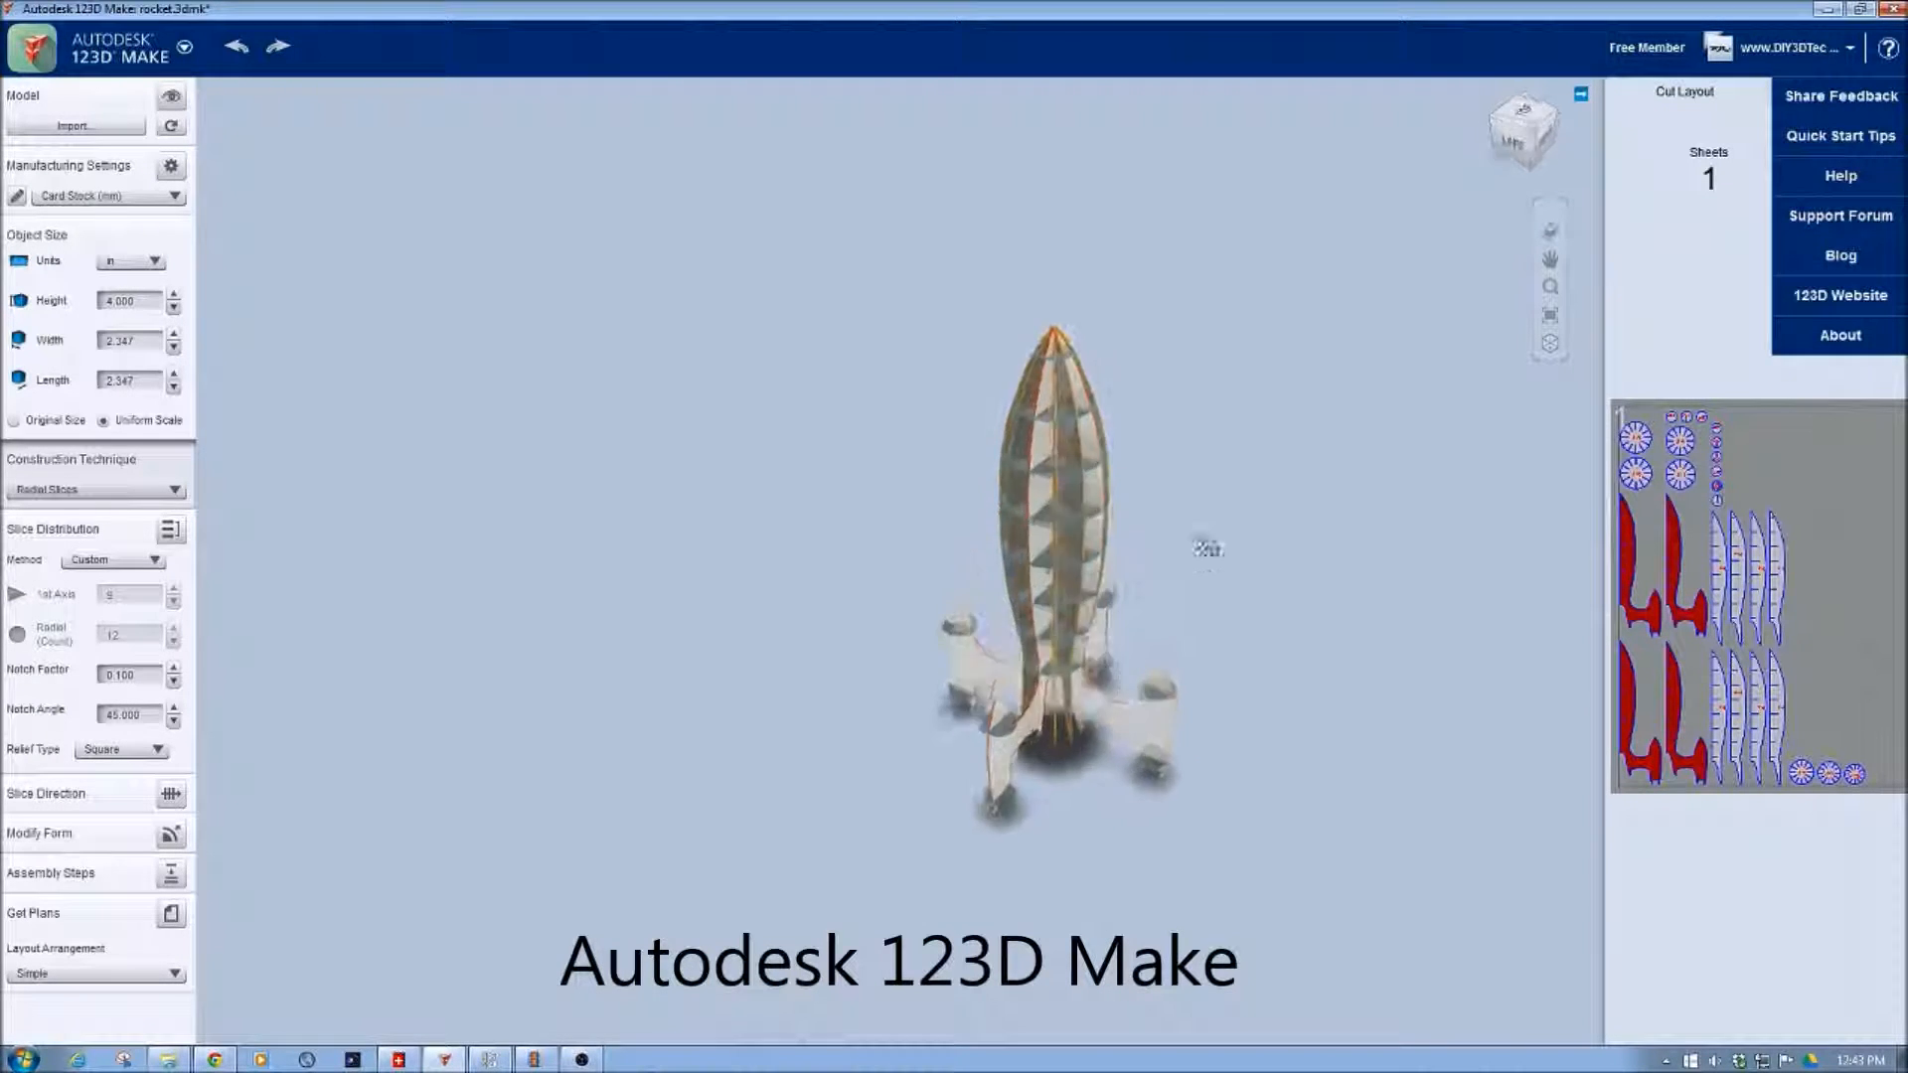
Step: Orbit the rocket, then list the four faulty fin slices, the first flagged for multiple notches
drag(1205, 547, 923, 296)
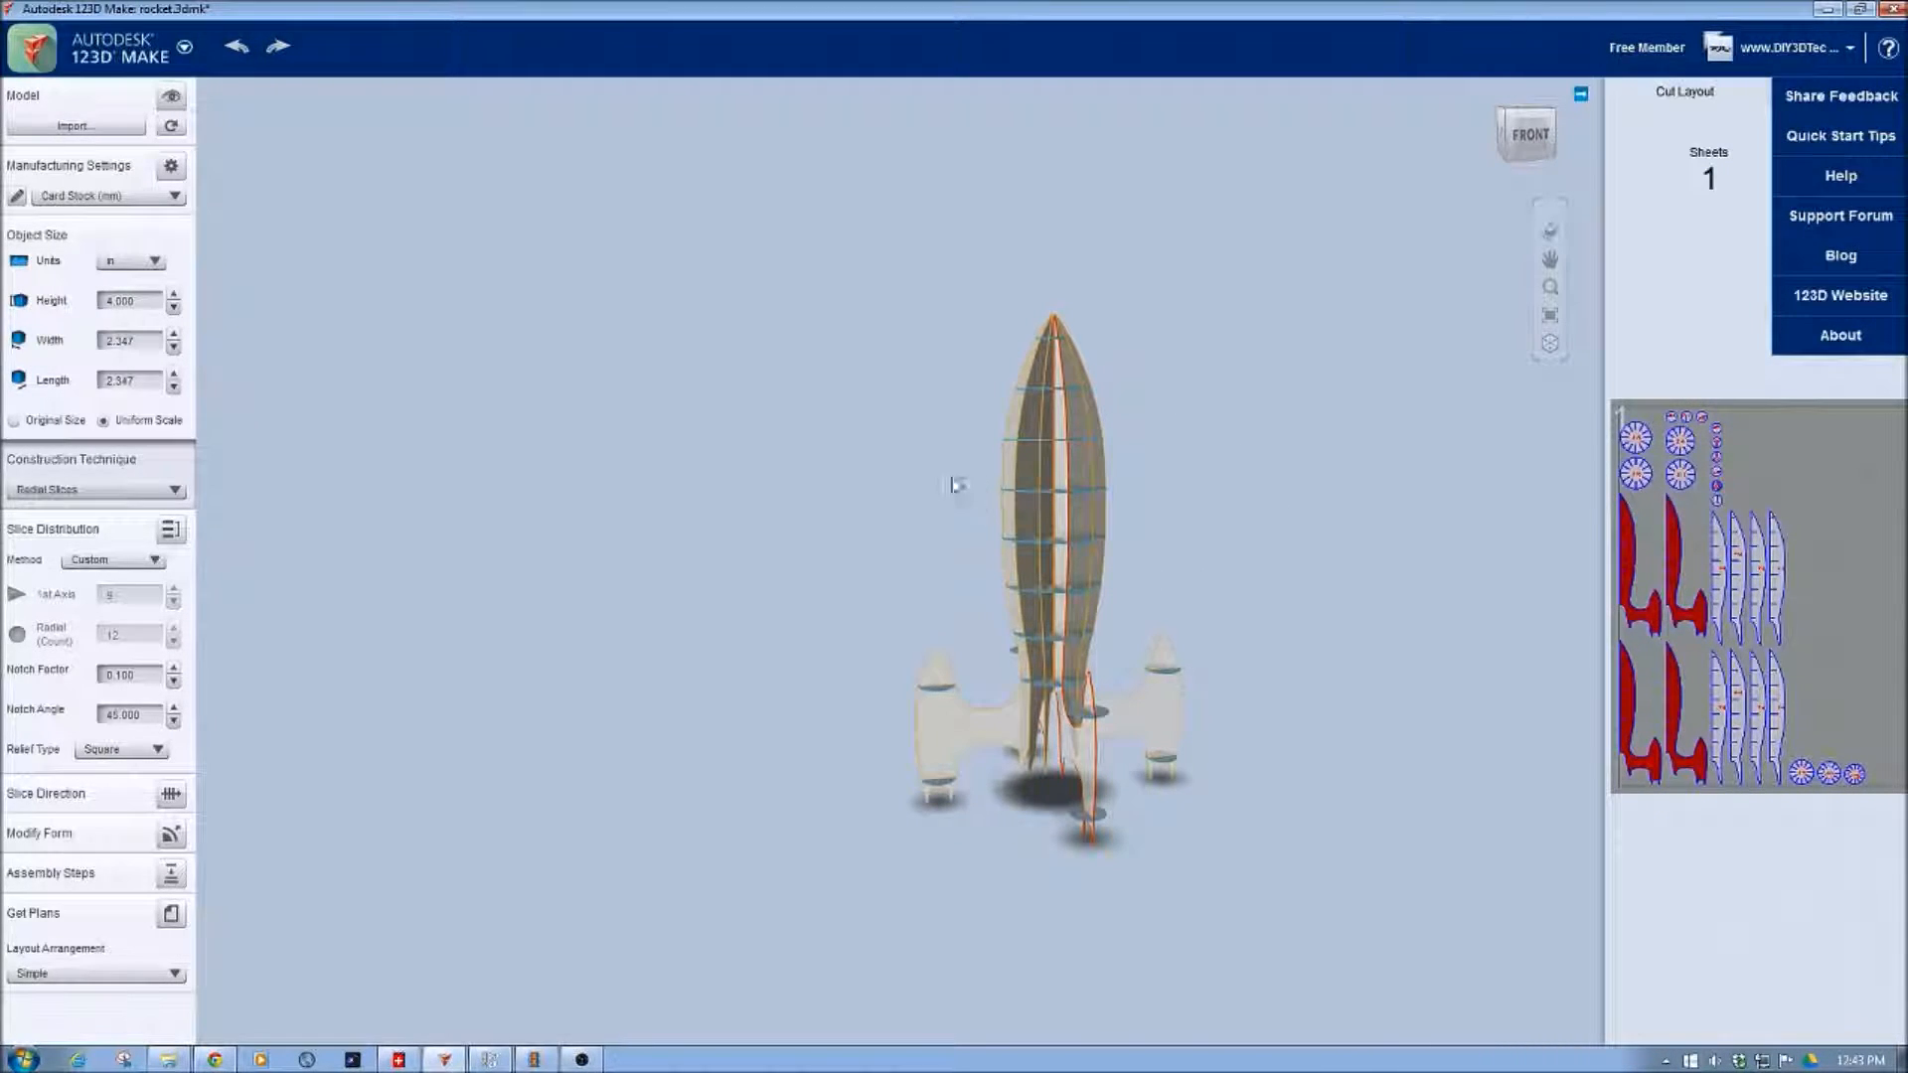
click(31, 47)
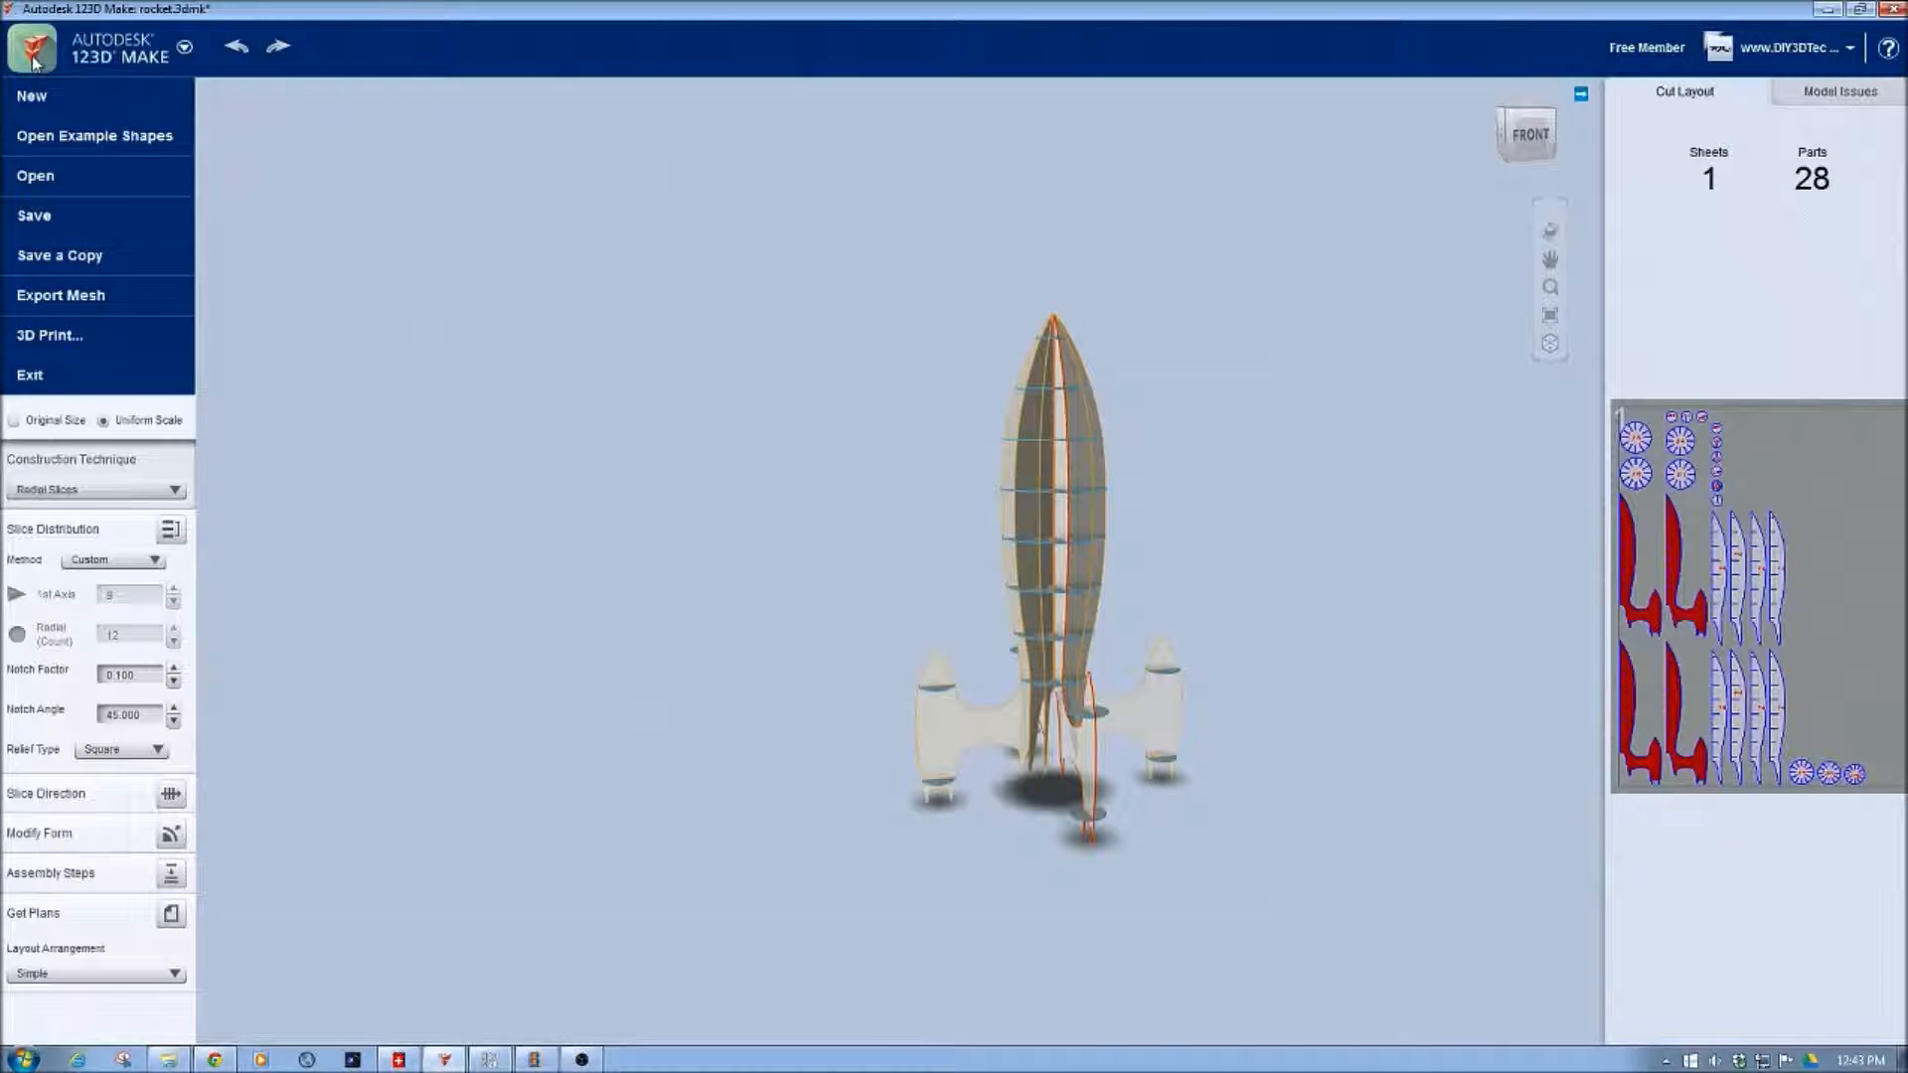
click(94, 135)
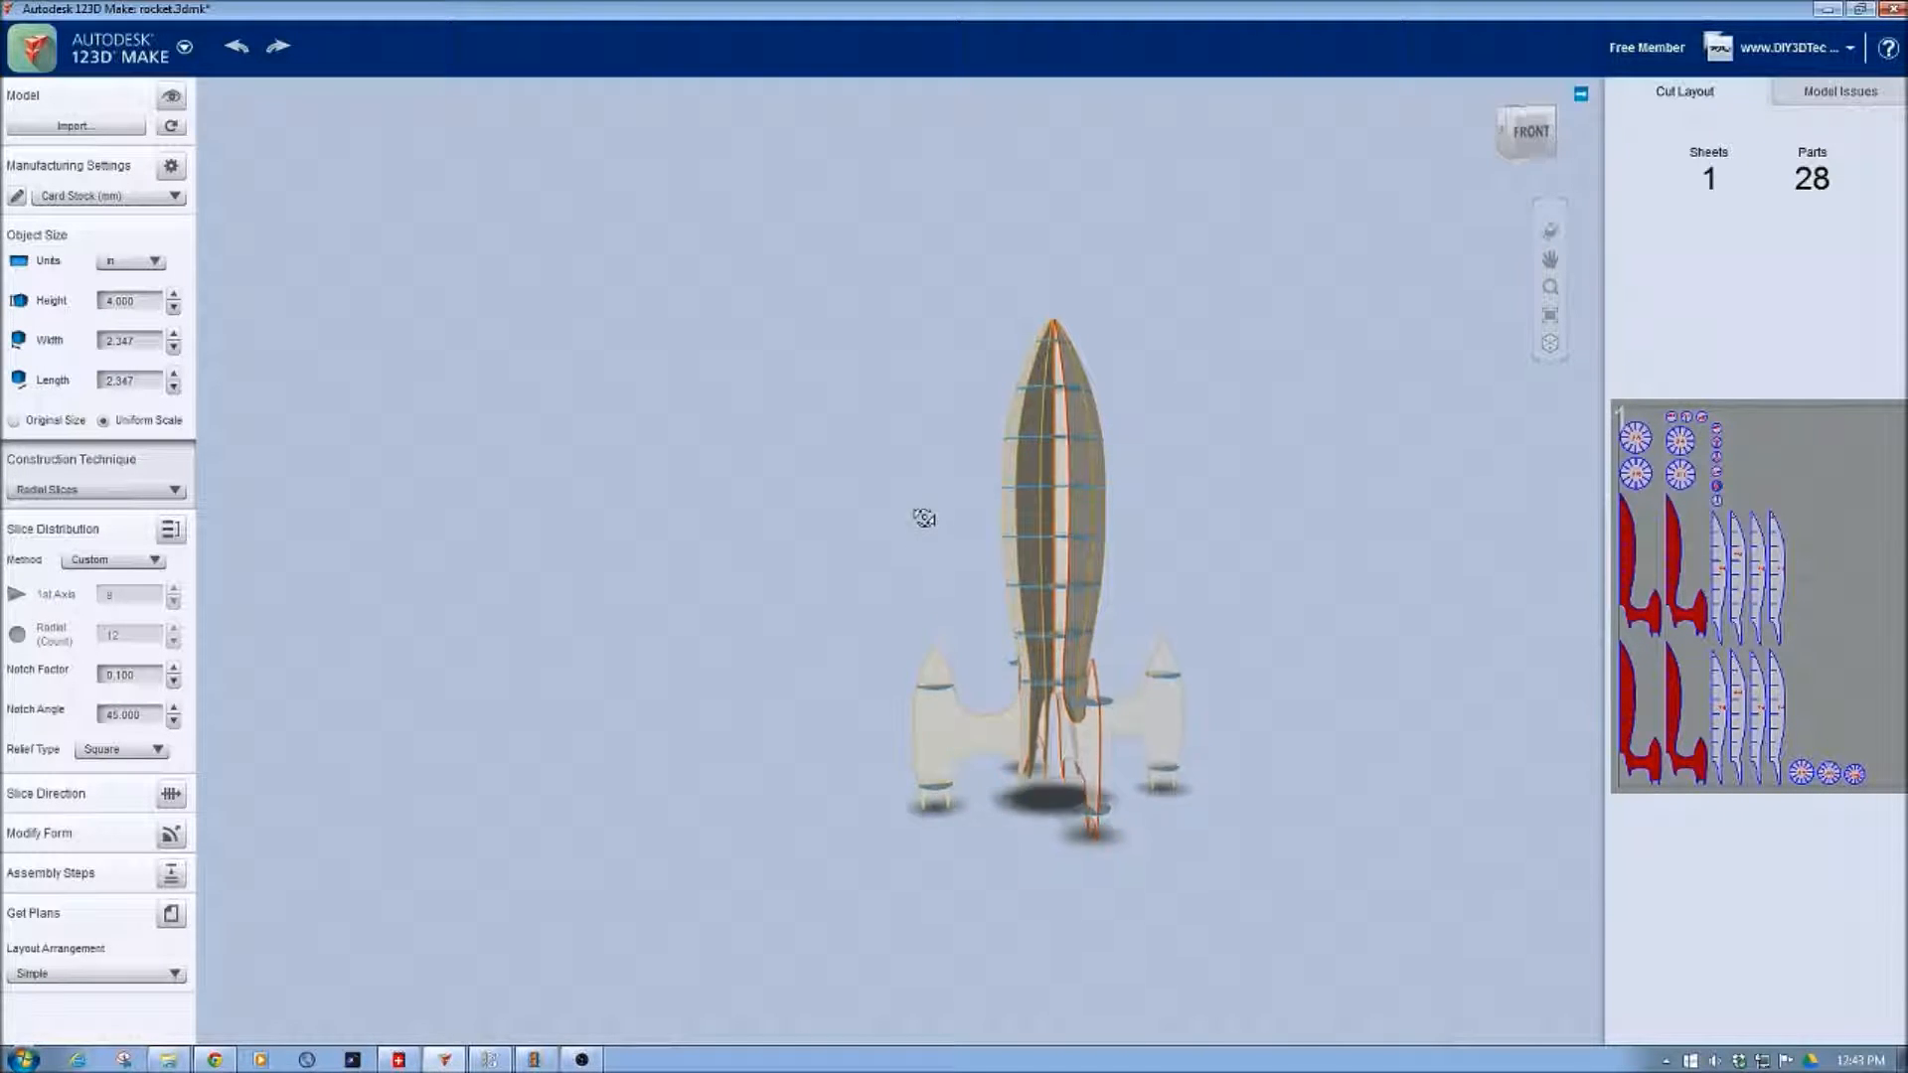
drag(922, 517, 1122, 594)
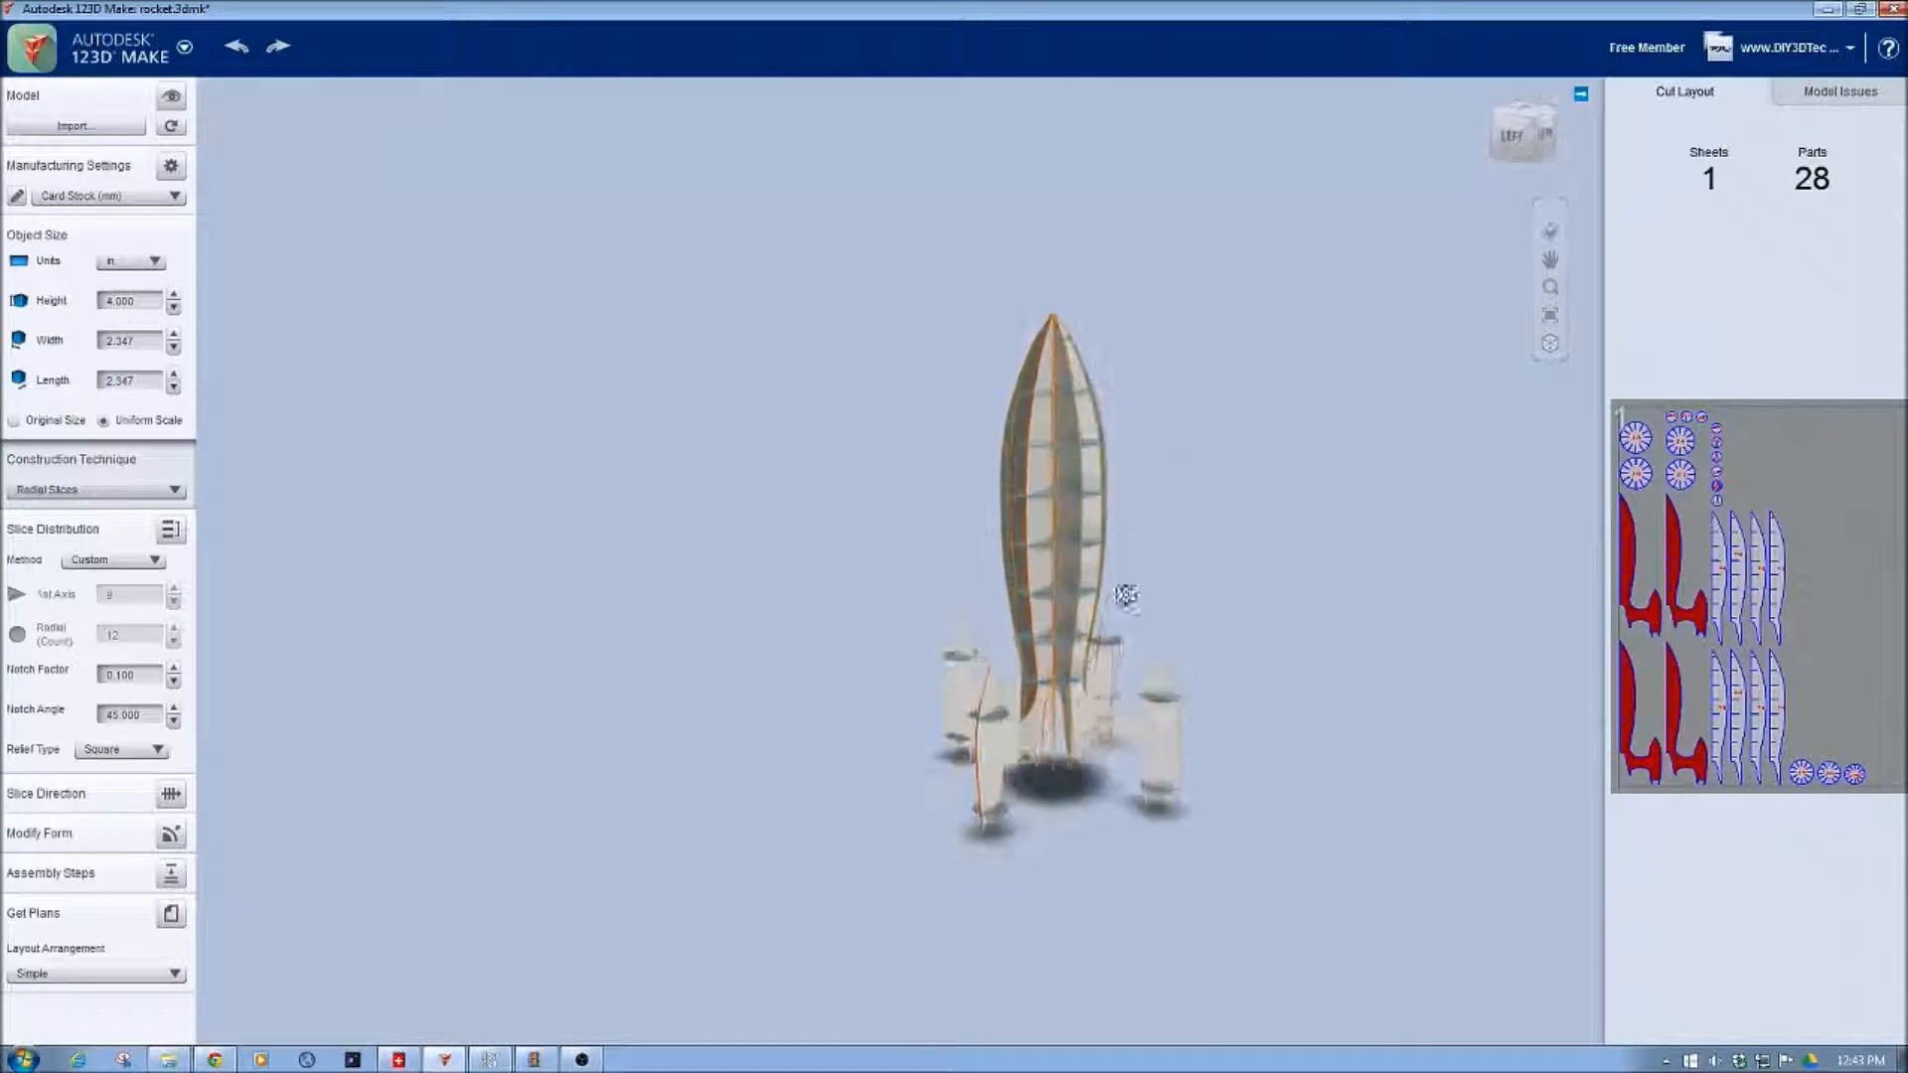
drag(1126, 596, 926, 499)
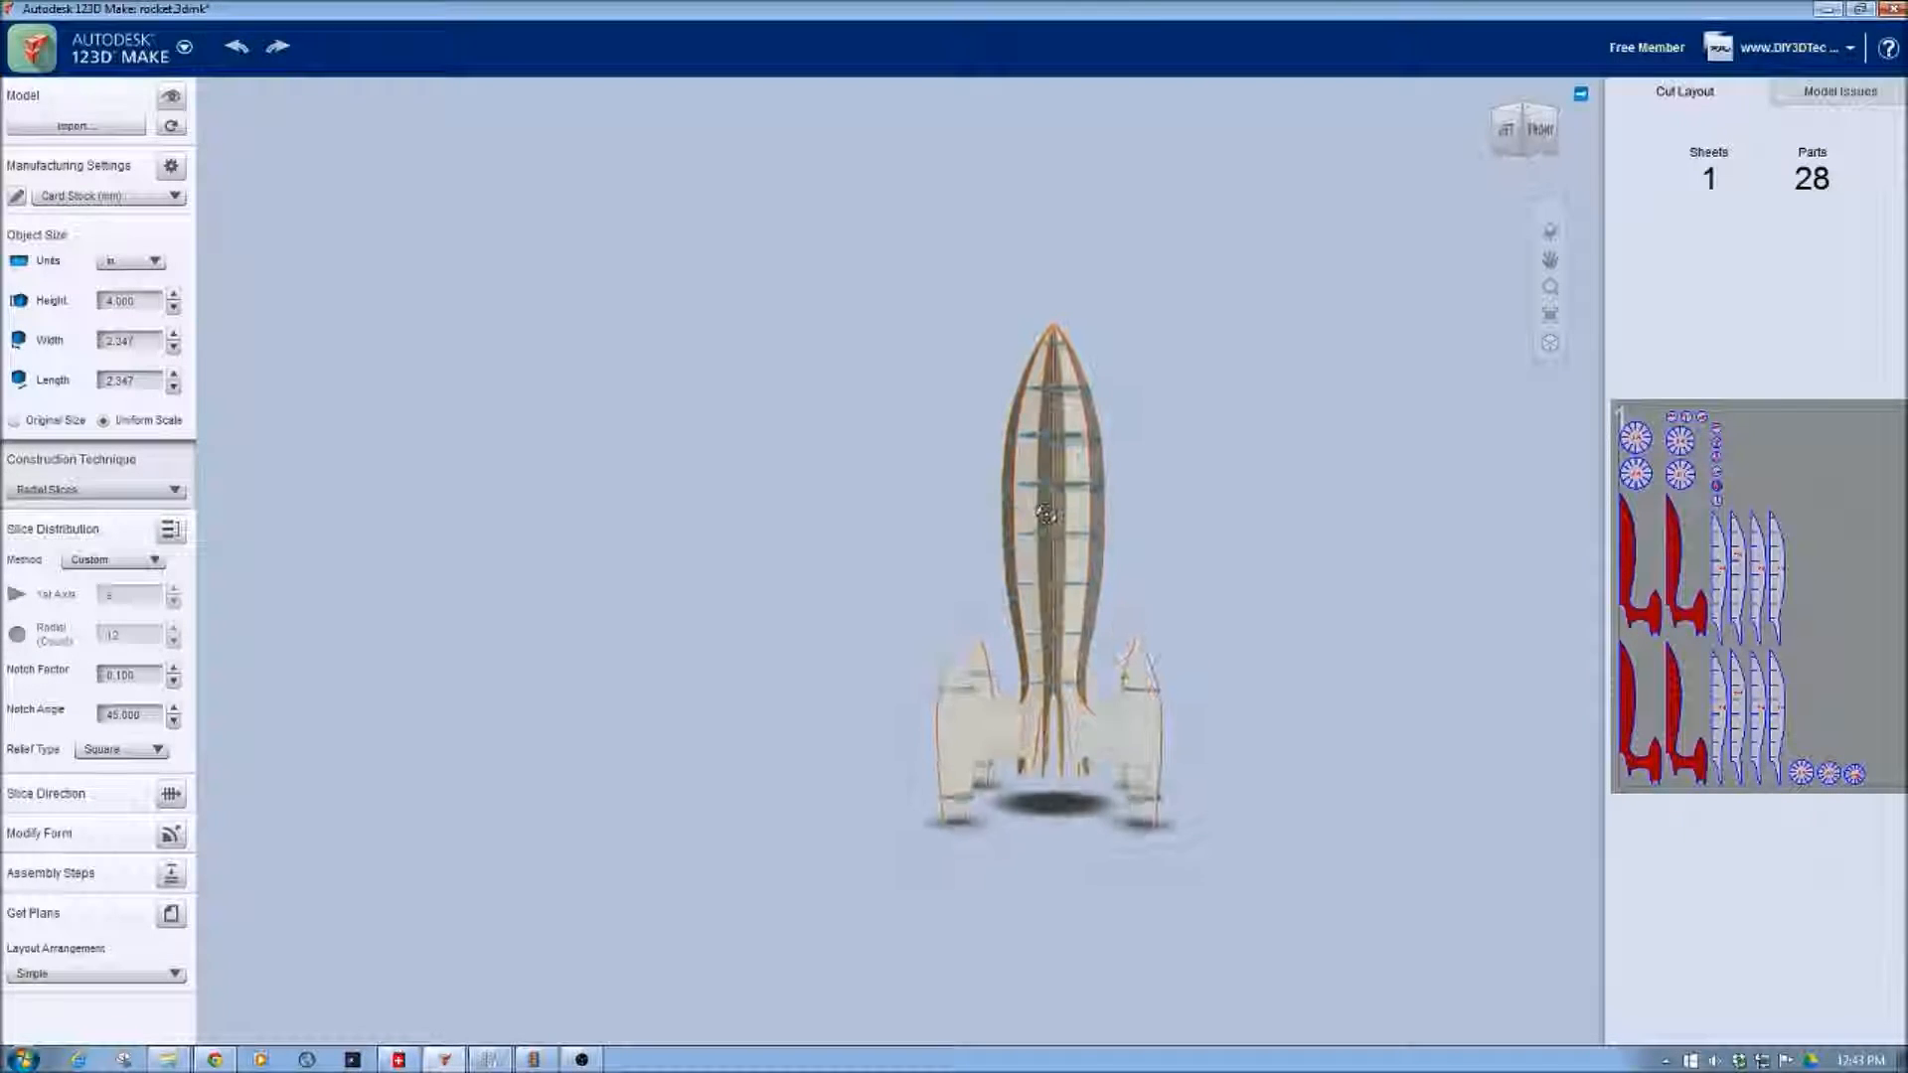
drag(1046, 510, 986, 651)
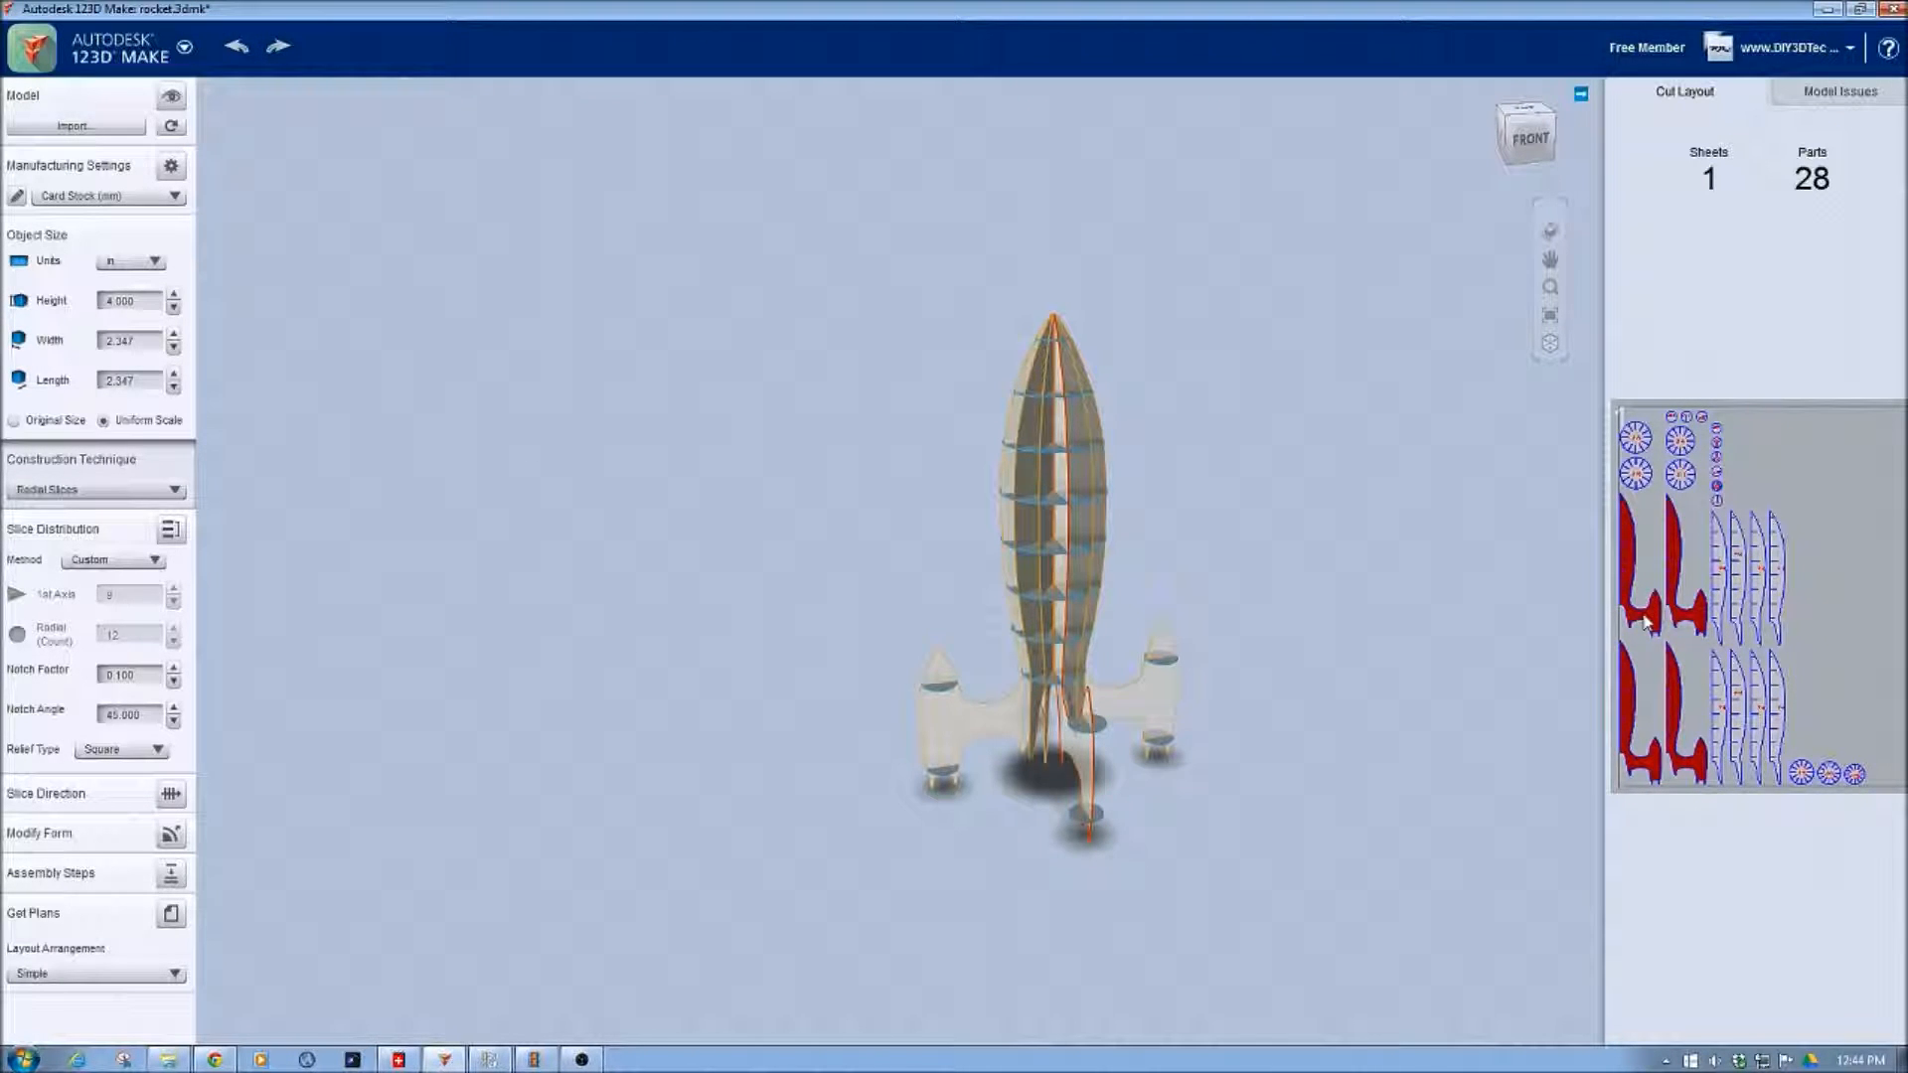
click(1839, 91)
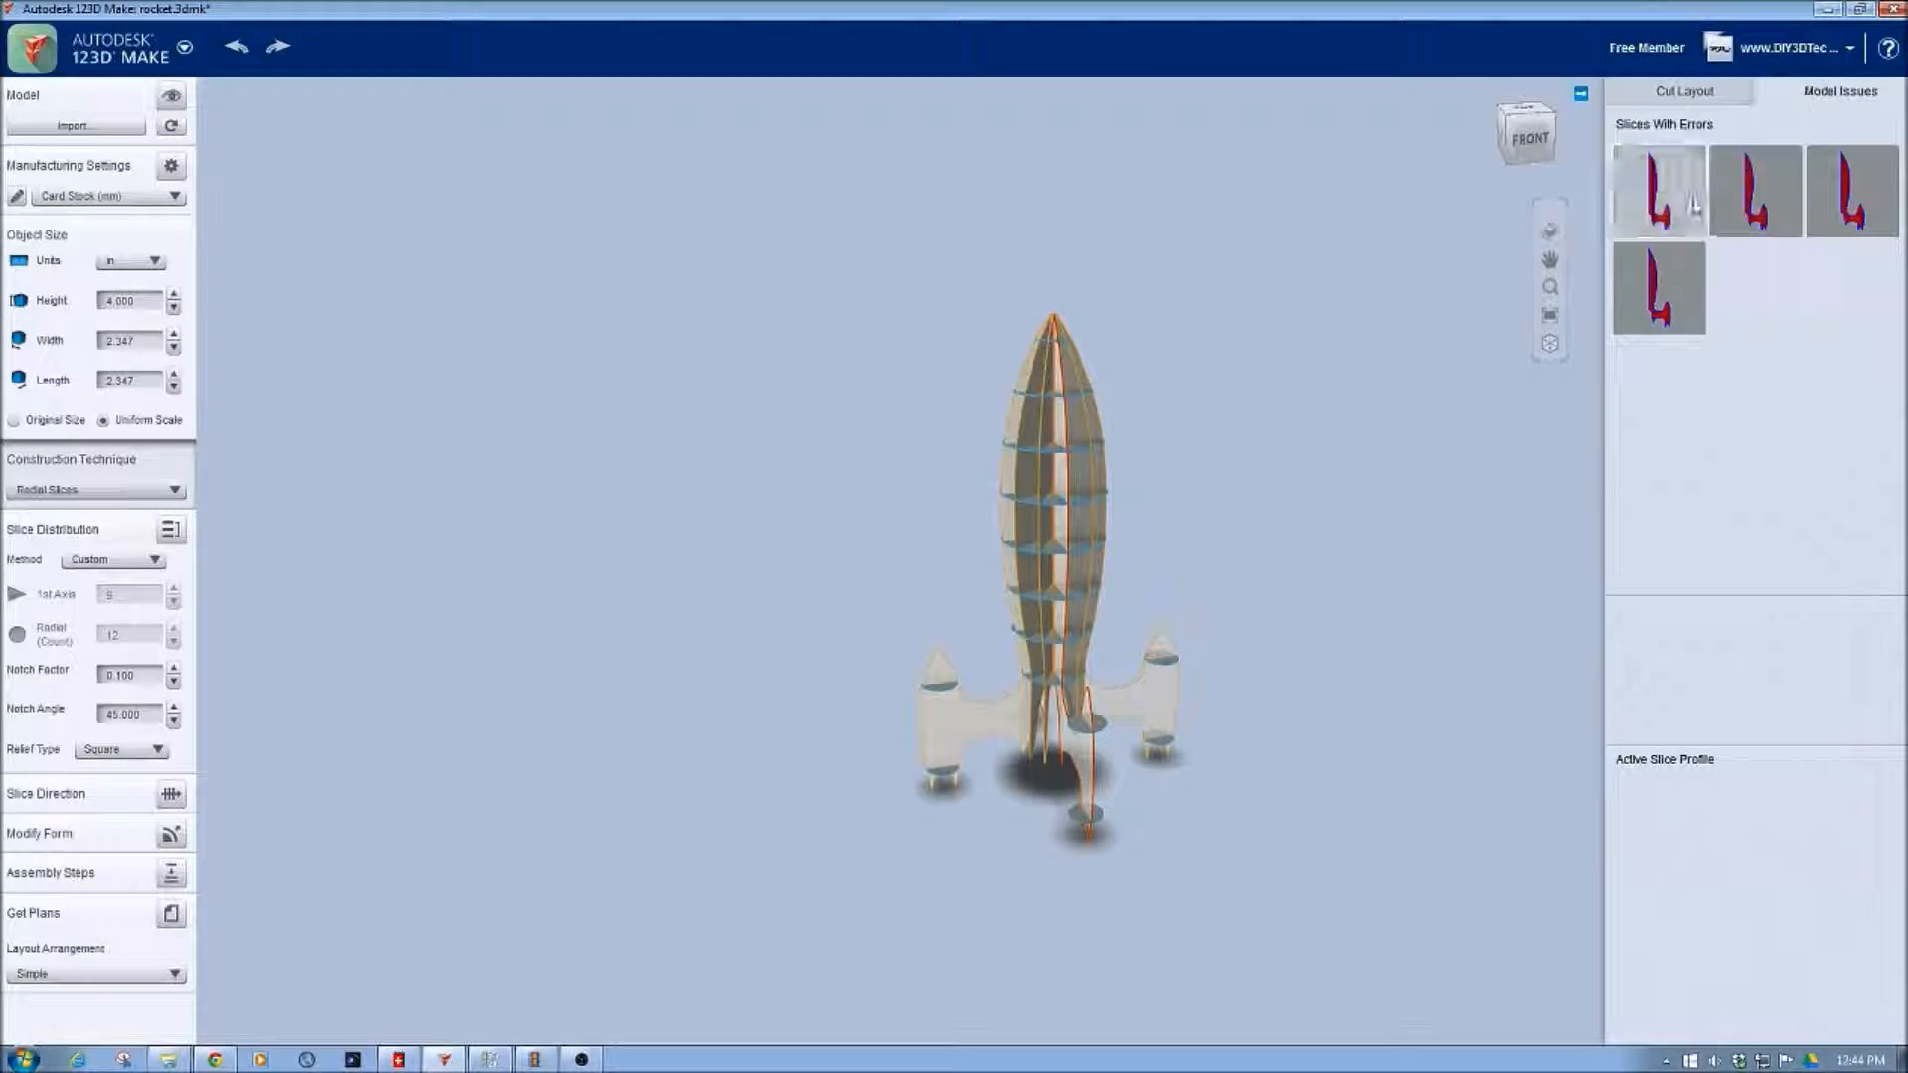
click(1659, 190)
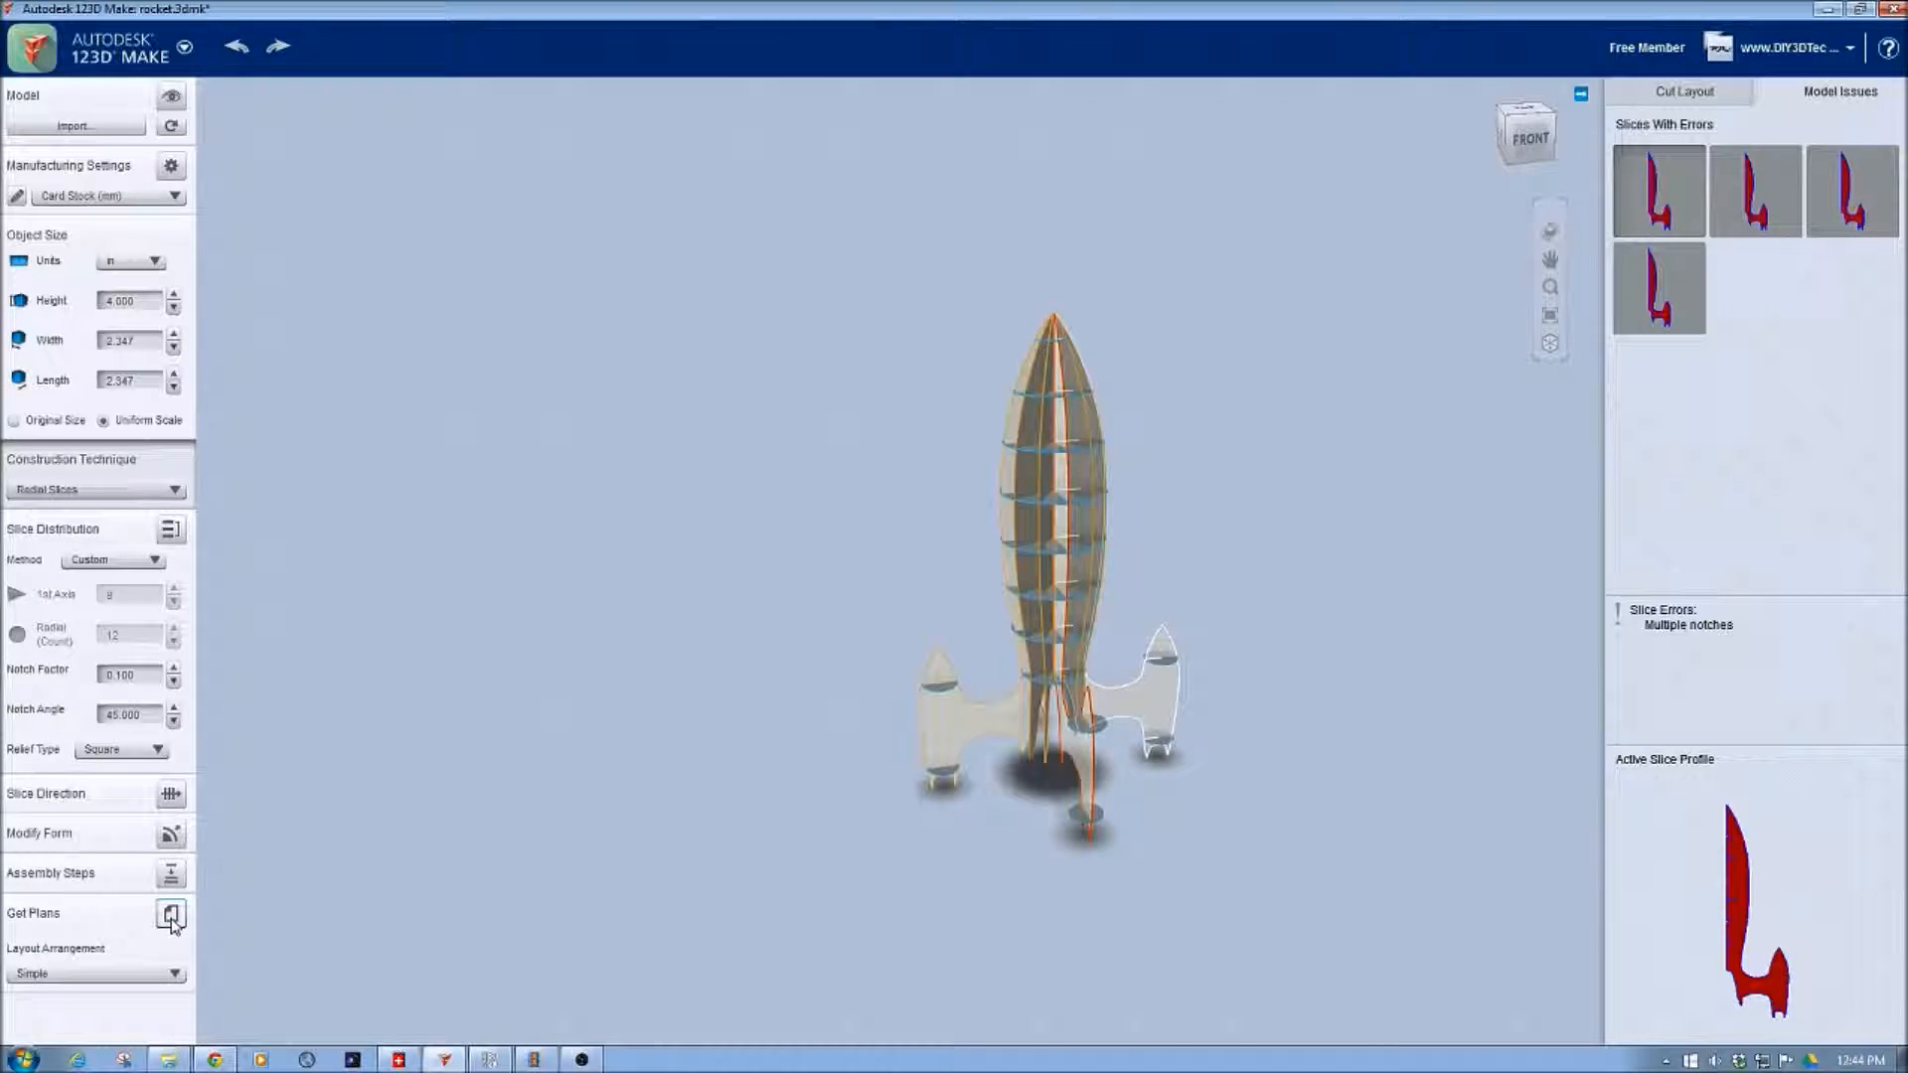
Step: Open Get Plans to show one cut sheet holding all rocket slices
click(170, 914)
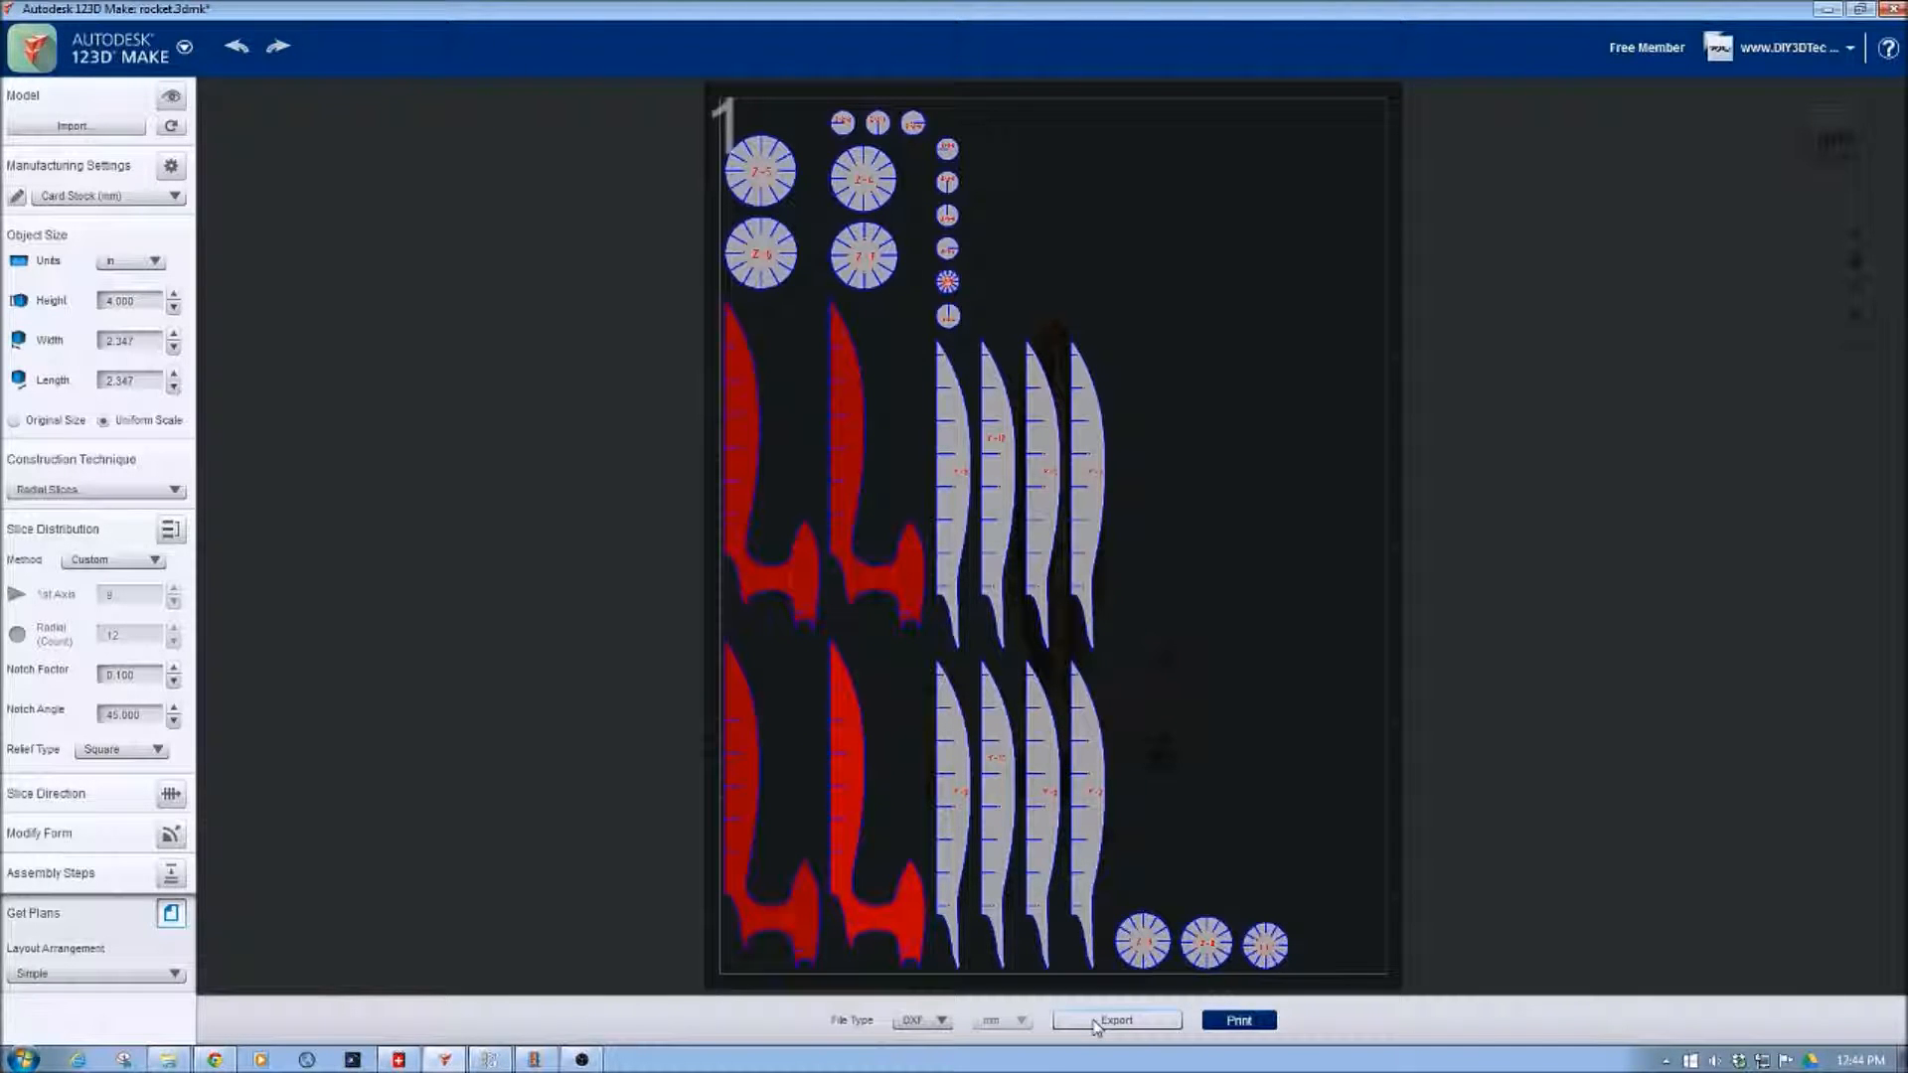
Step: Export the rocket cut sheet as DXF, saving over Rocket.dxf in the Laser folder
click(1115, 1019)
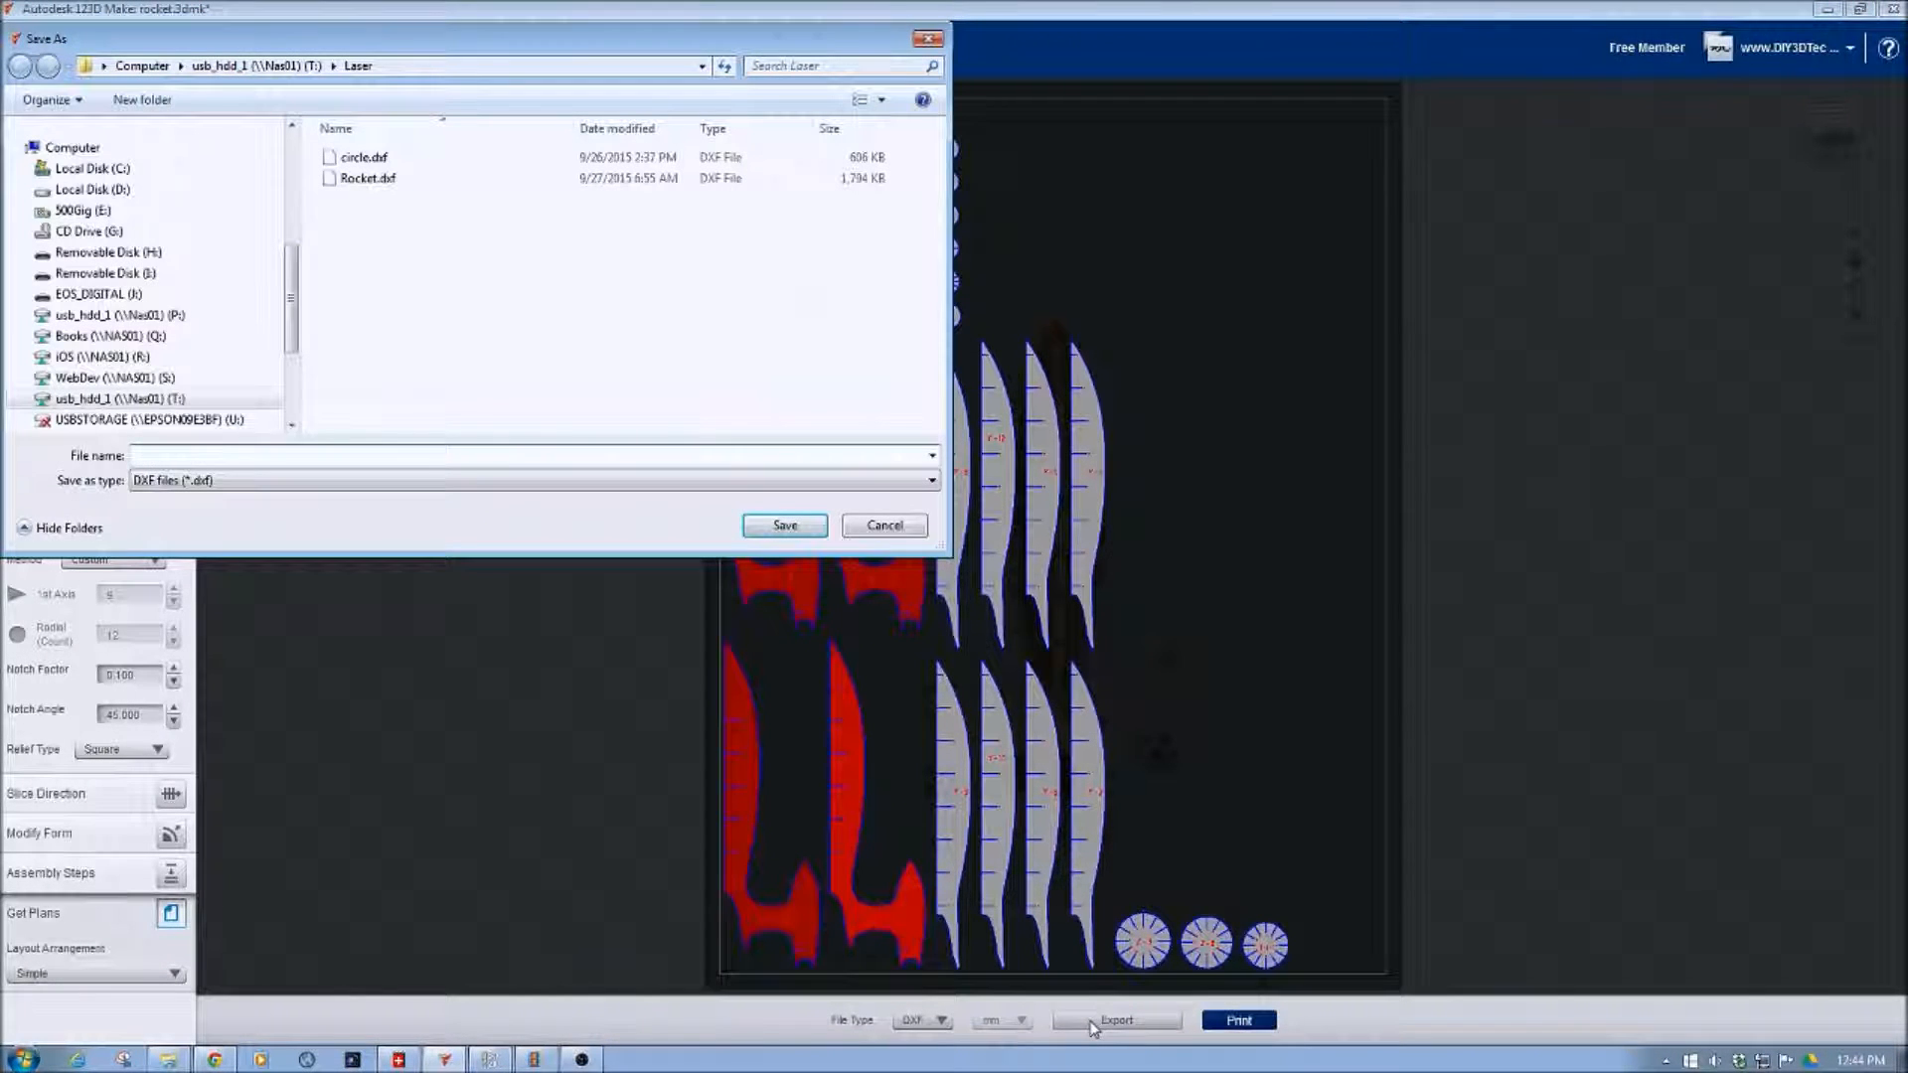
click(367, 178)
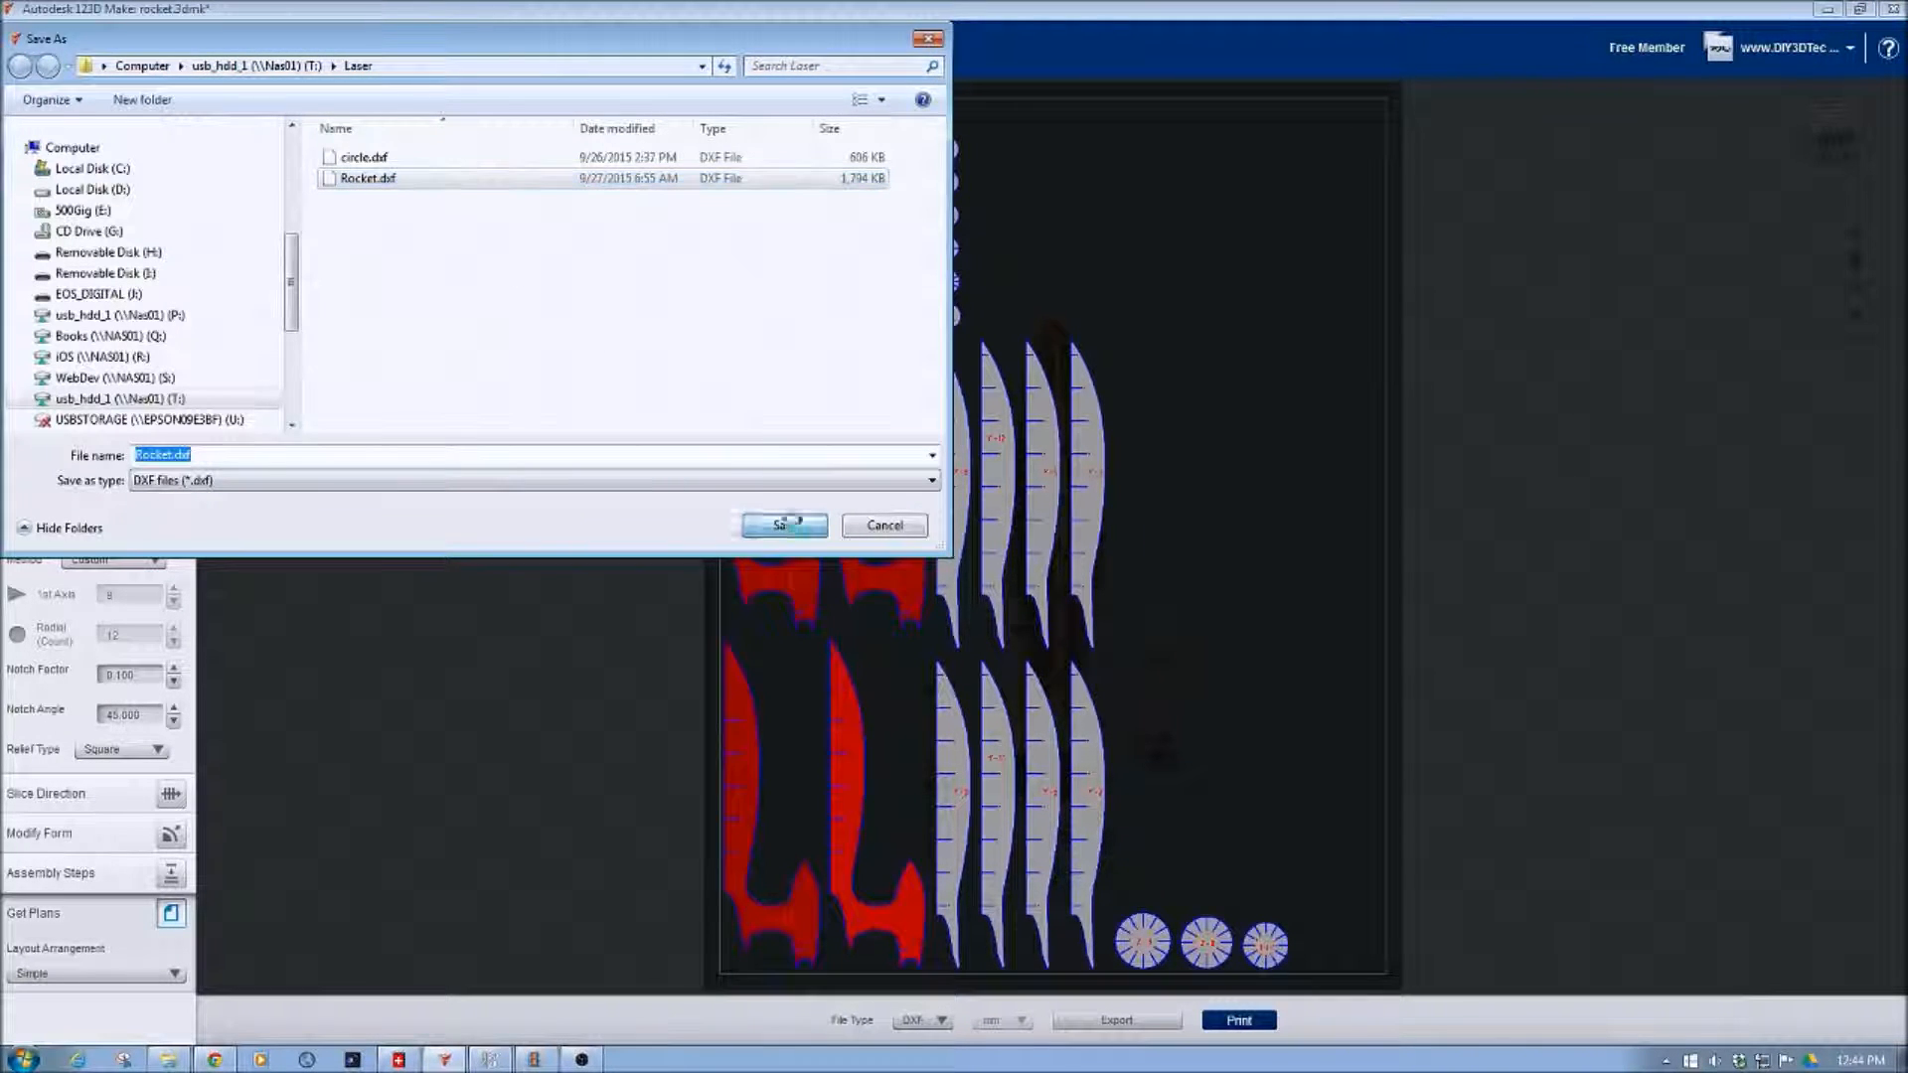
click(782, 524)
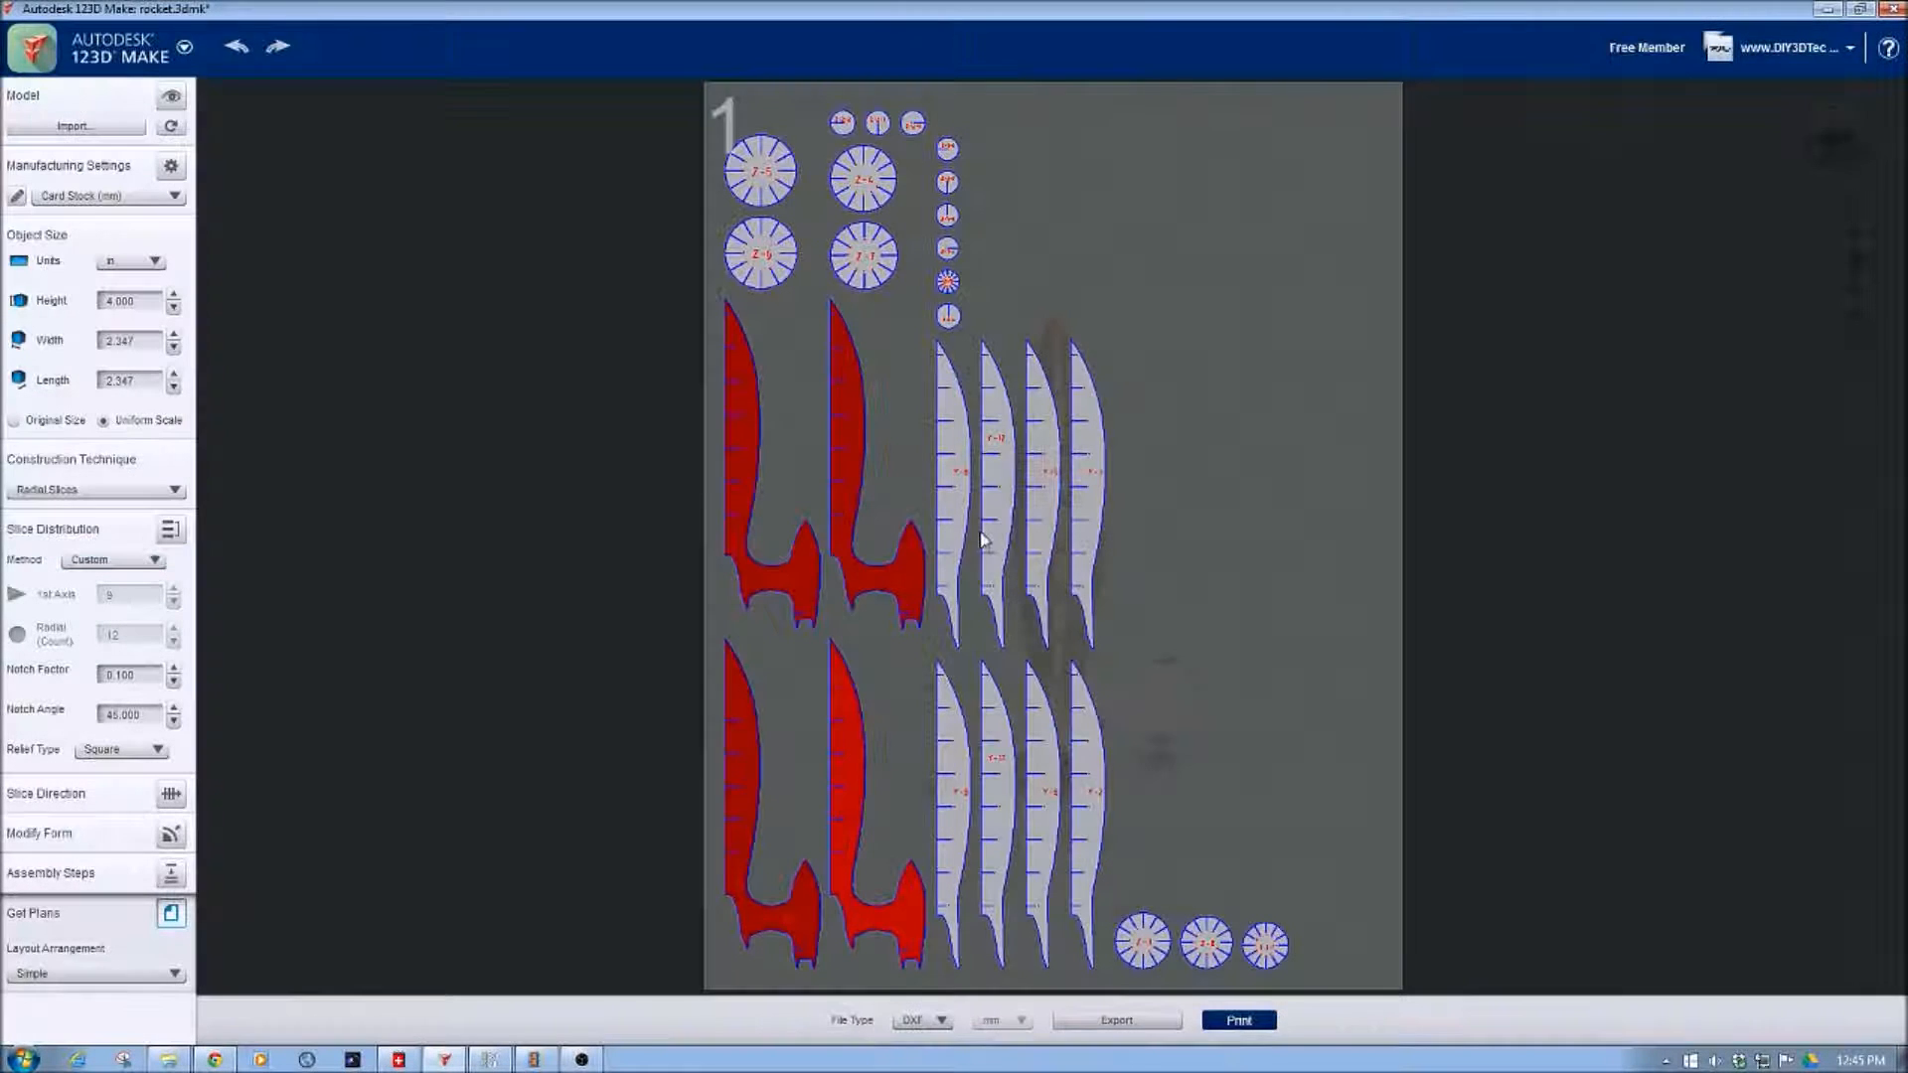
mouse_move(779, 537)
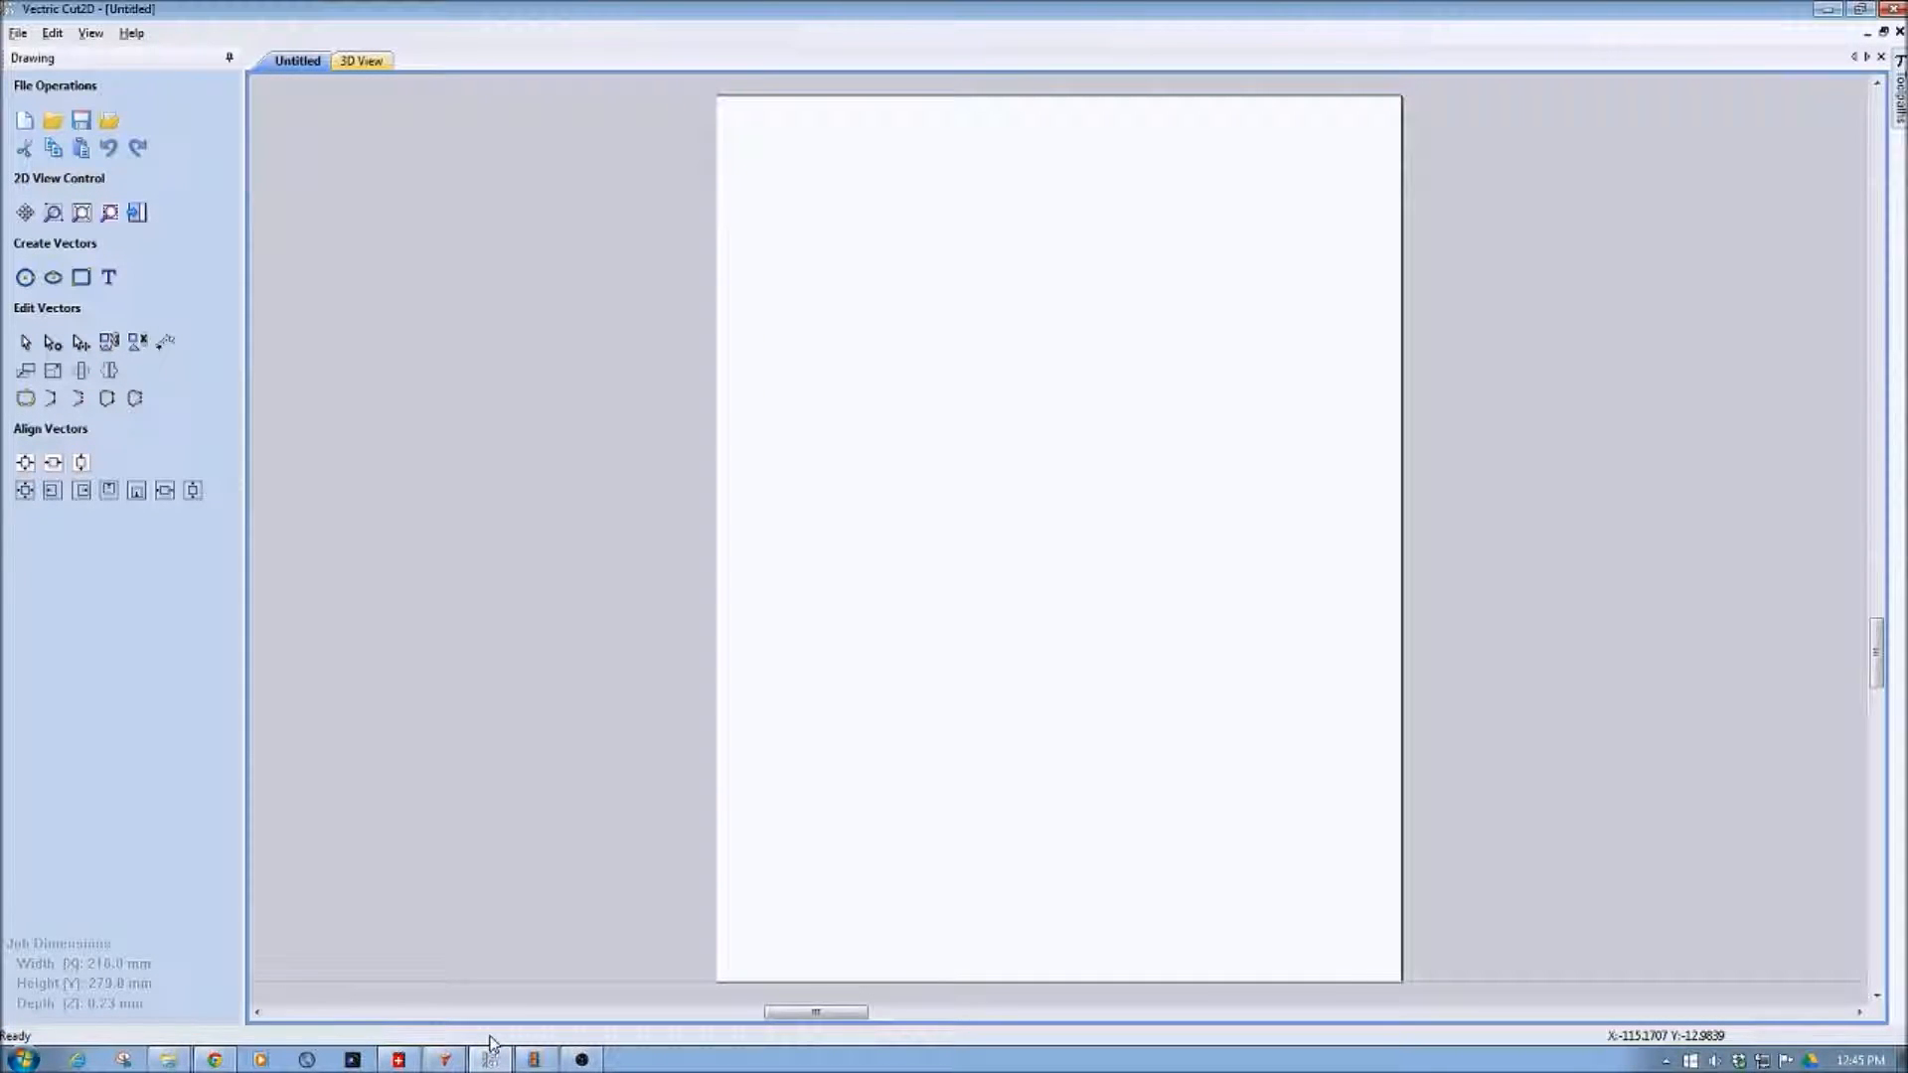
mouse_move(876, 703)
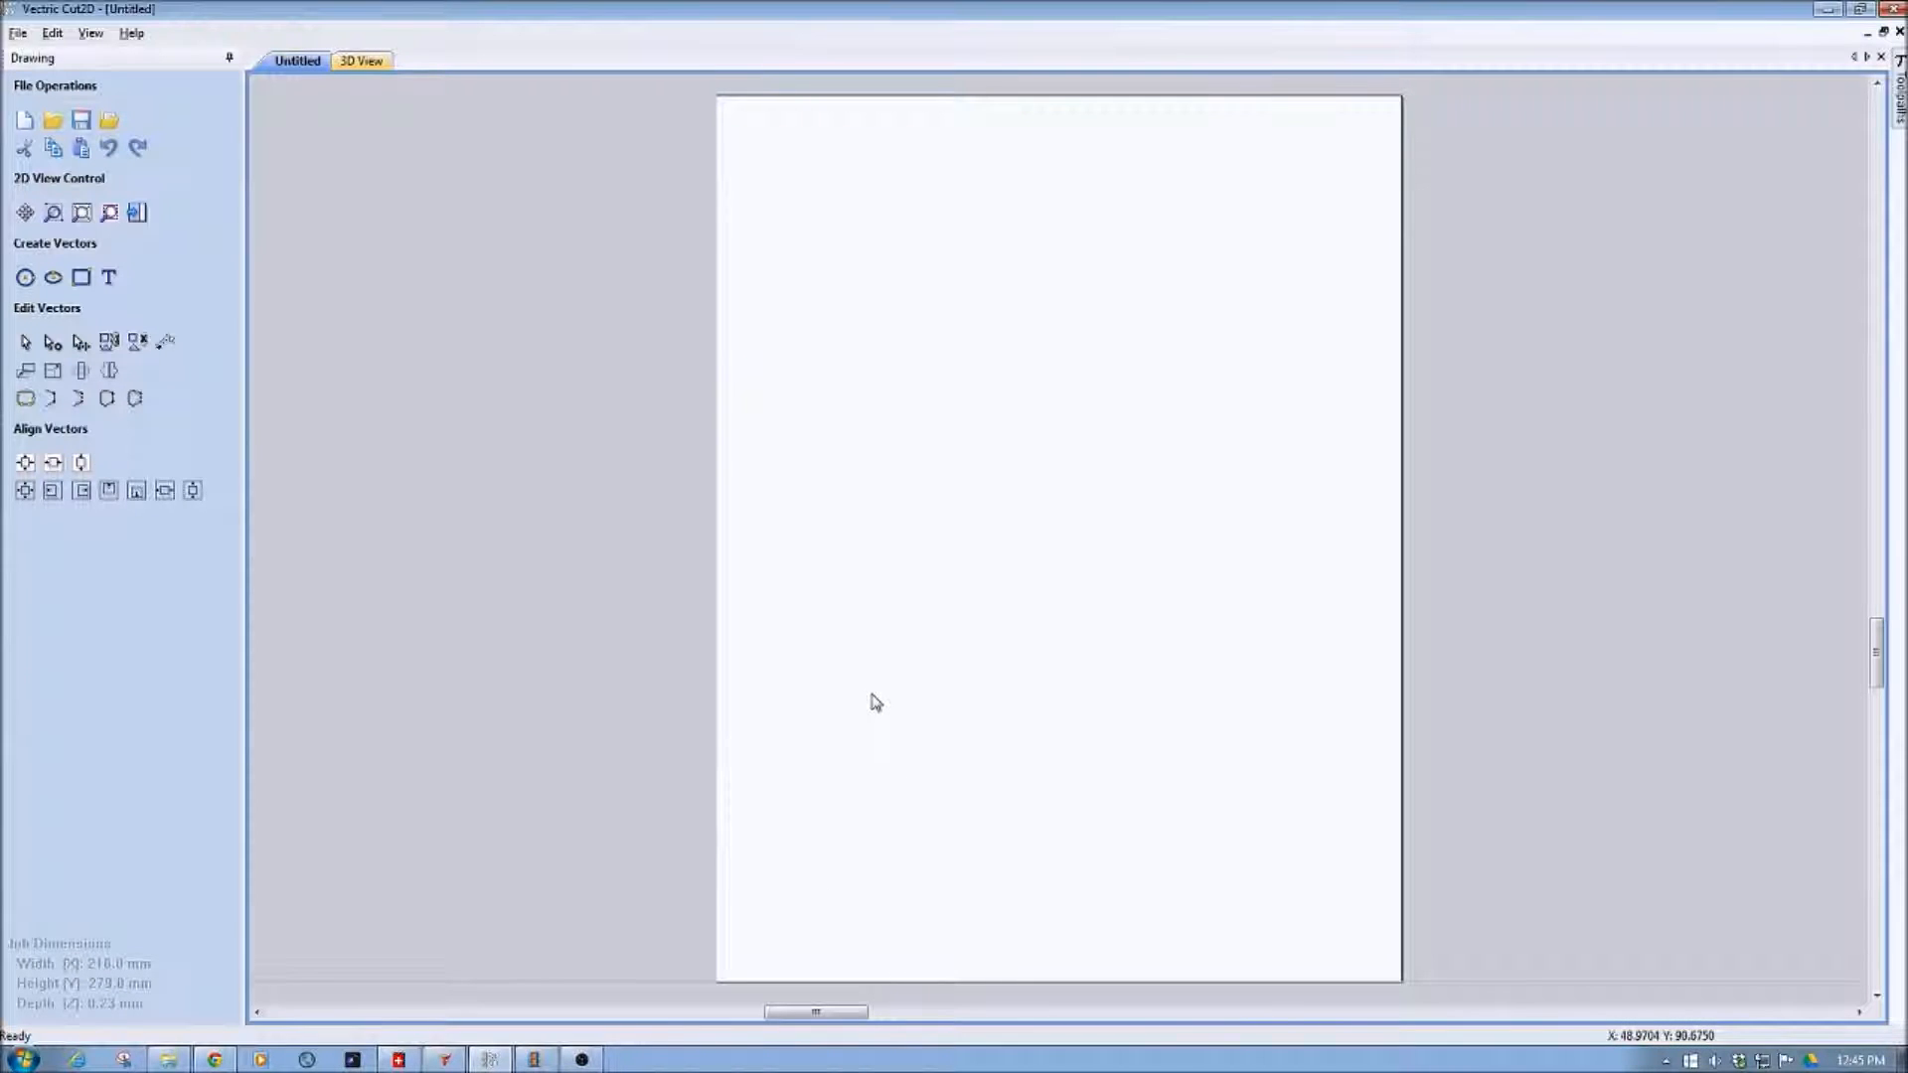
mouse_move(809, 572)
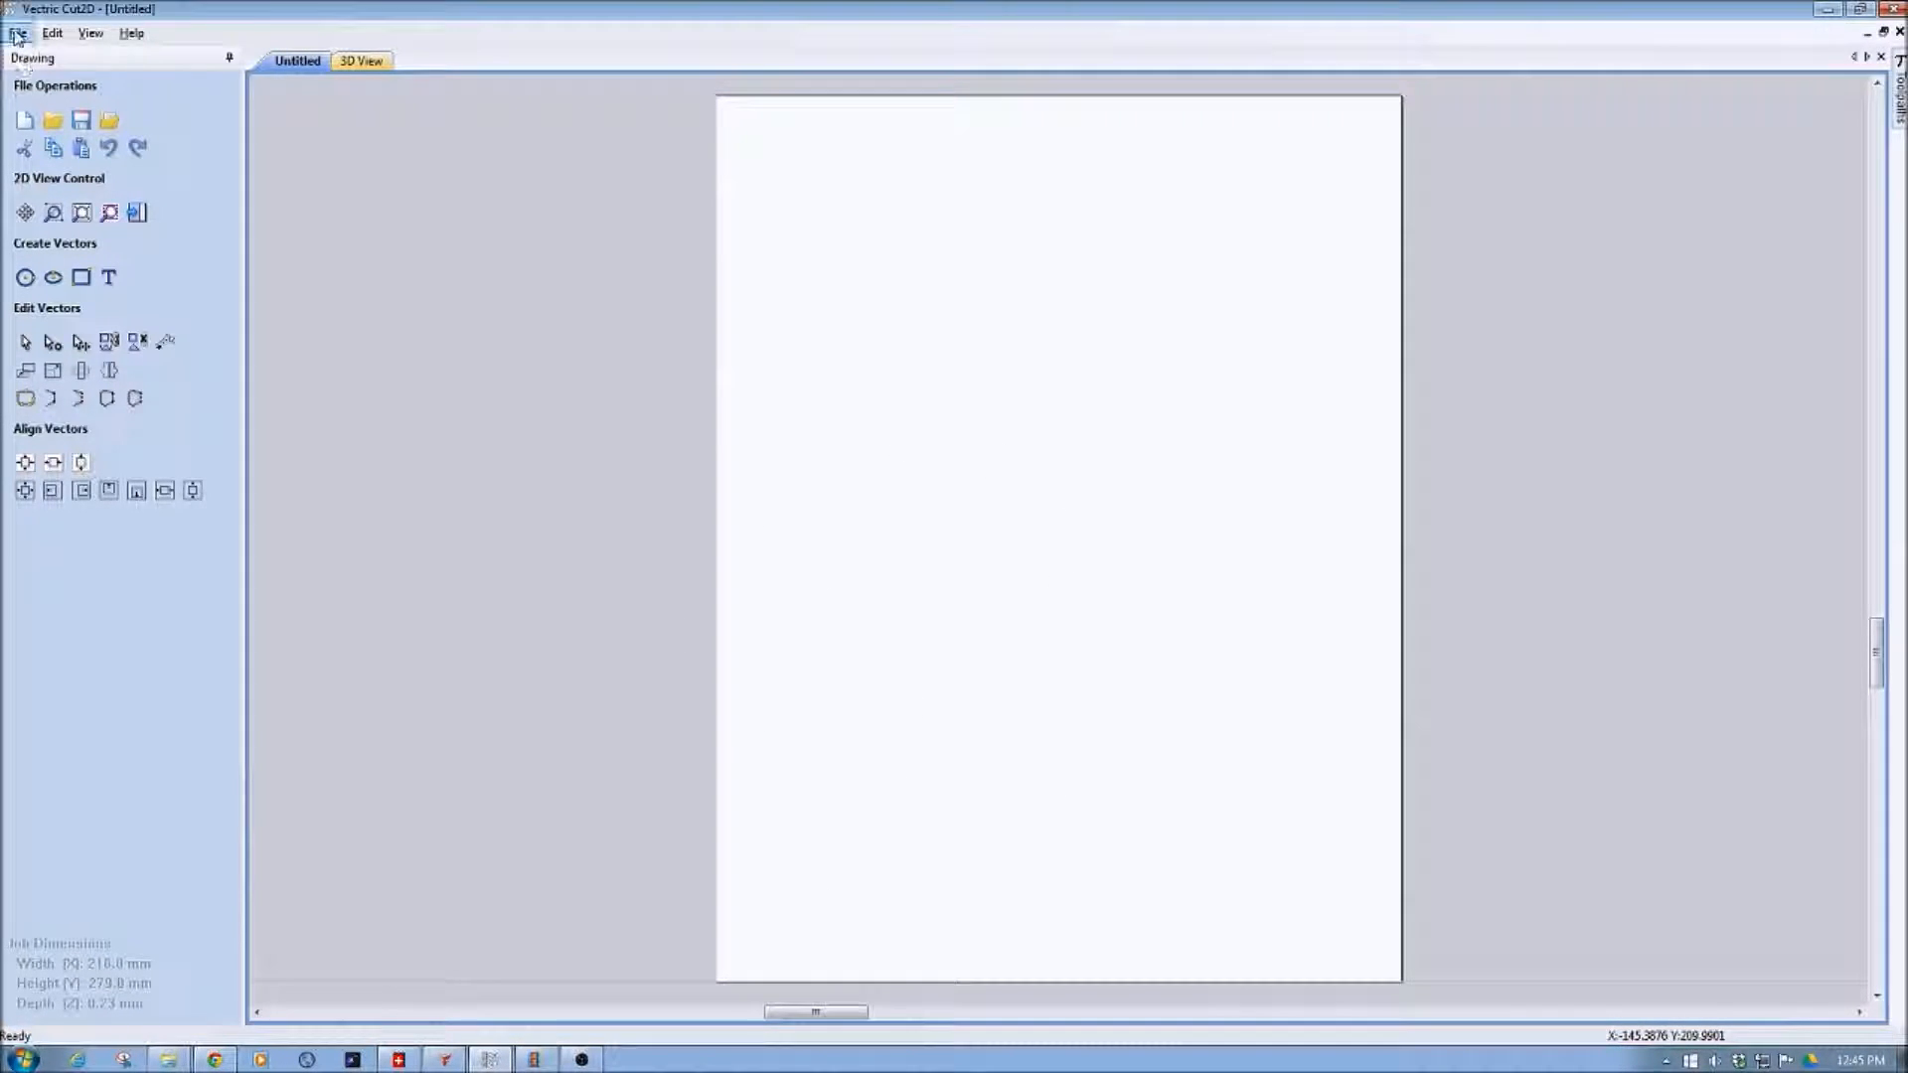
Step: Import Rocket.dxf from the Laser folder into the untitled Cut2D job sheet
click(18, 33)
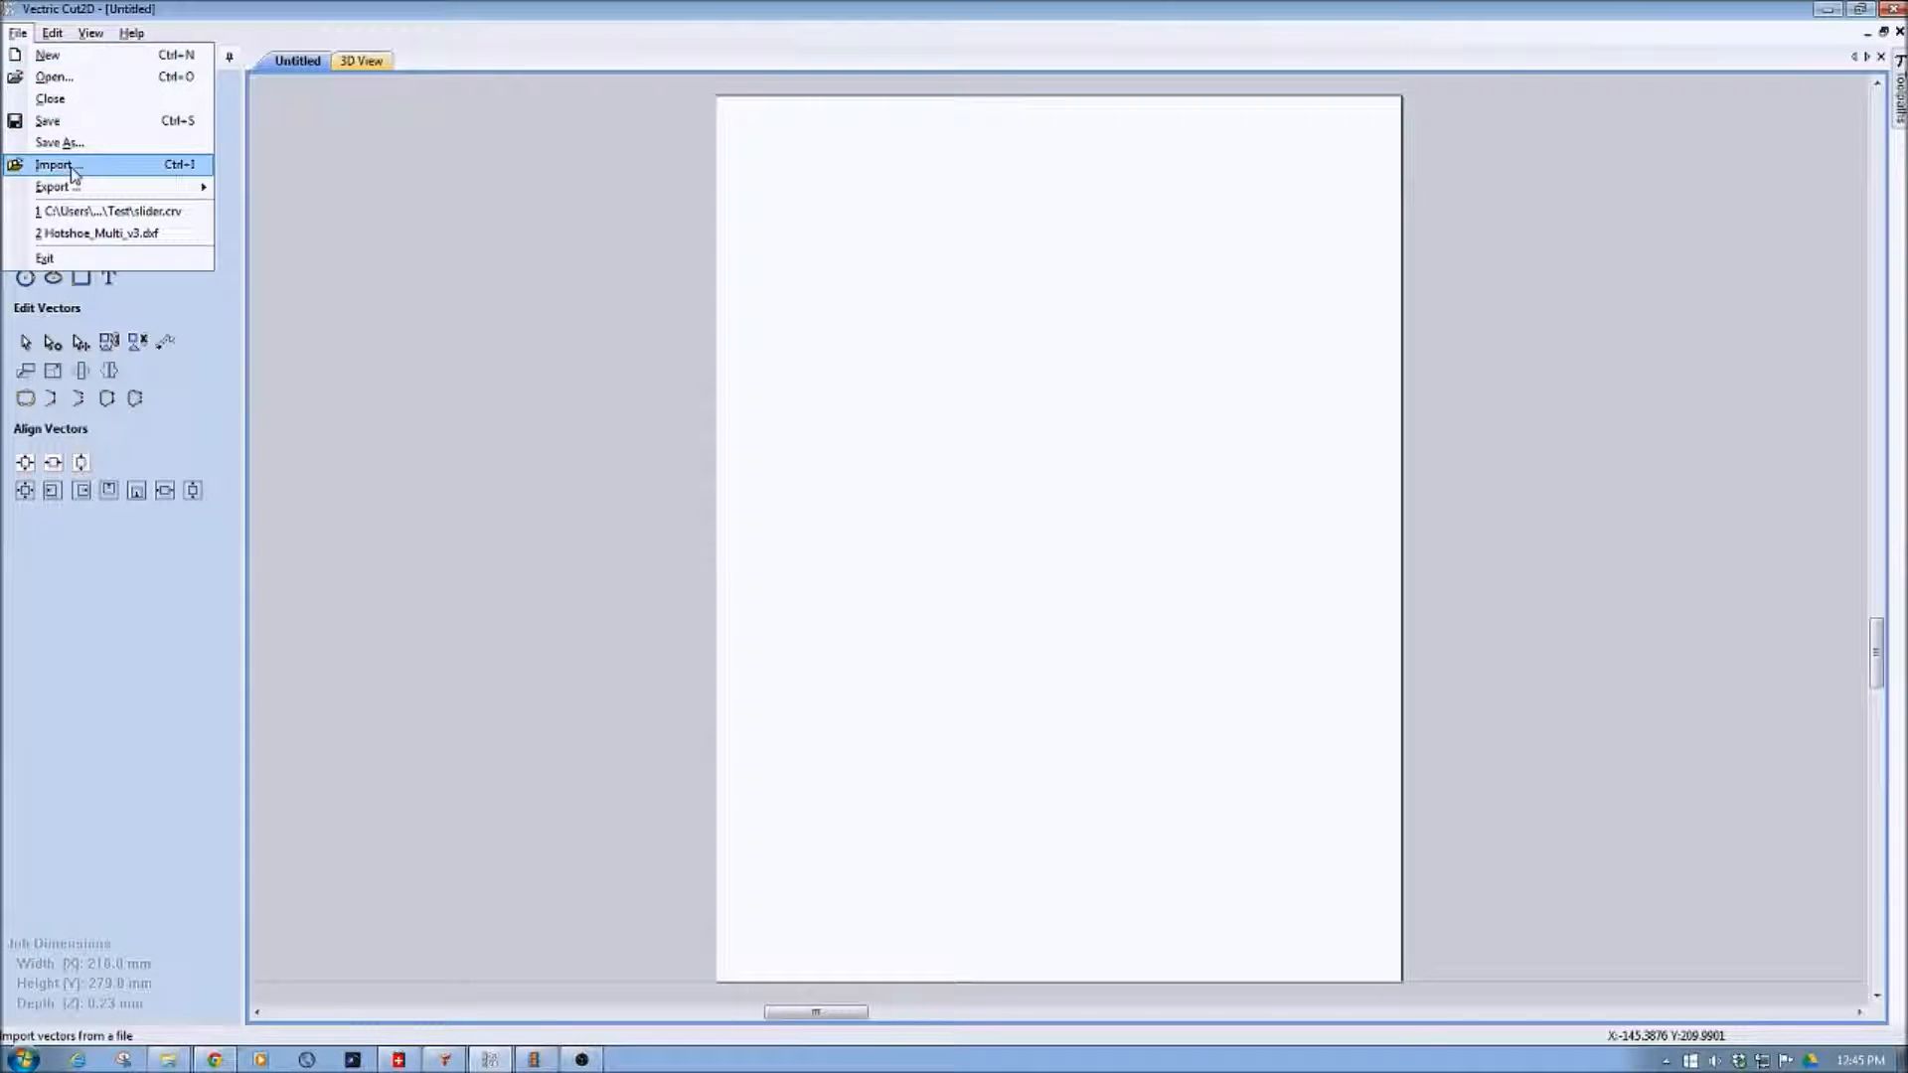
click(54, 164)
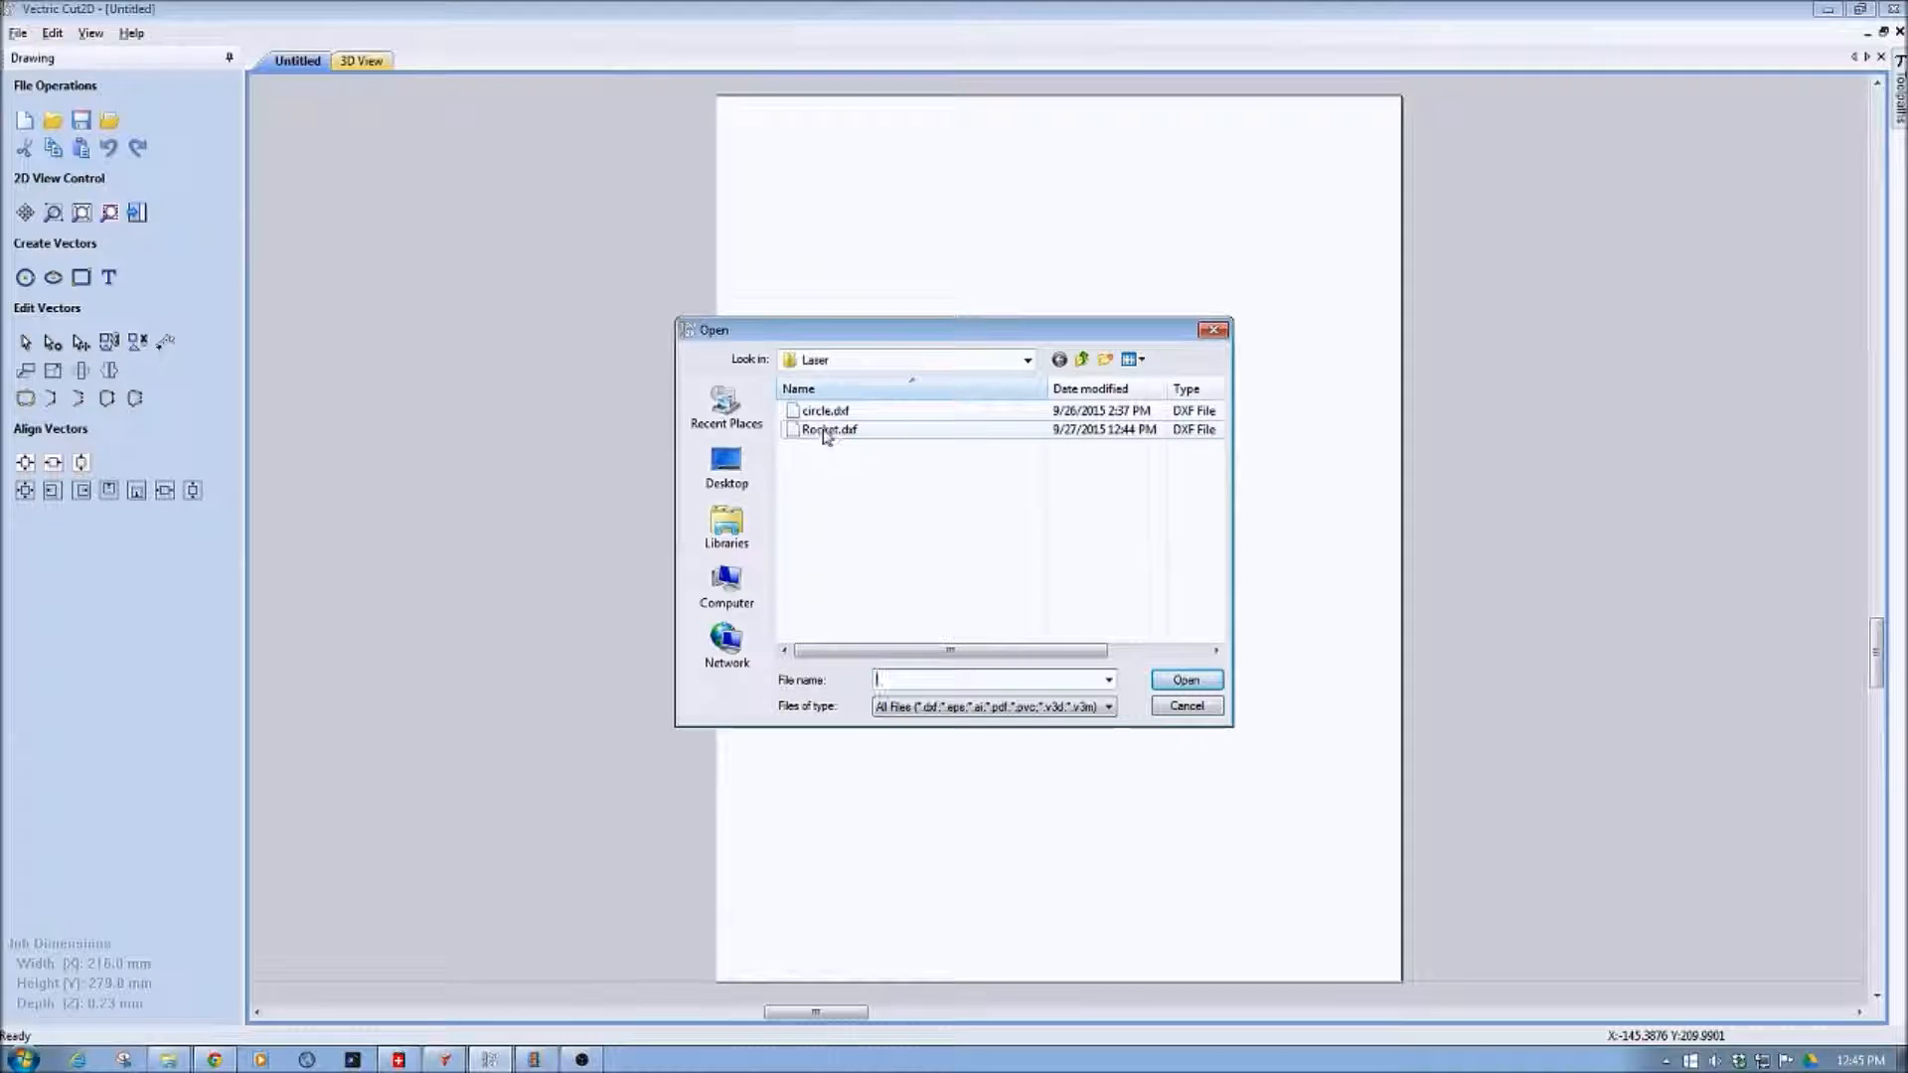
click(828, 429)
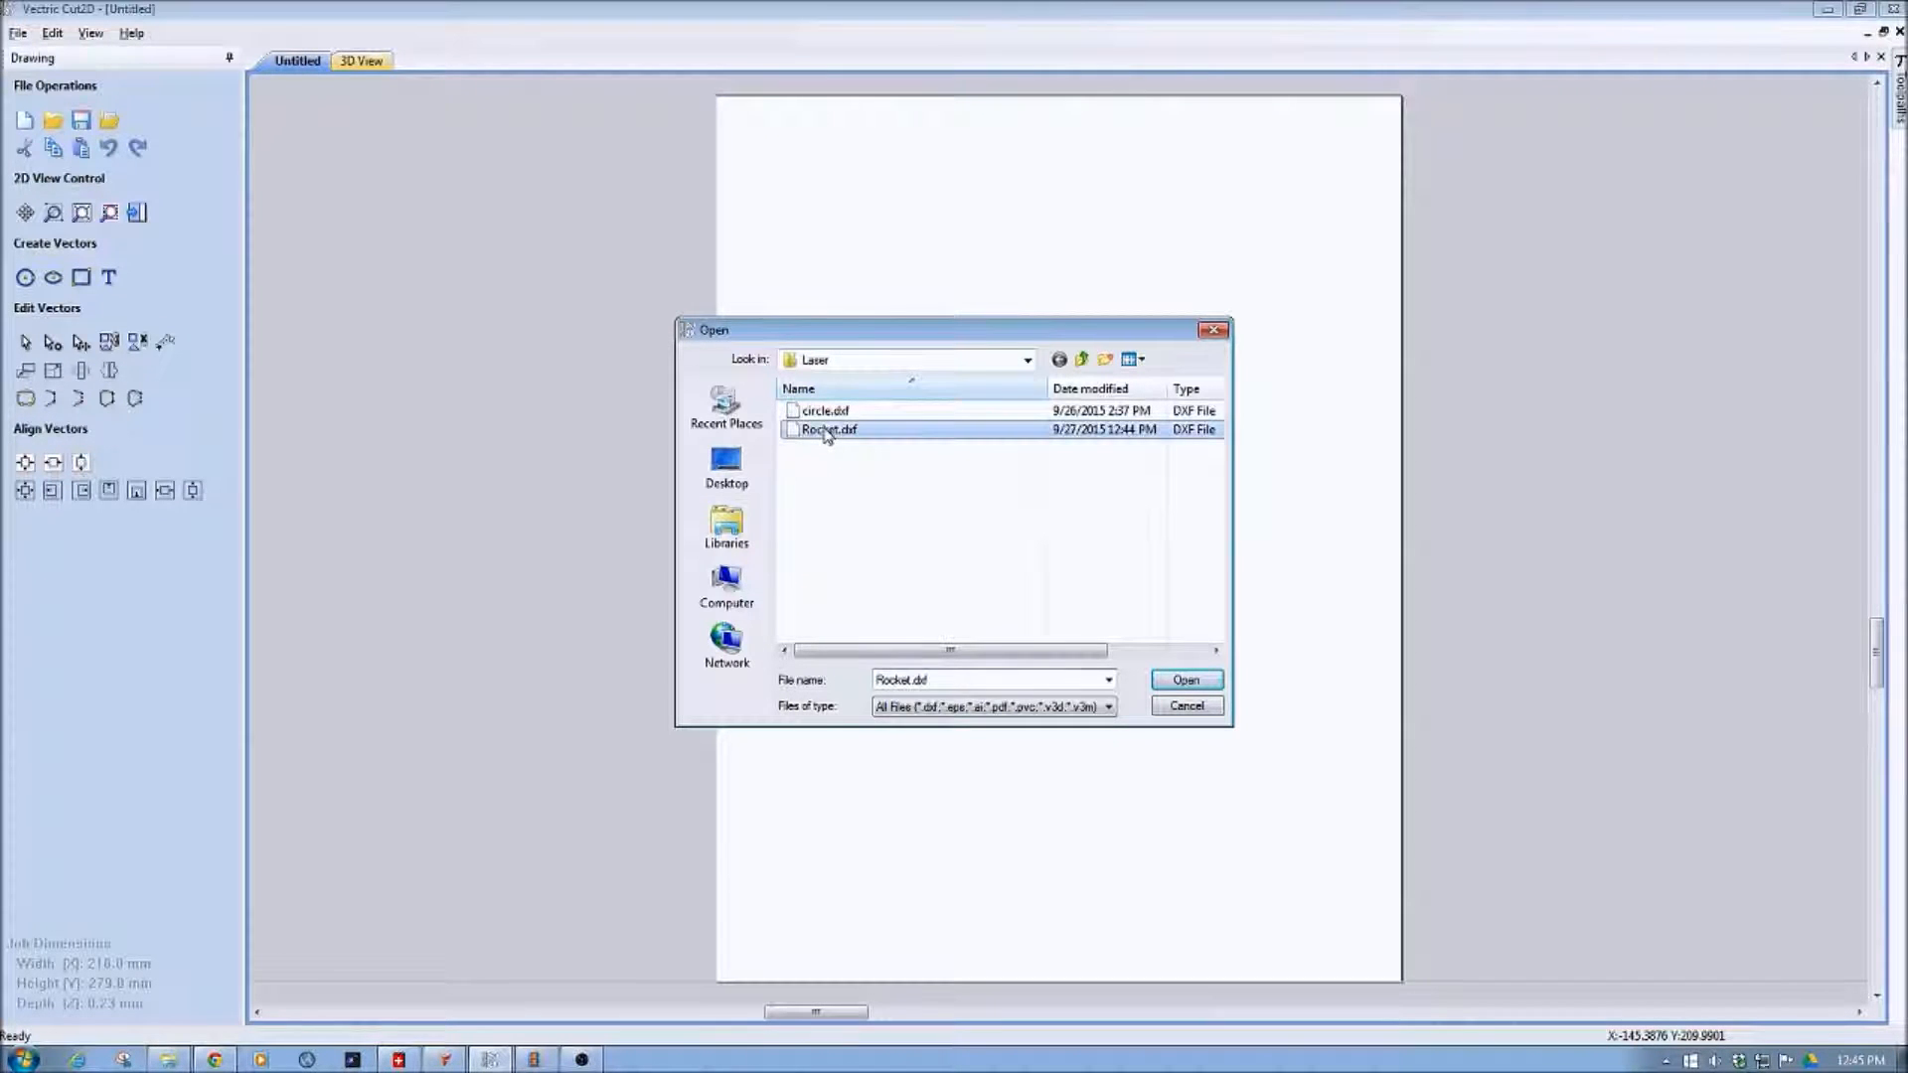
click(1183, 679)
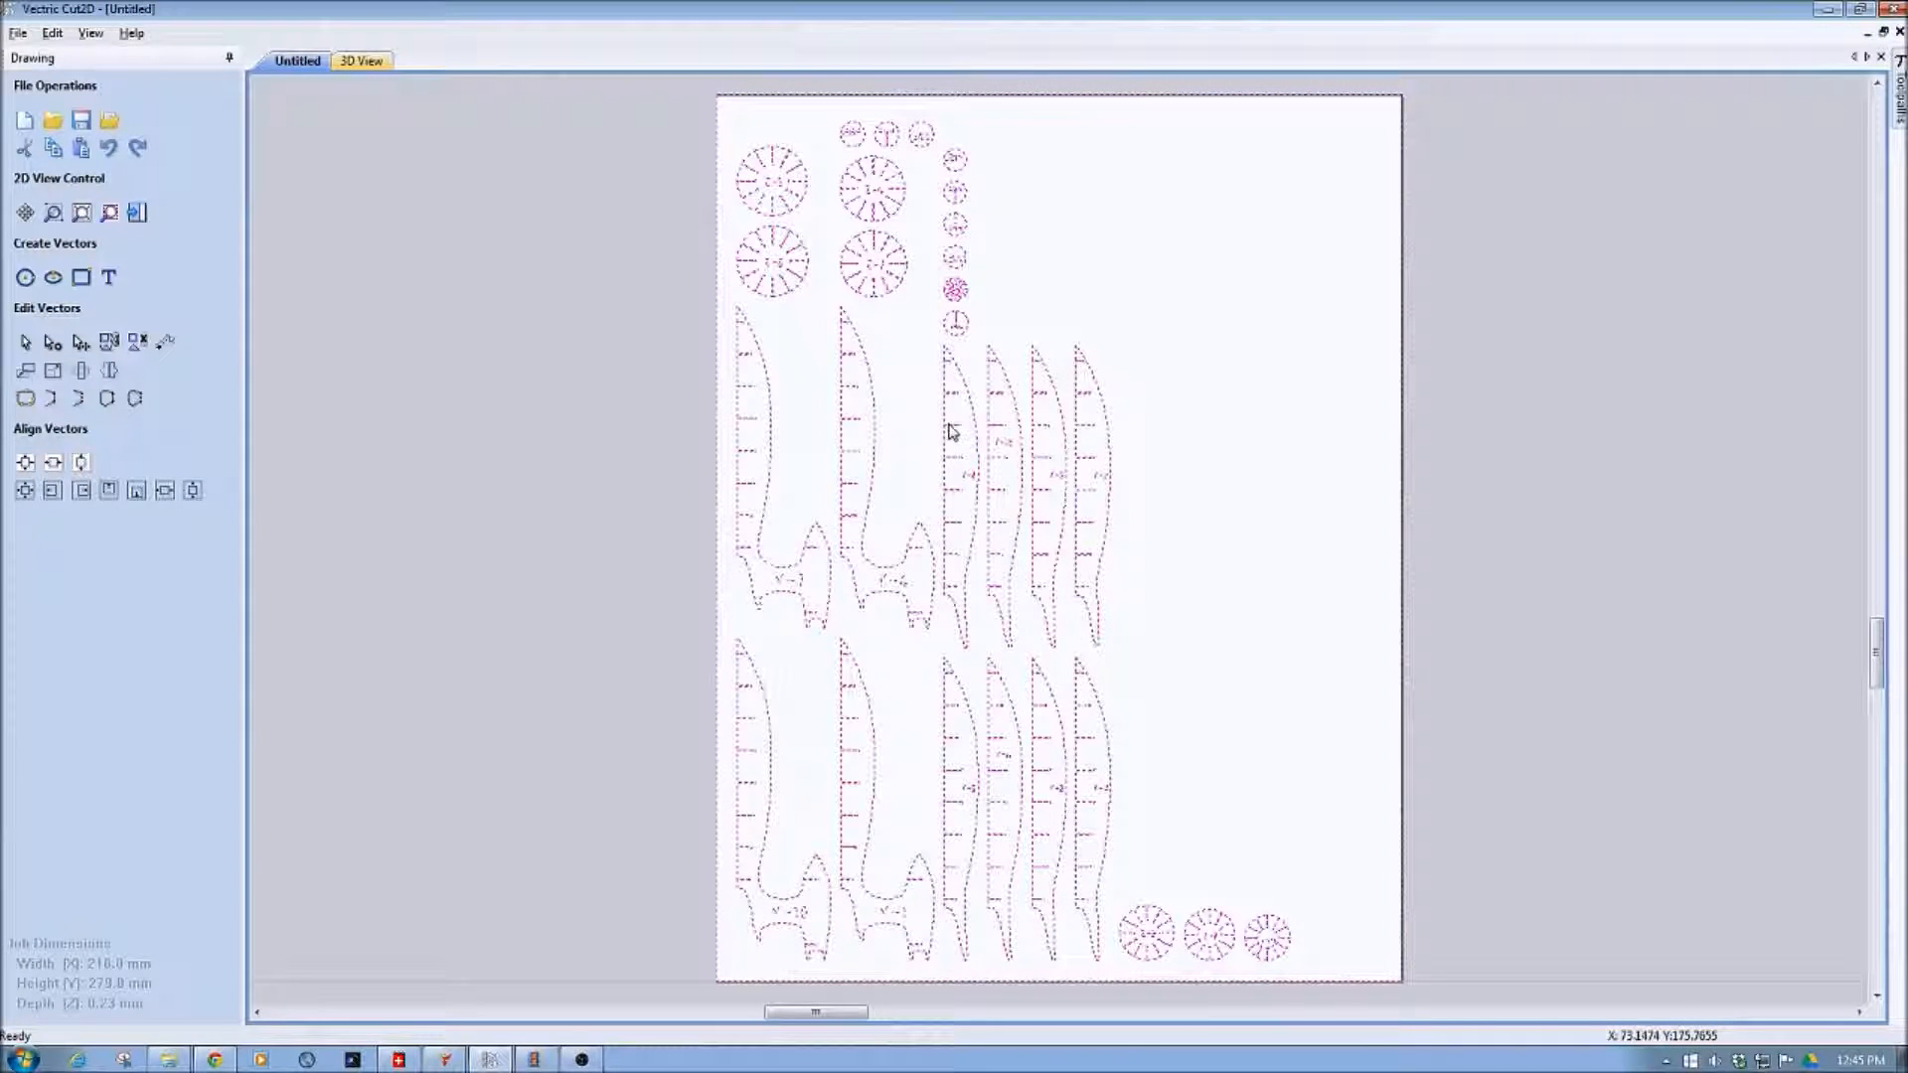
mouse_move(788, 391)
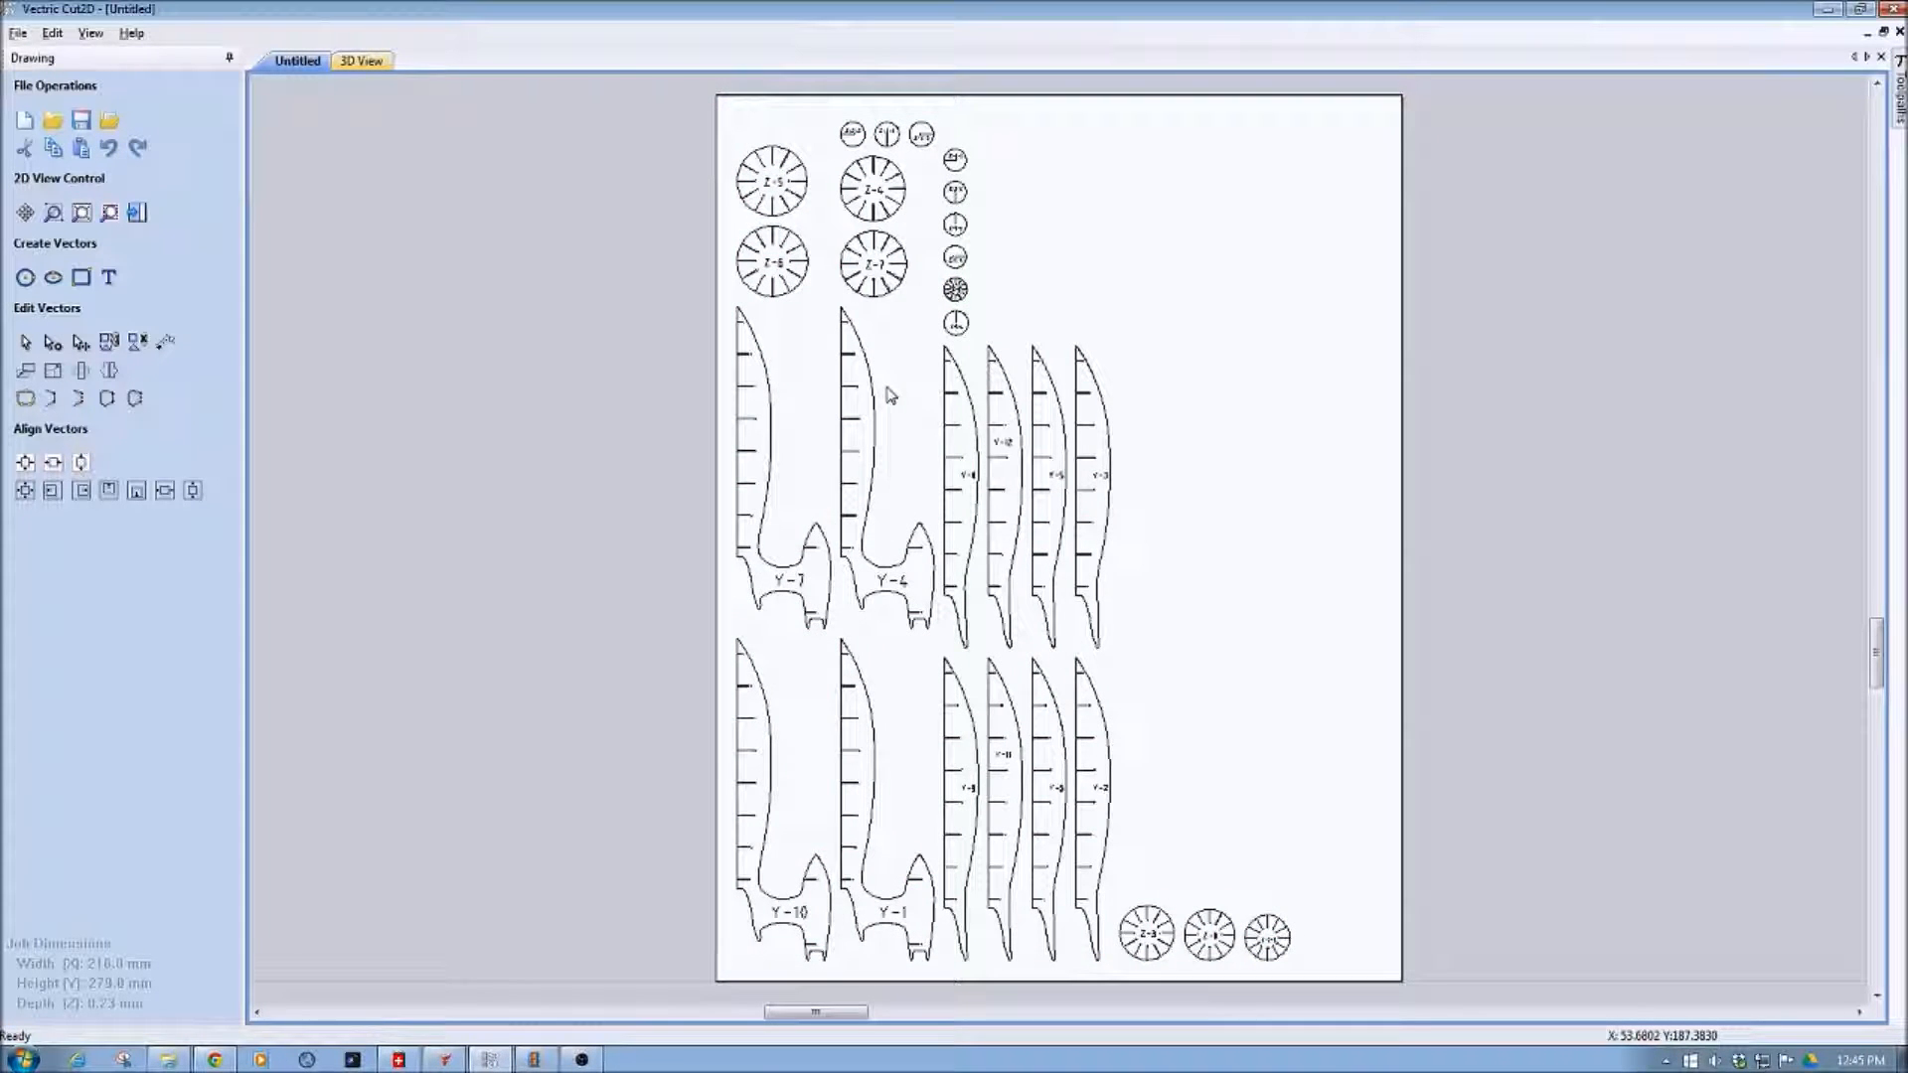
mouse_move(779, 275)
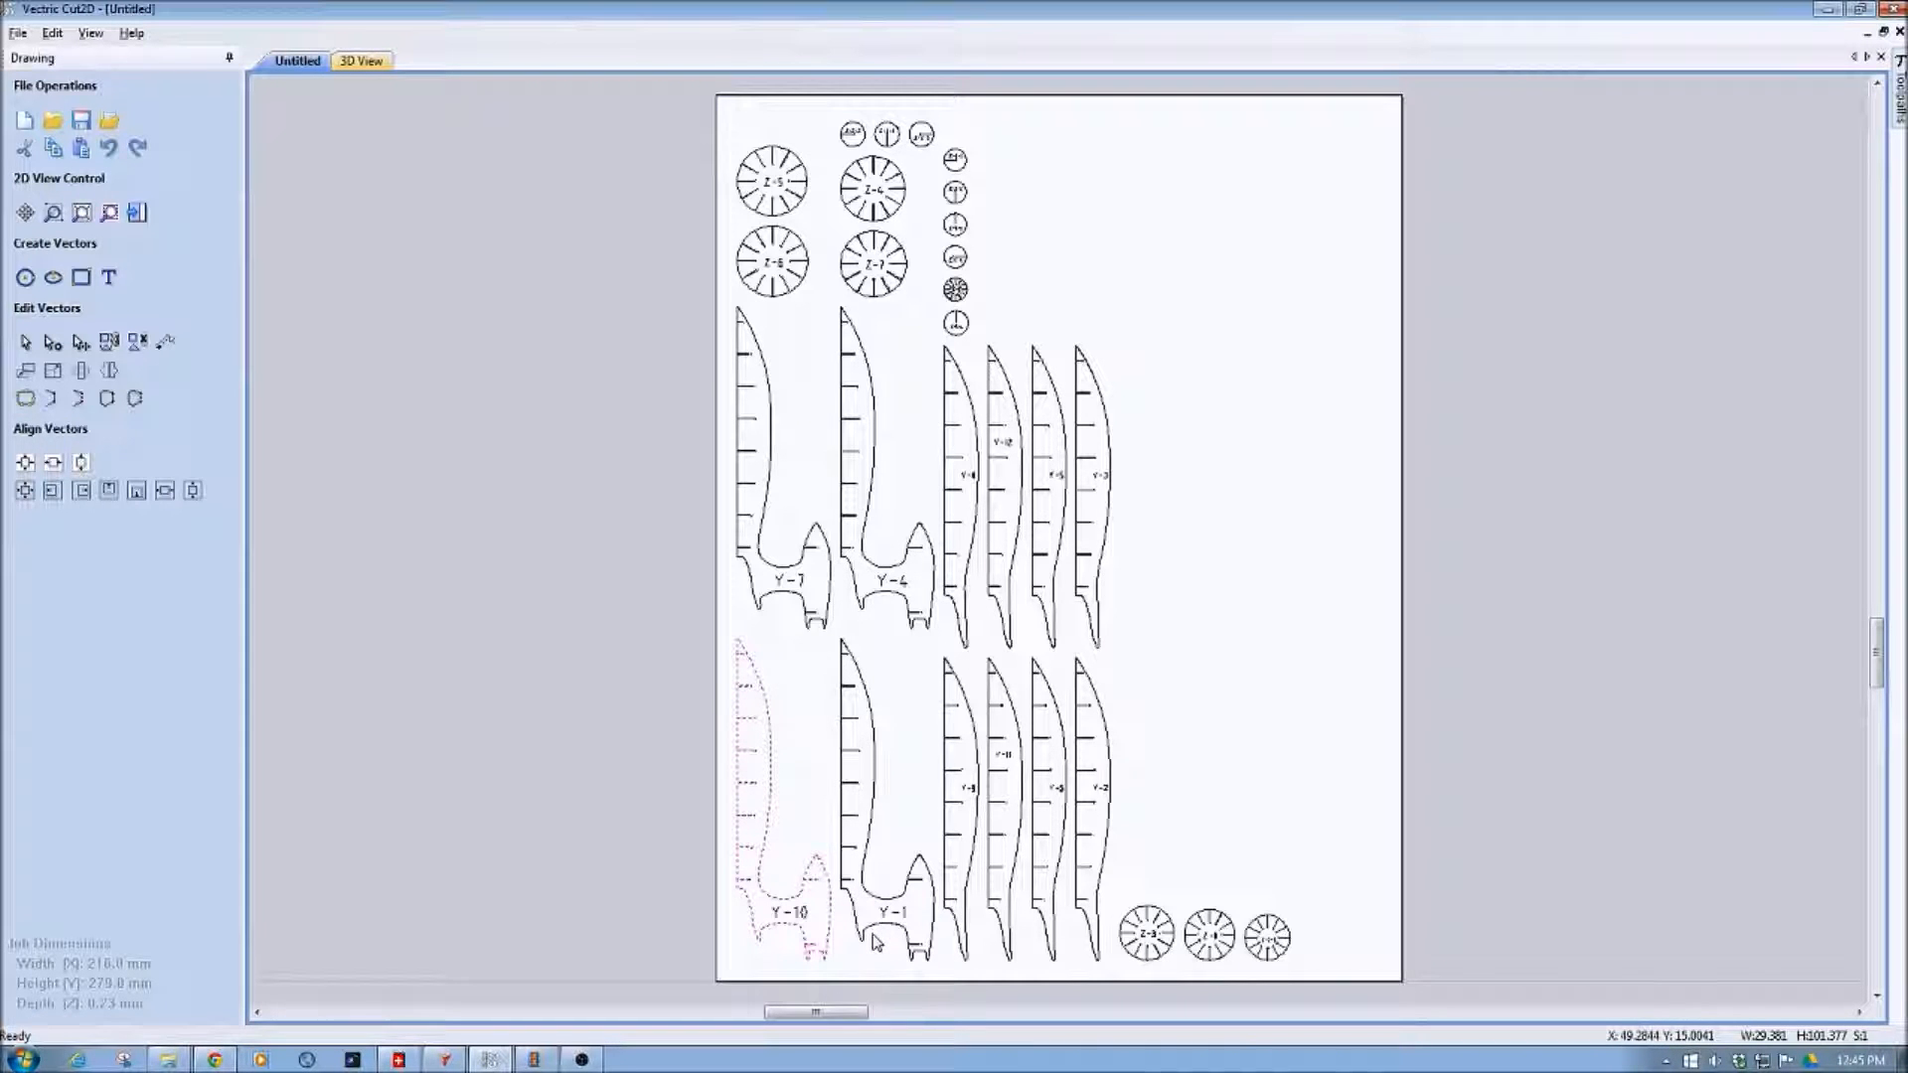
Step: Select a single rocket slice piece on the imported layout
click(882, 791)
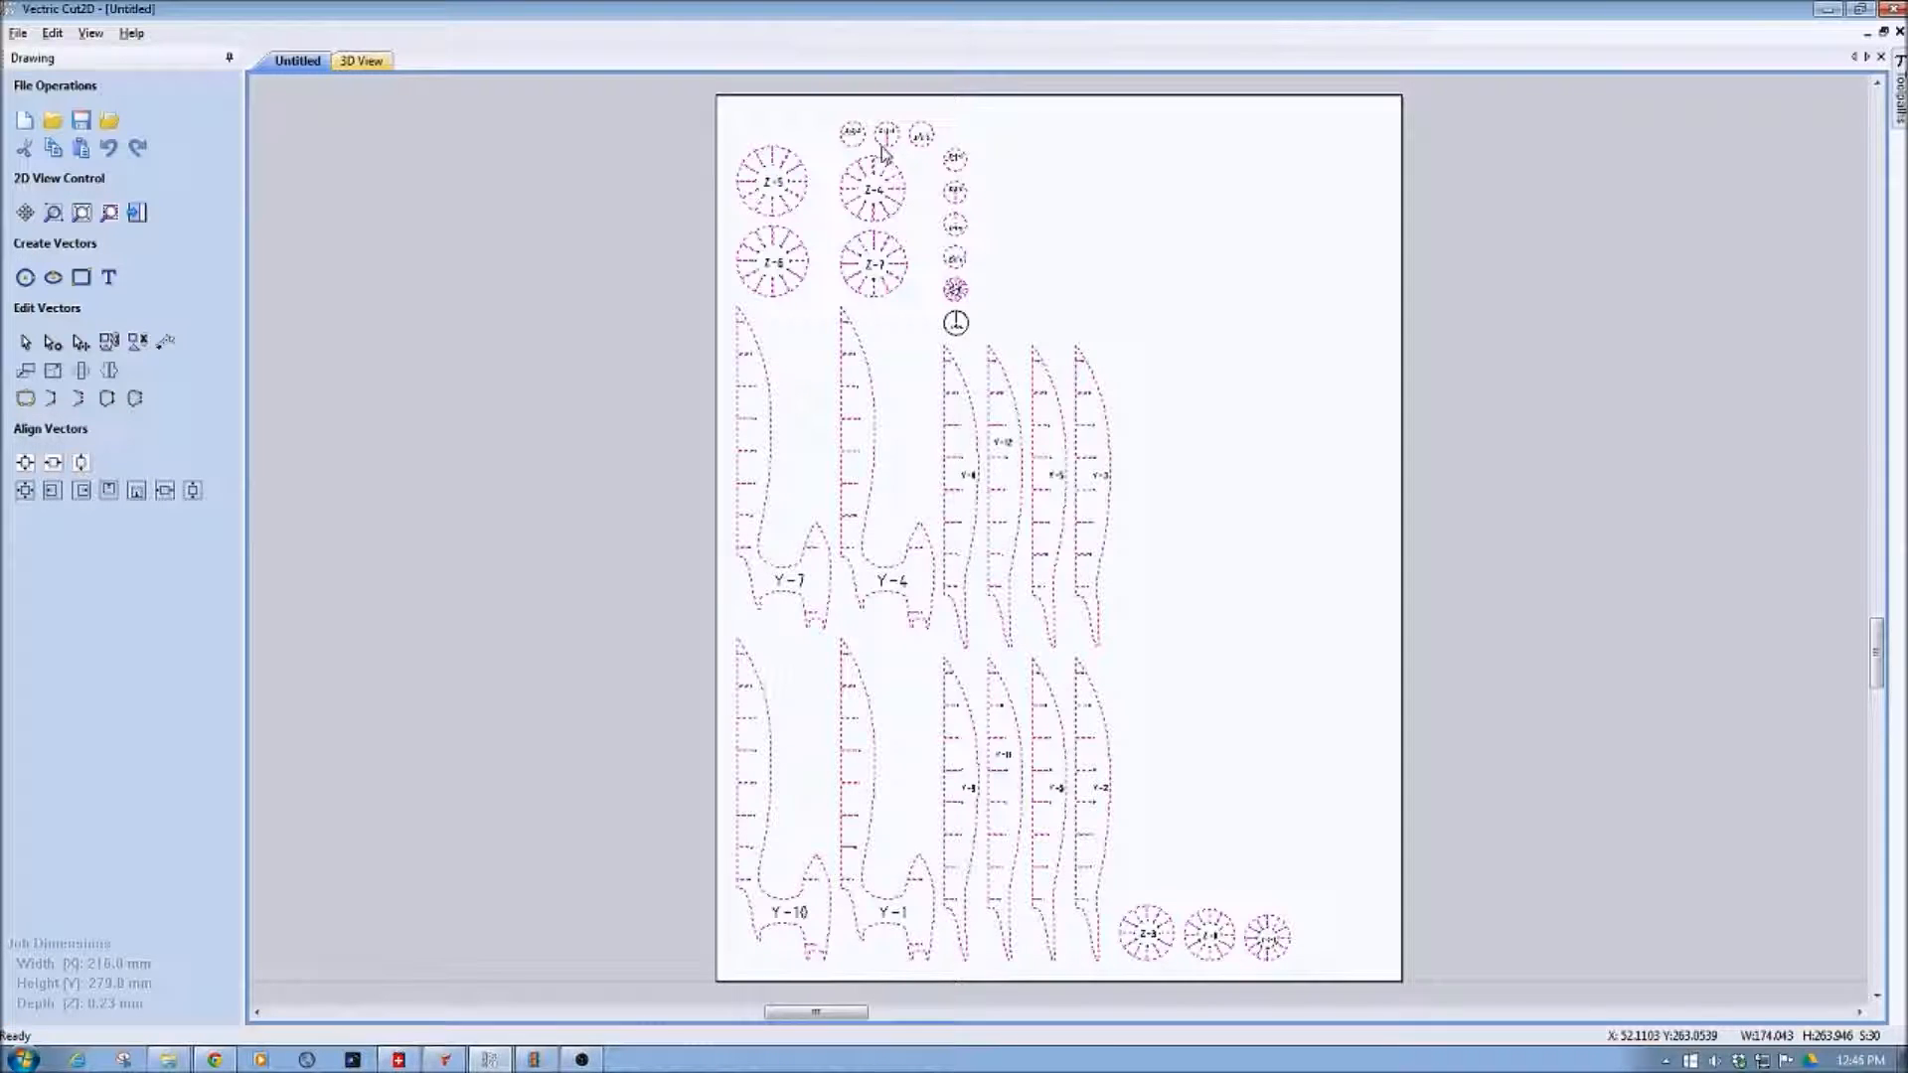
mouse_move(986, 237)
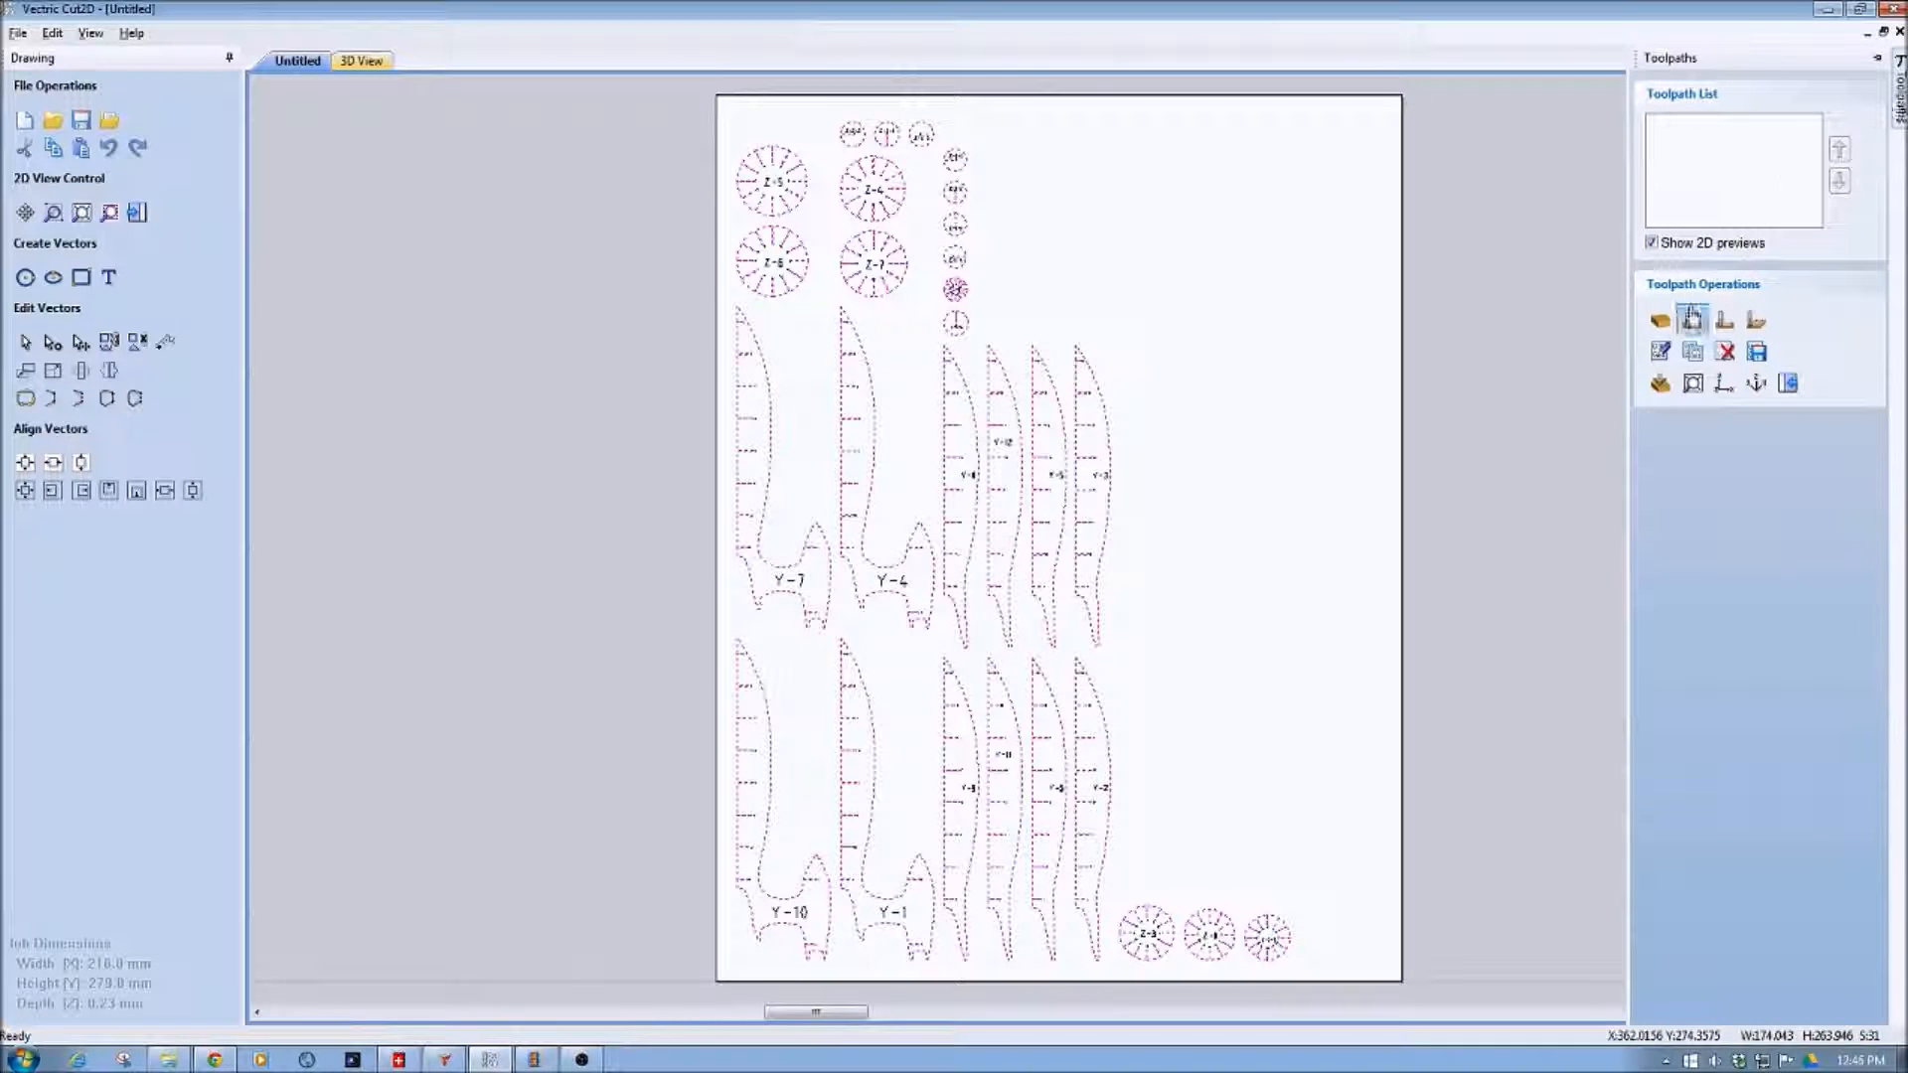
Step: Start a 2D profile toolpath and bring up the Tool Database
click(1692, 319)
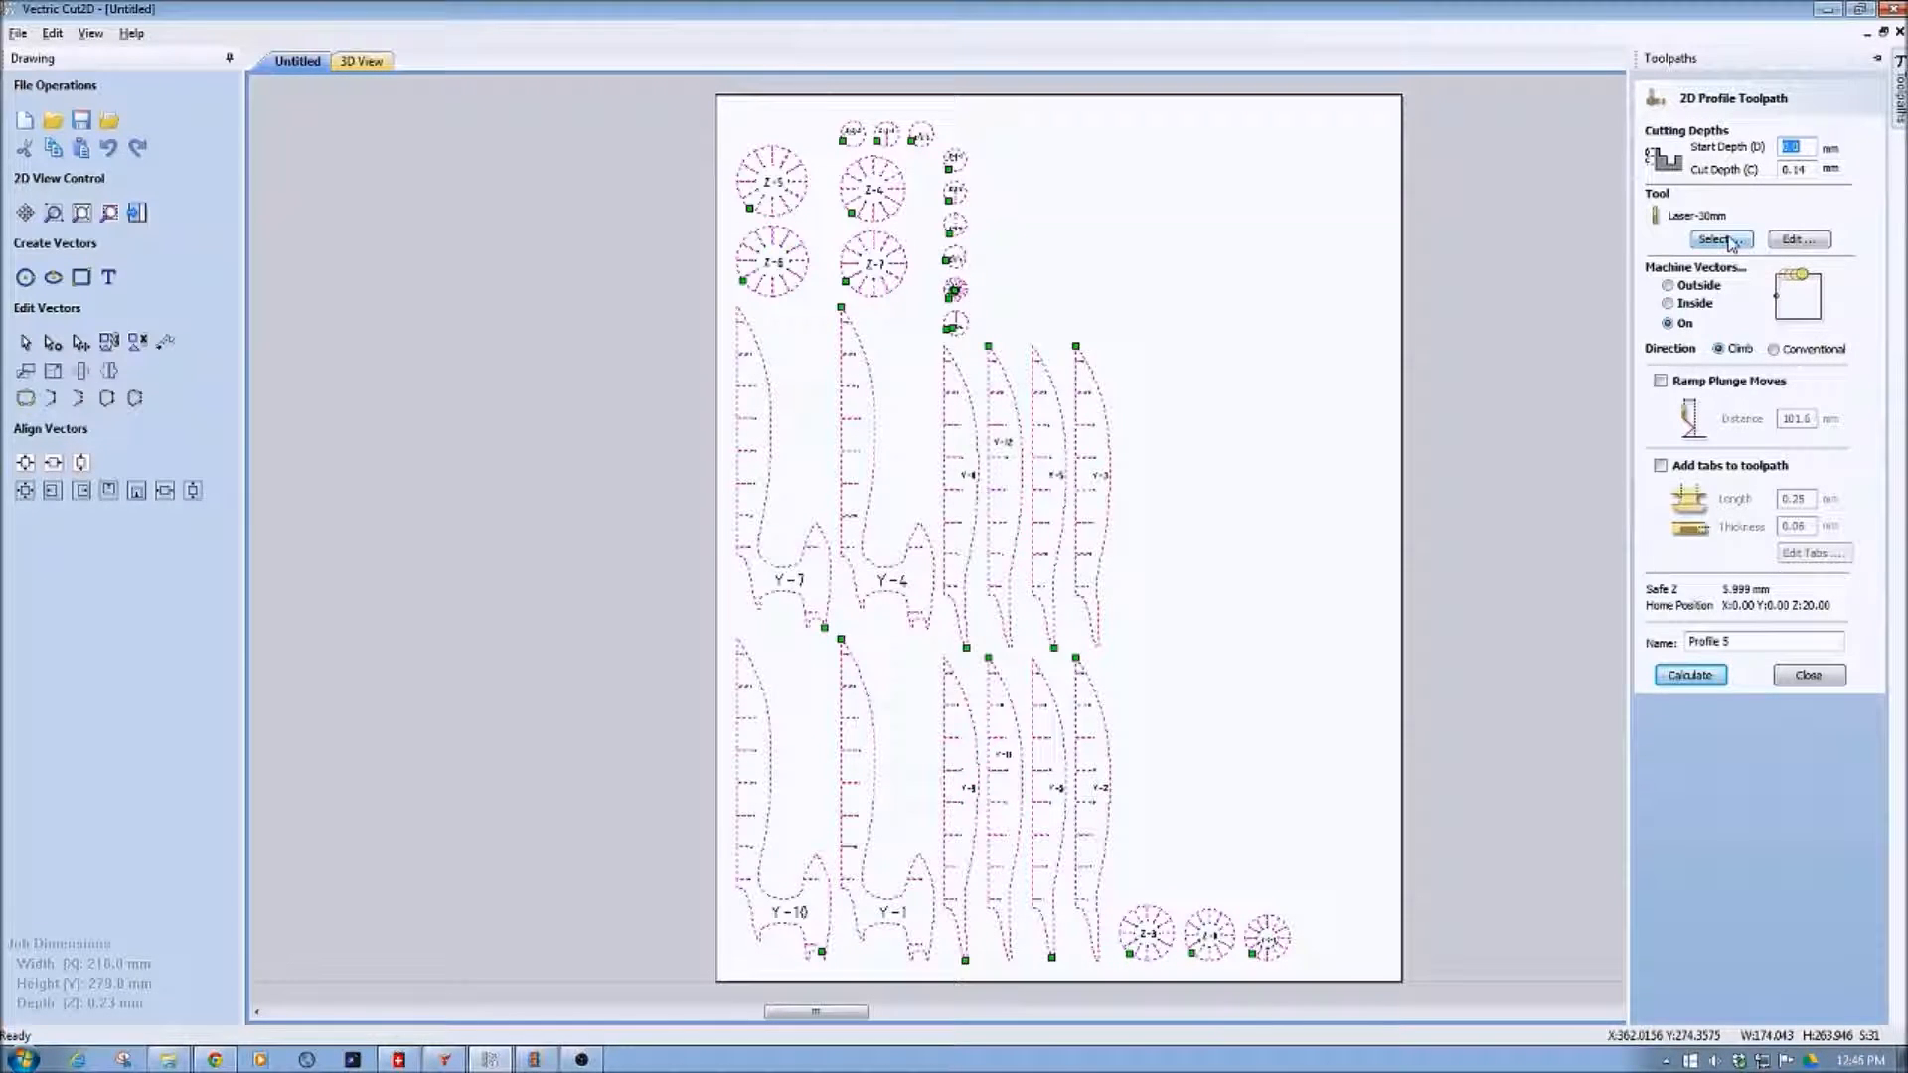
click(1718, 238)
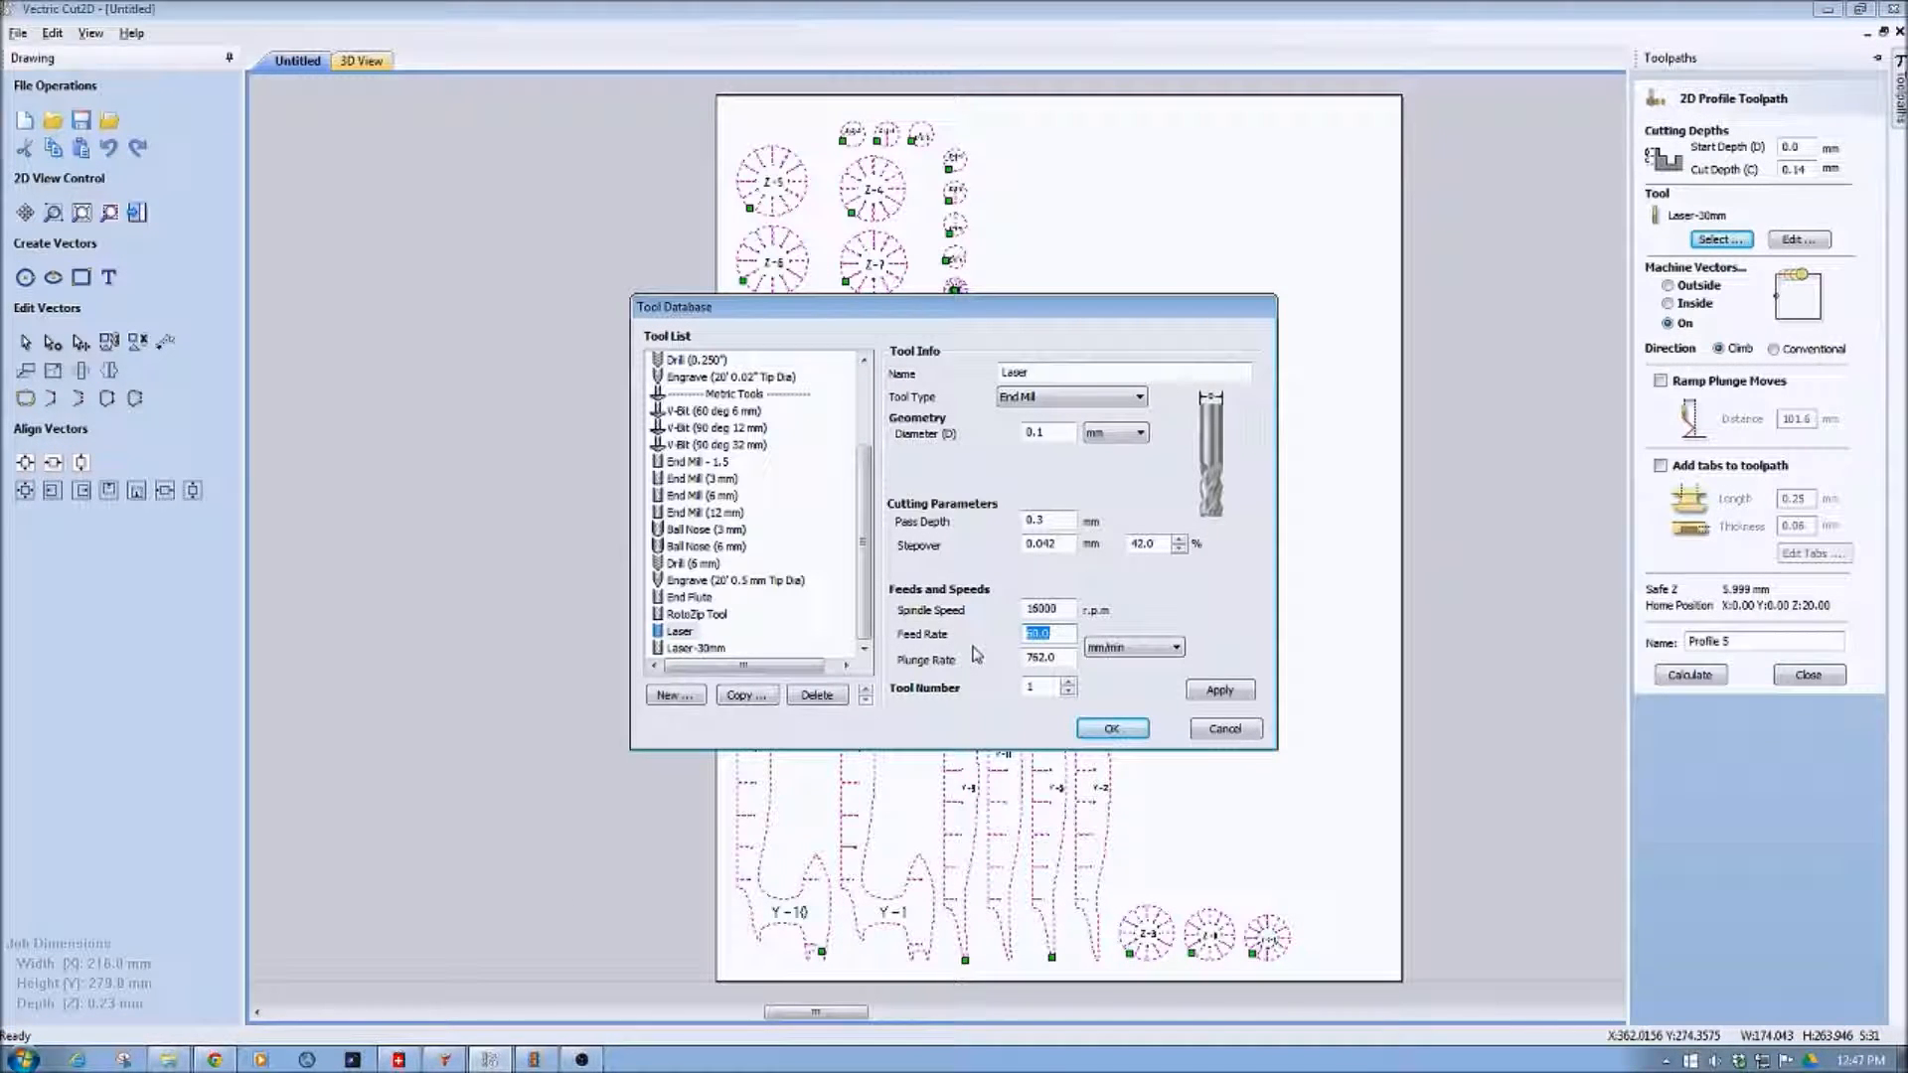
mouse_move(1025, 461)
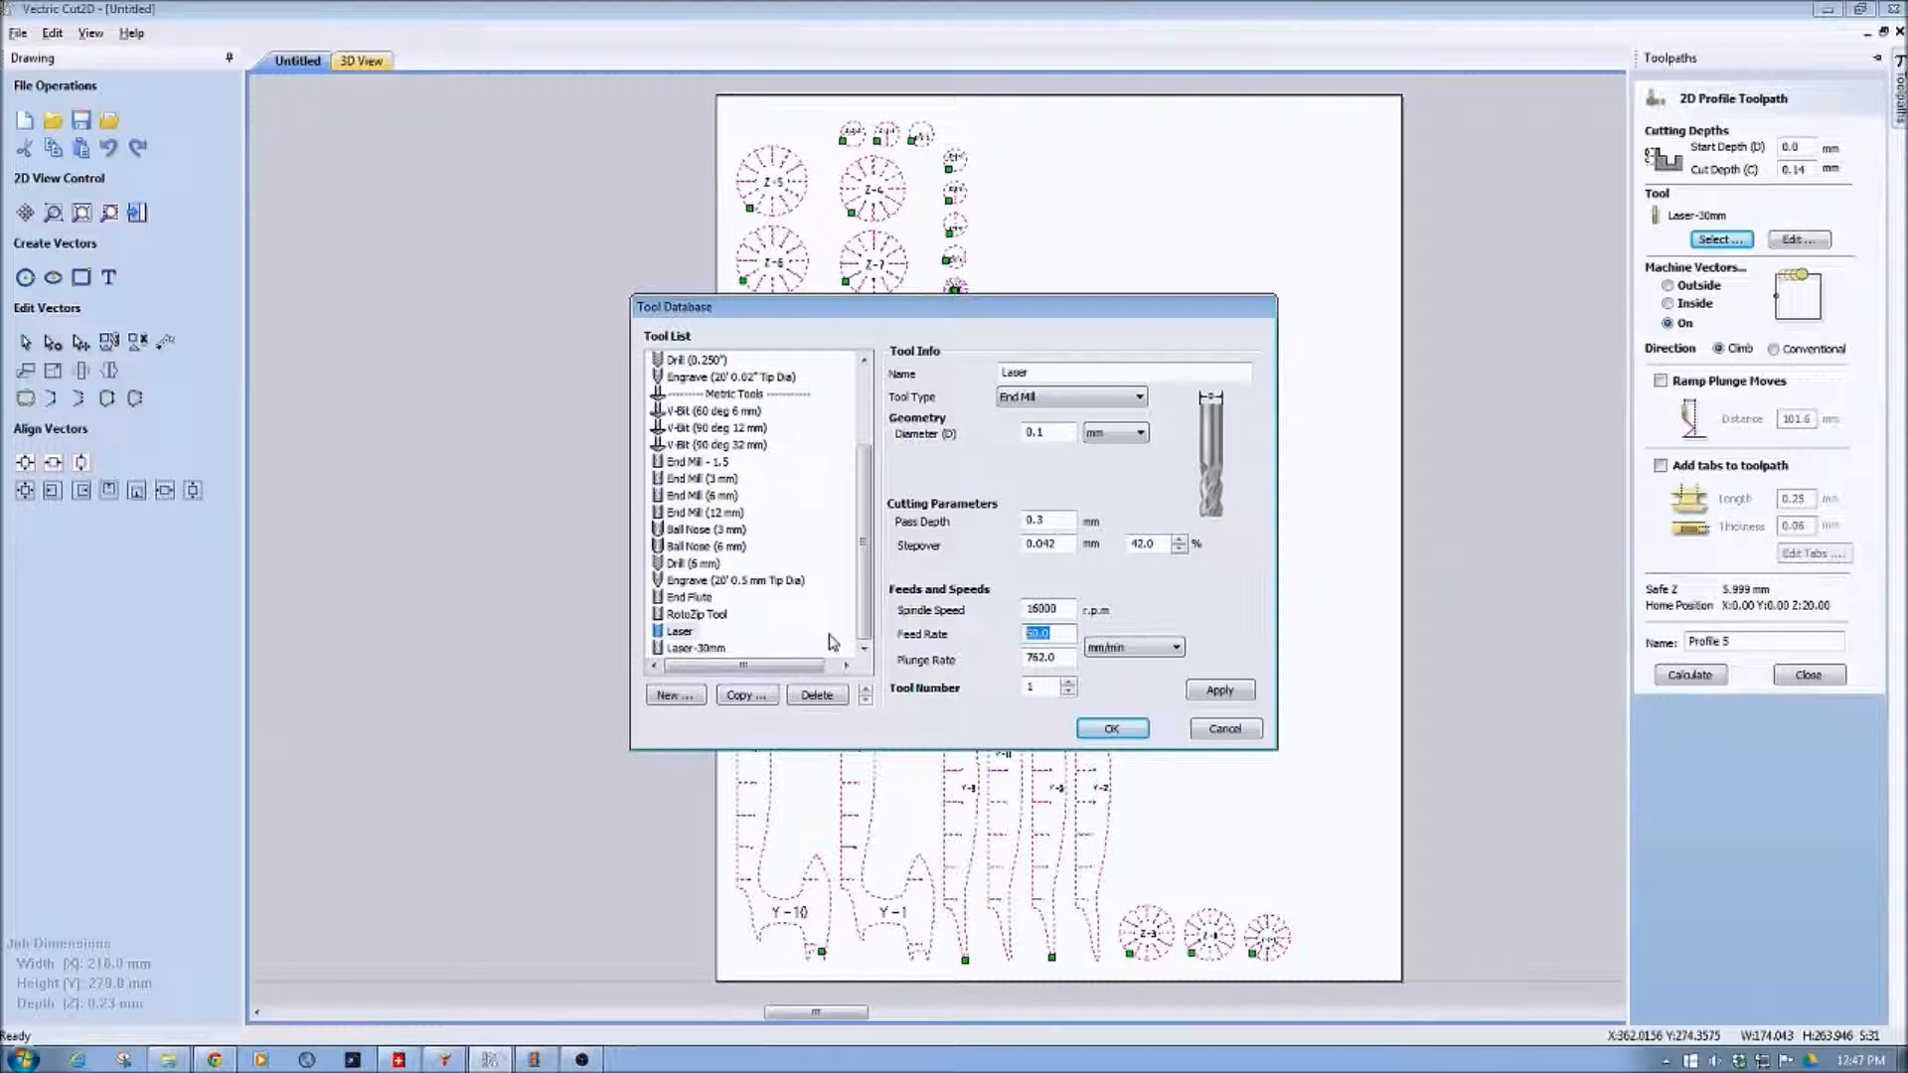
mouse_move(943, 658)
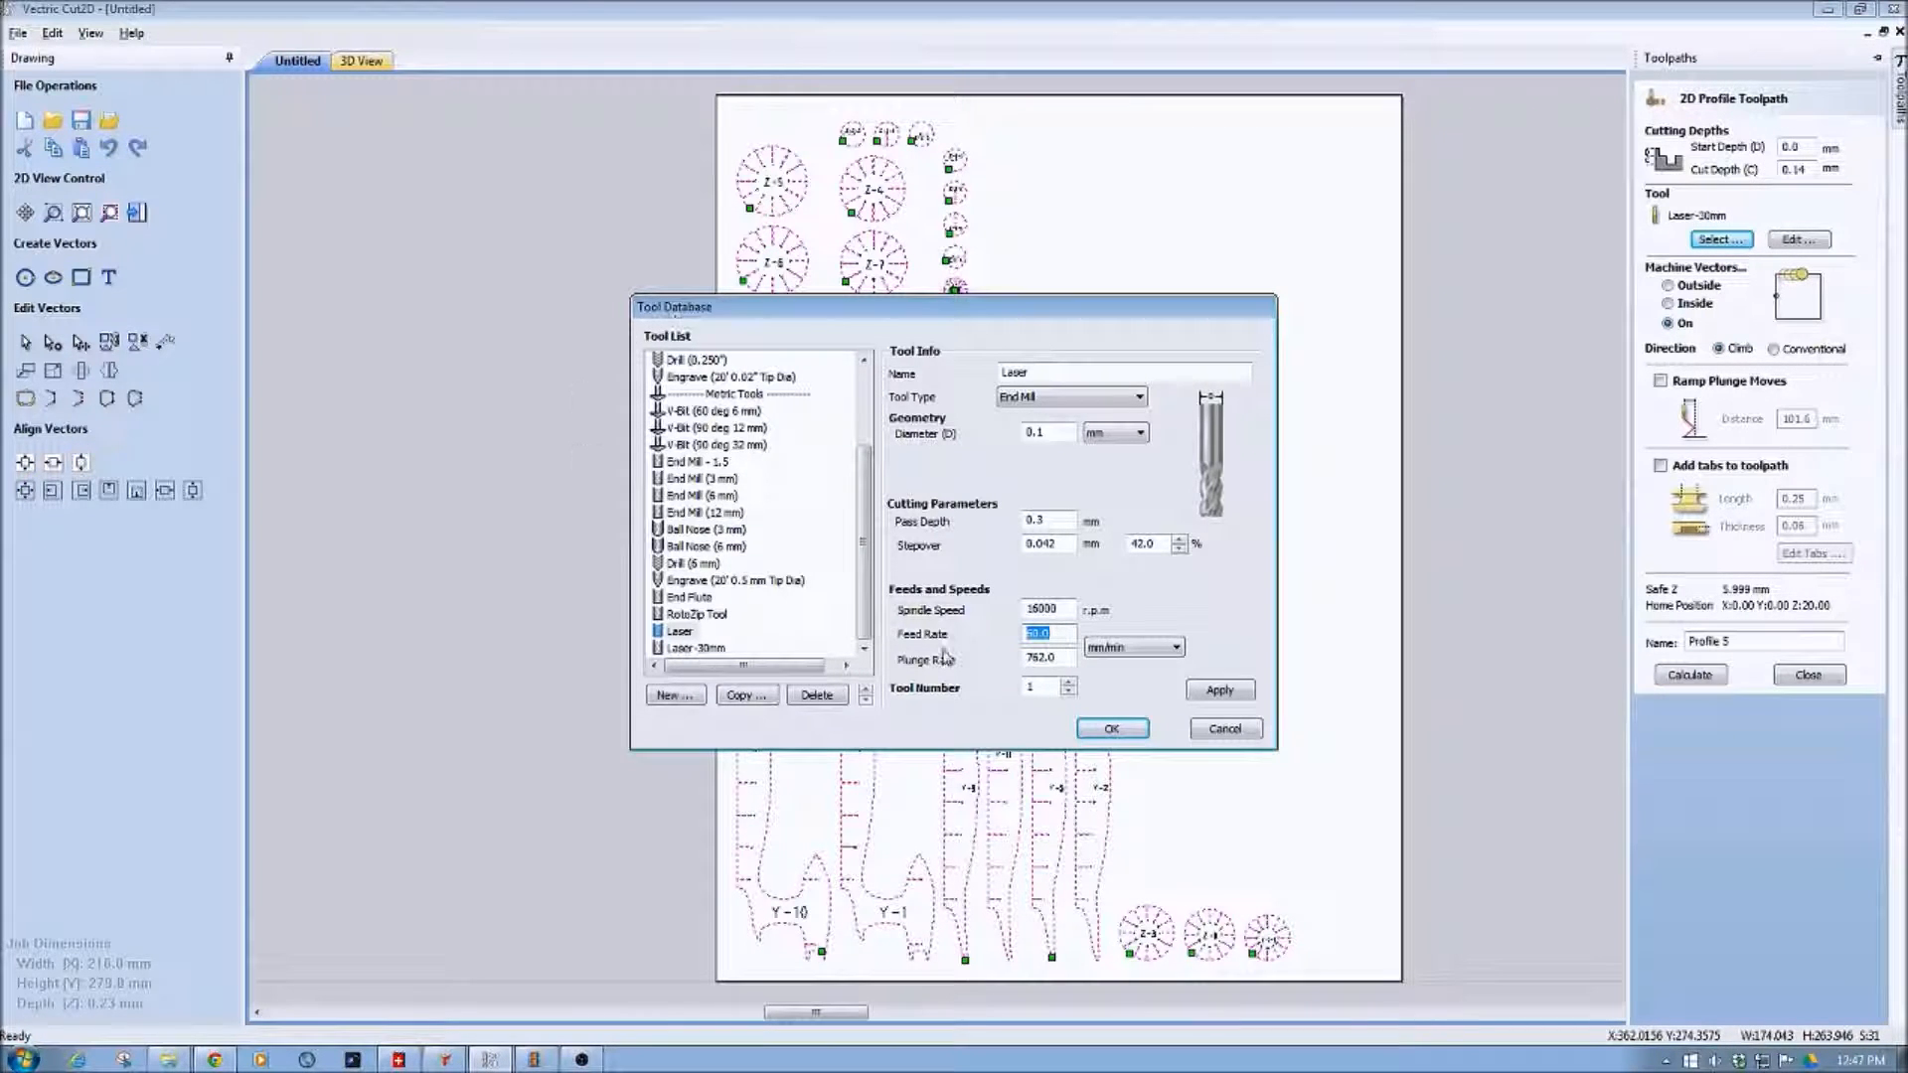
Step: Confirm Laser as the tool for the profile toolpath
click(1110, 727)
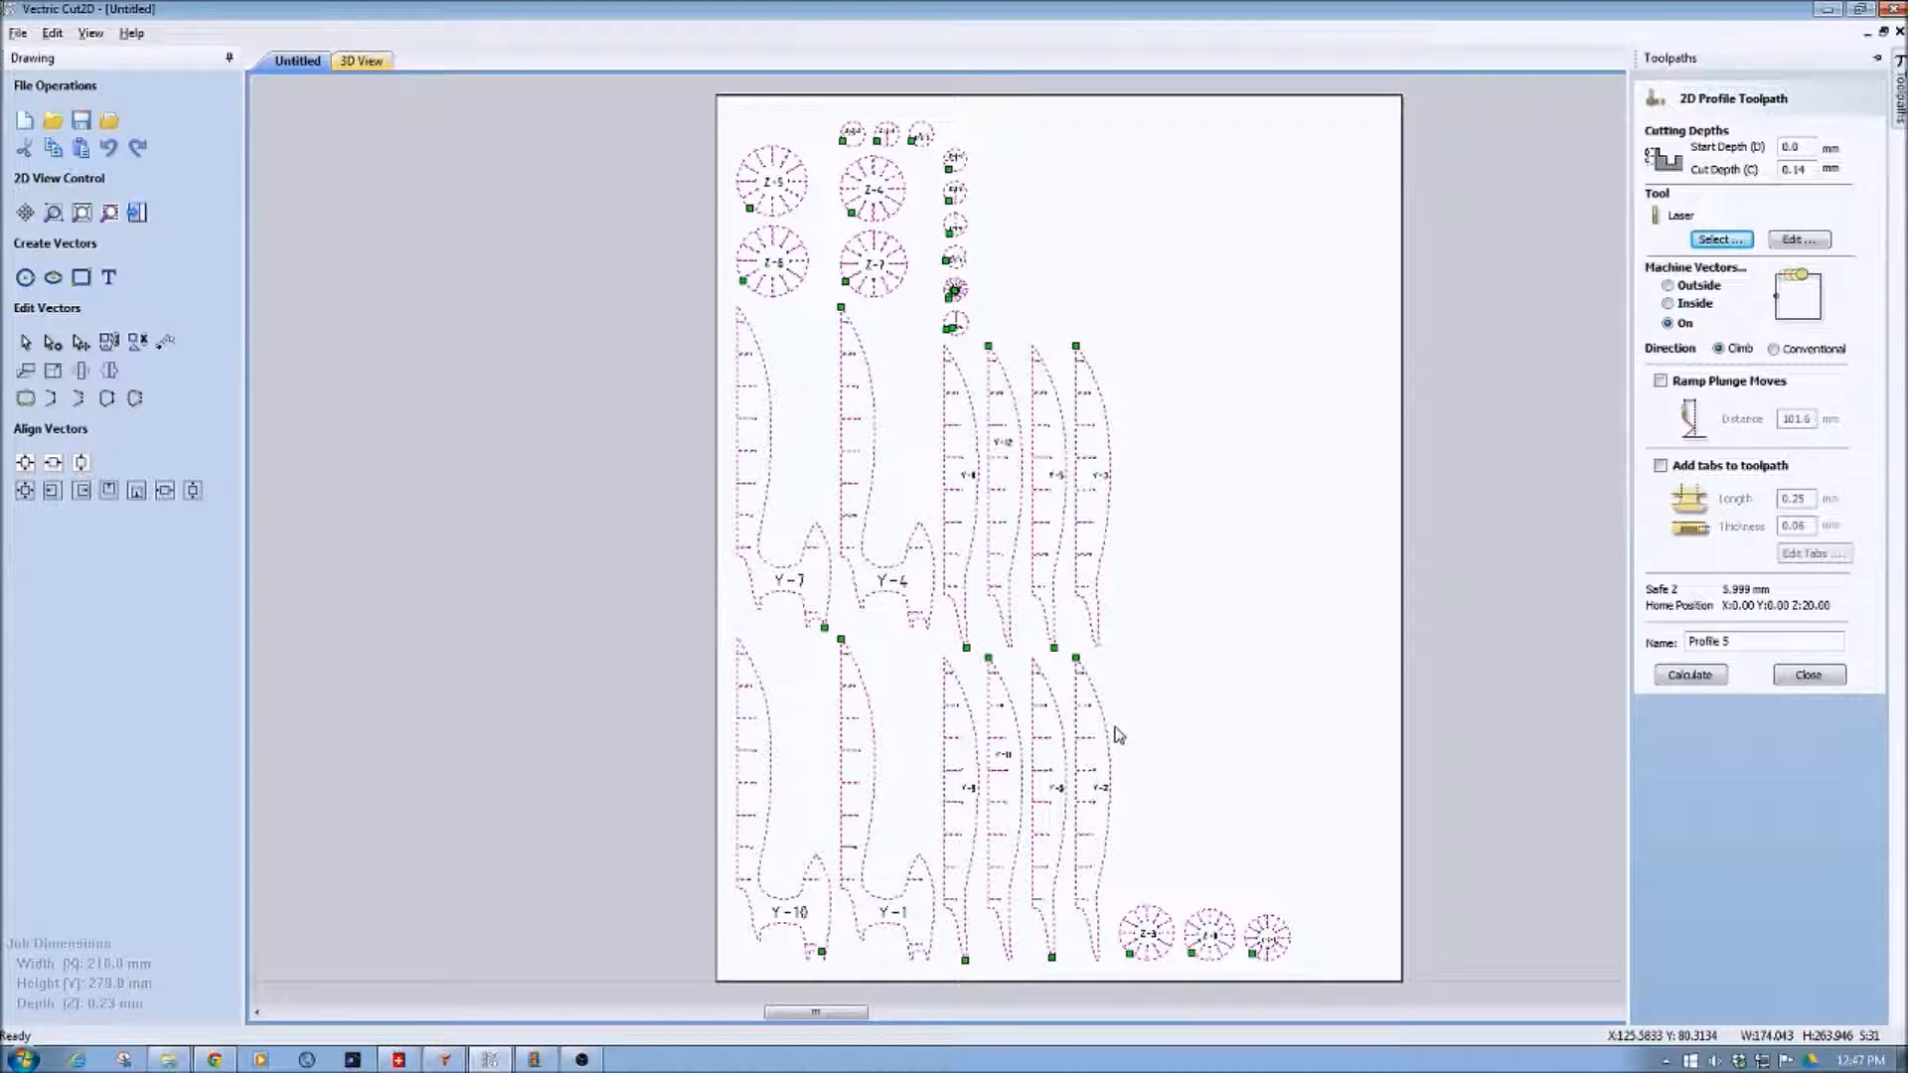
Step: Name the laser profile toolpath 'Path 1' and calculate it
click(1807, 673)
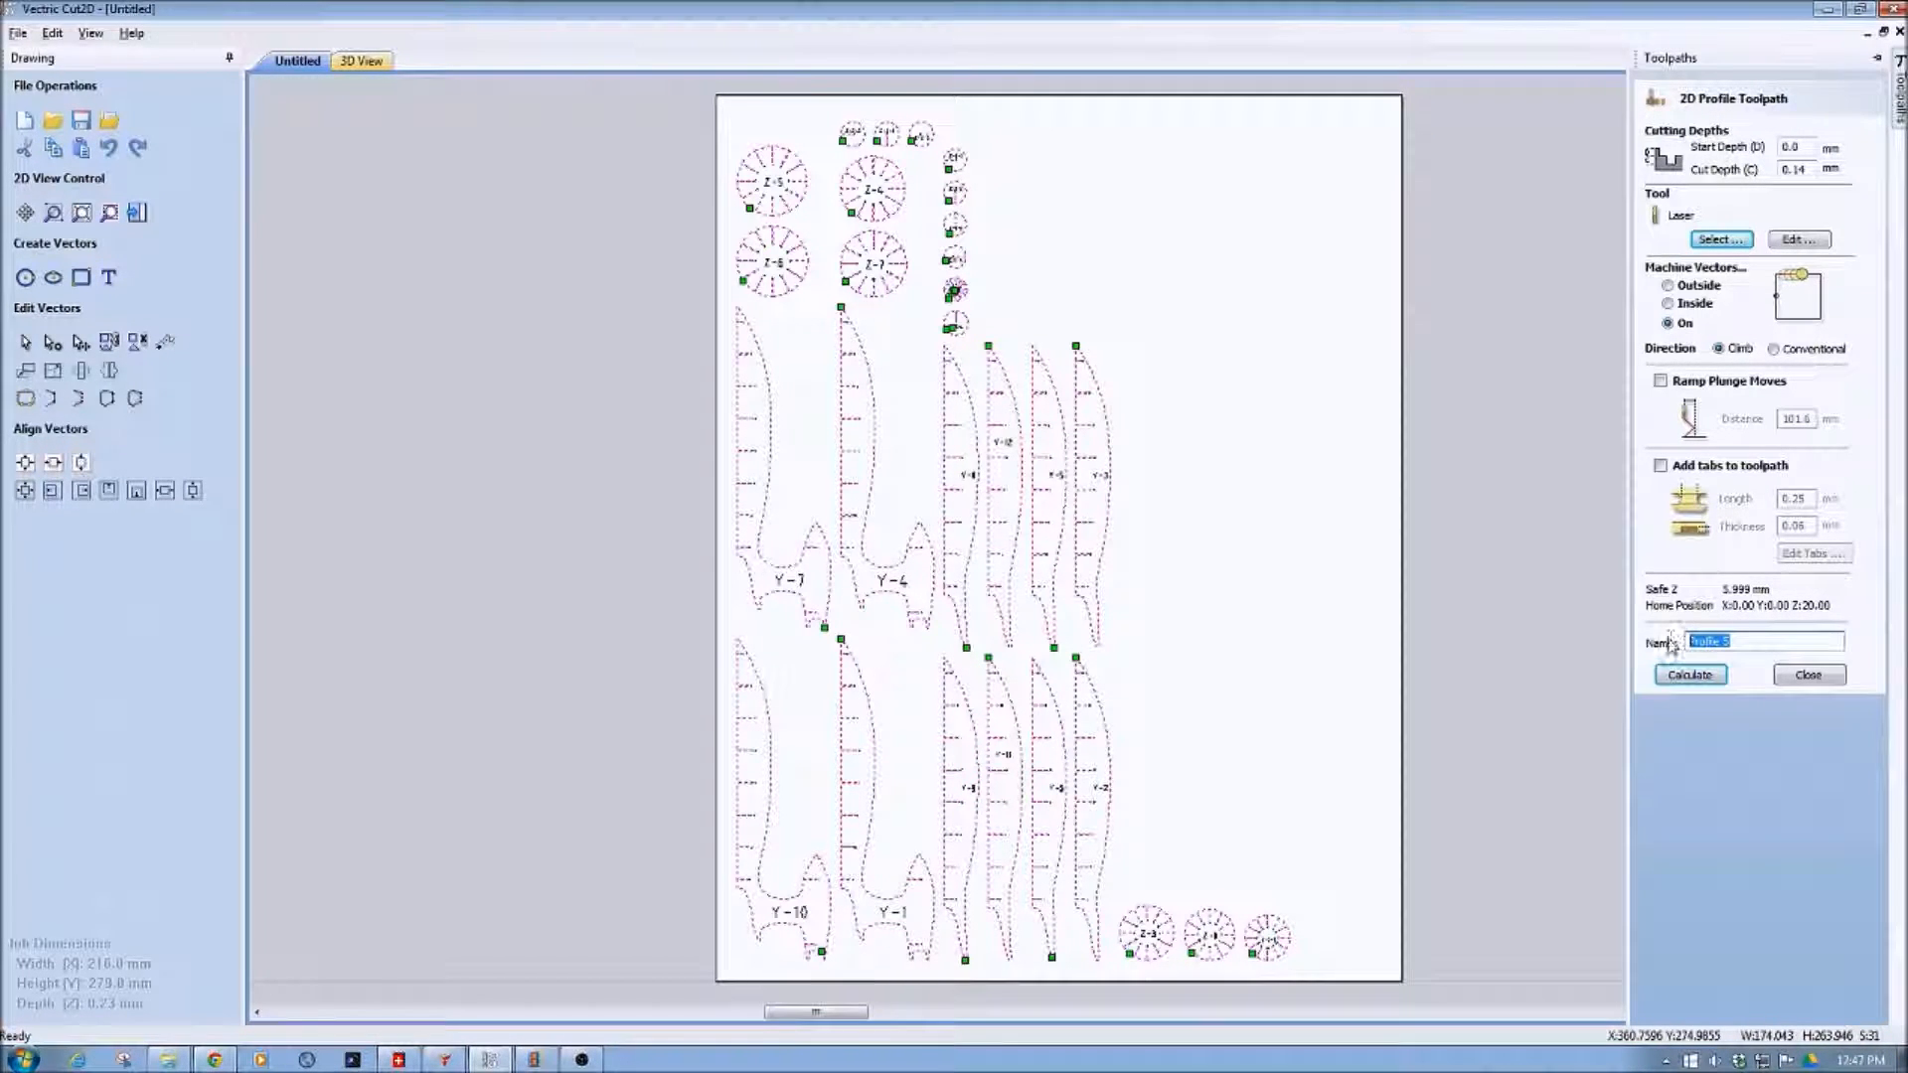
text(P)
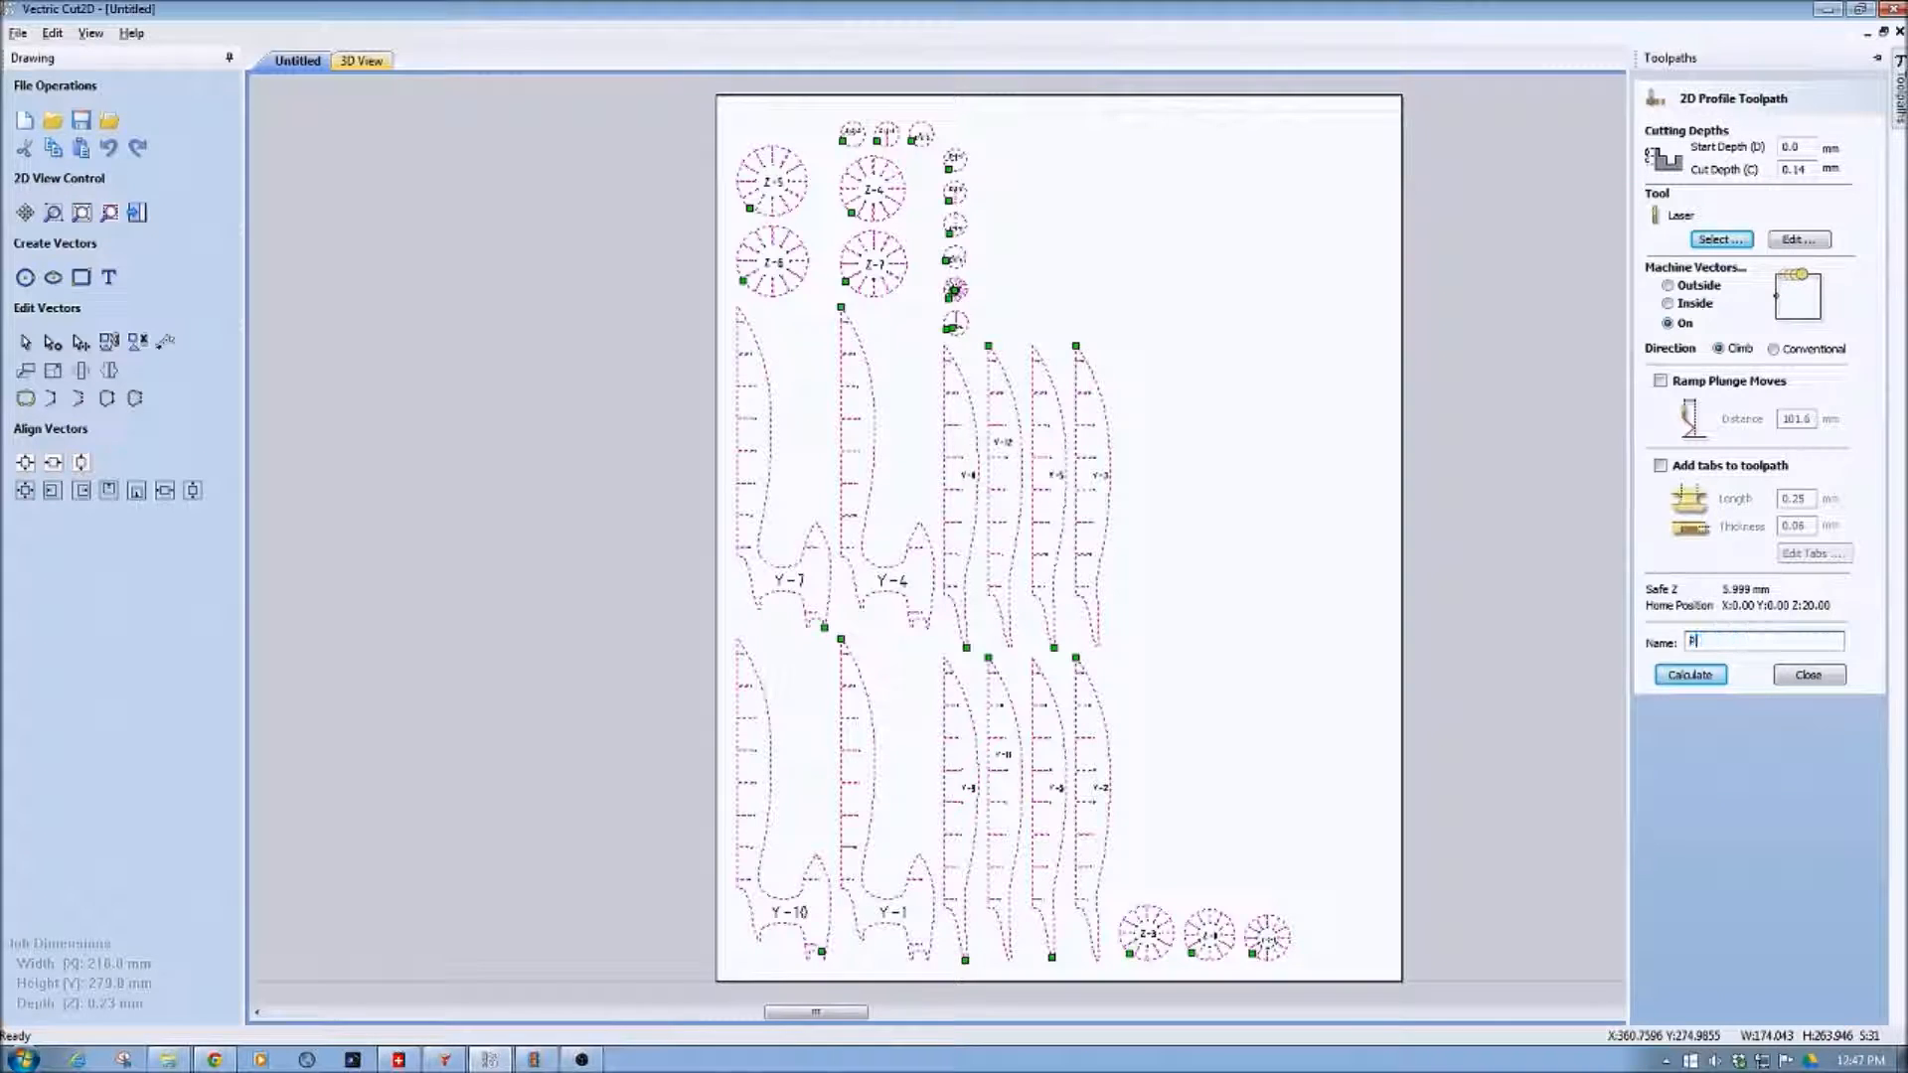
text(ath 1)
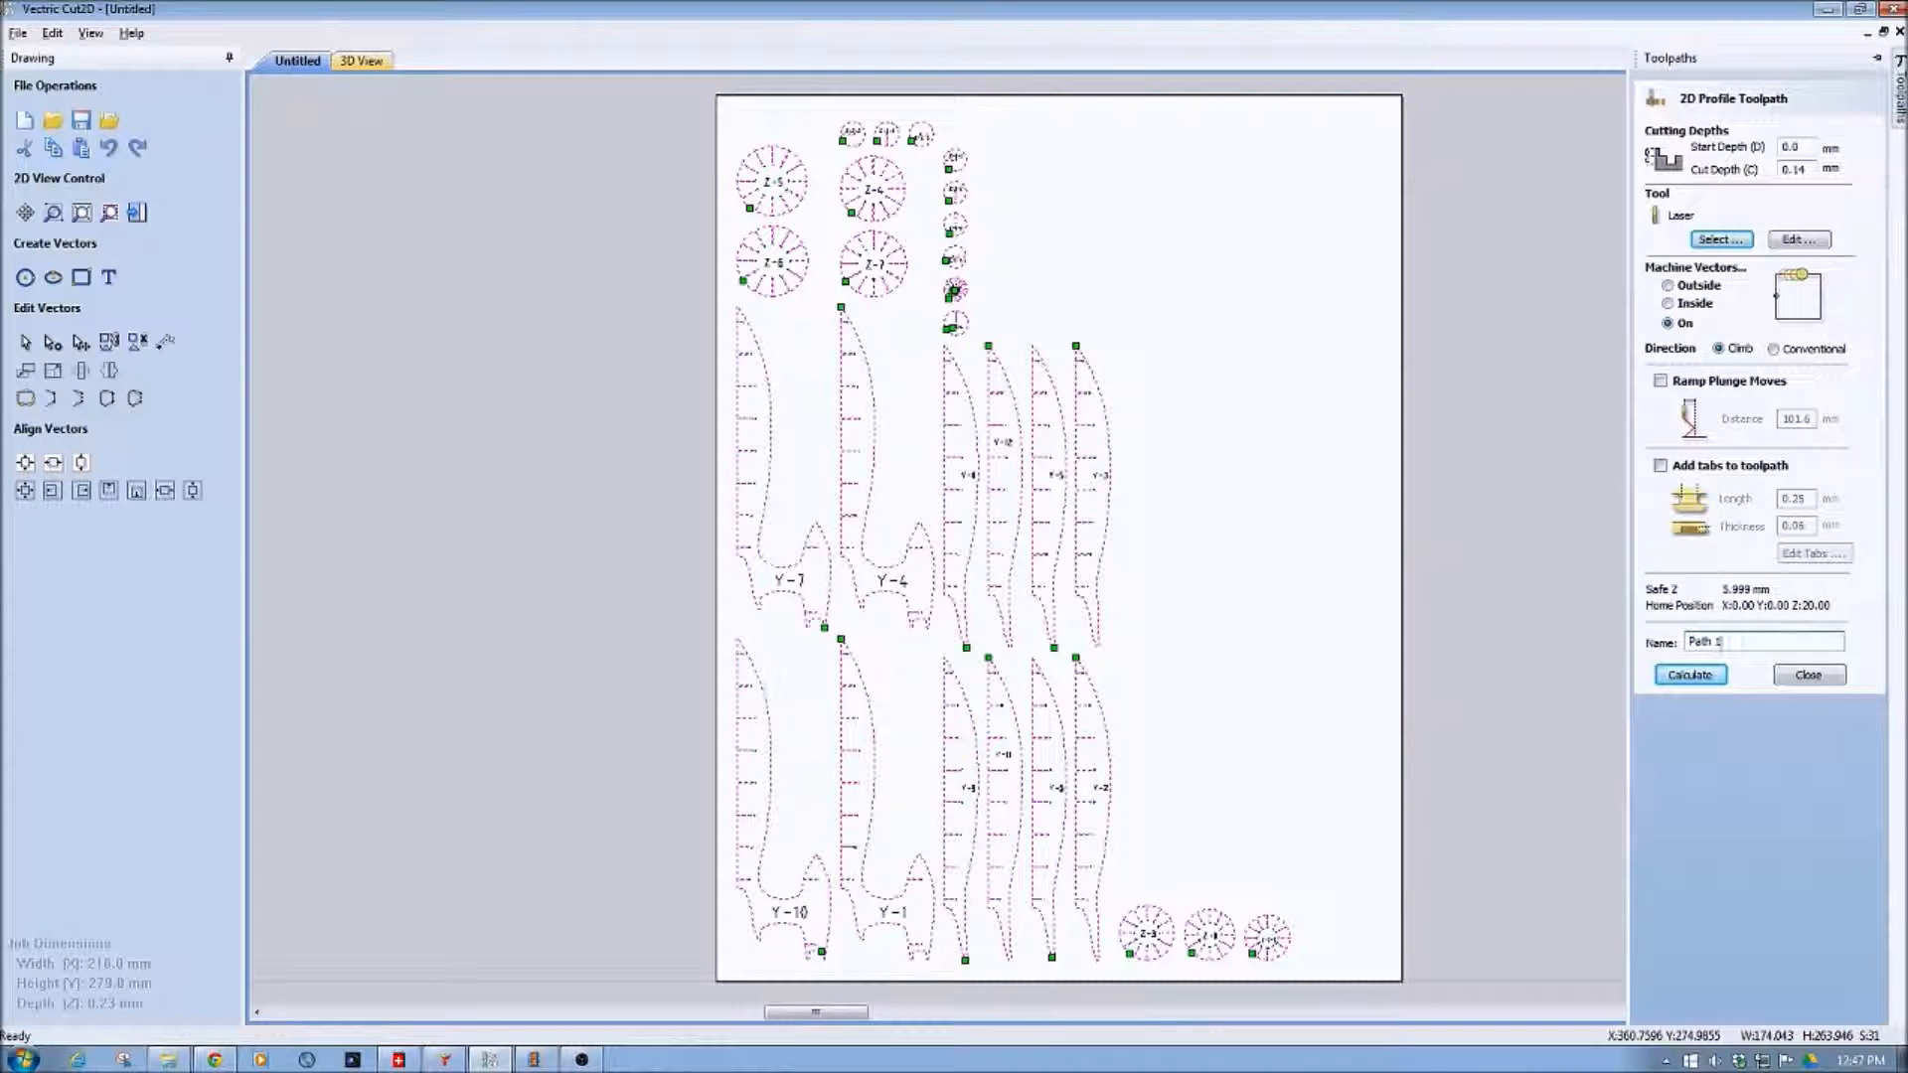
click(1689, 674)
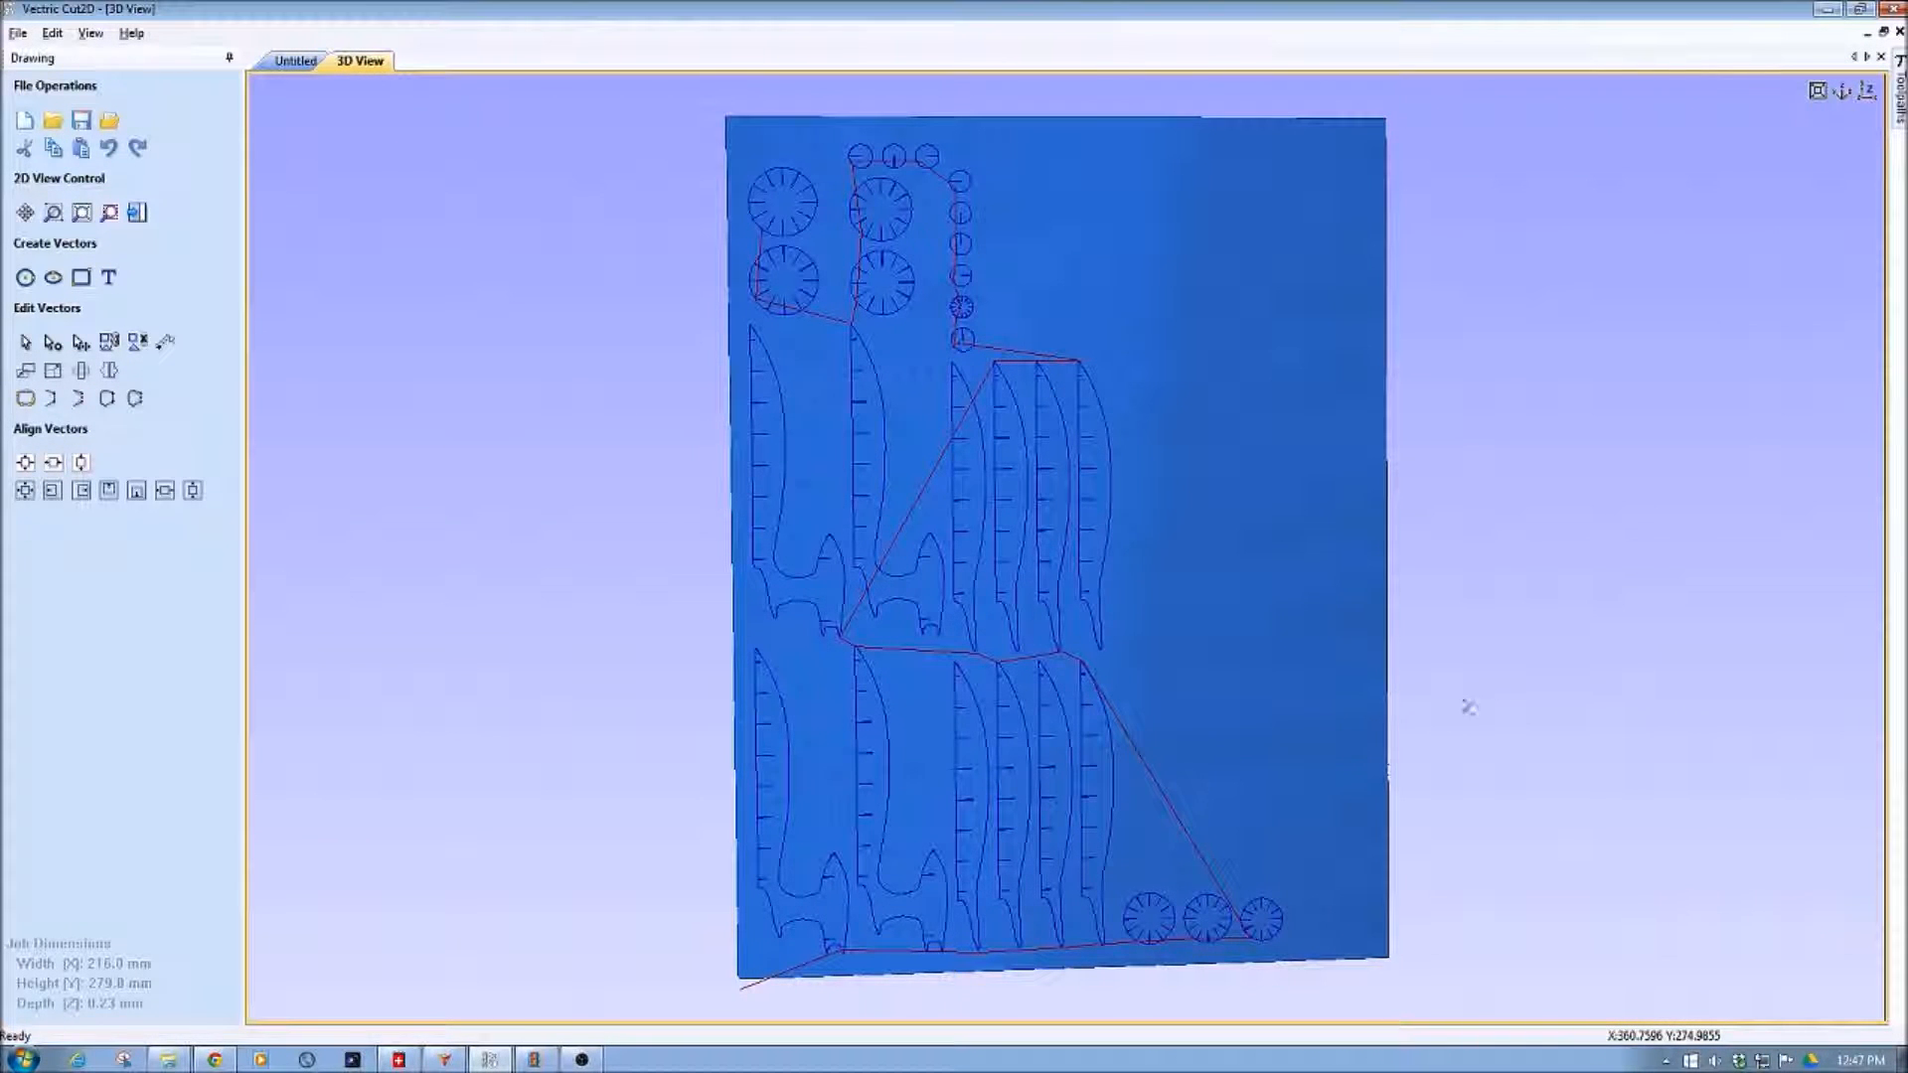
Step: Tilt the 3D preview to inspect the calculated Path 1 route
drag(1467, 705, 1205, 596)
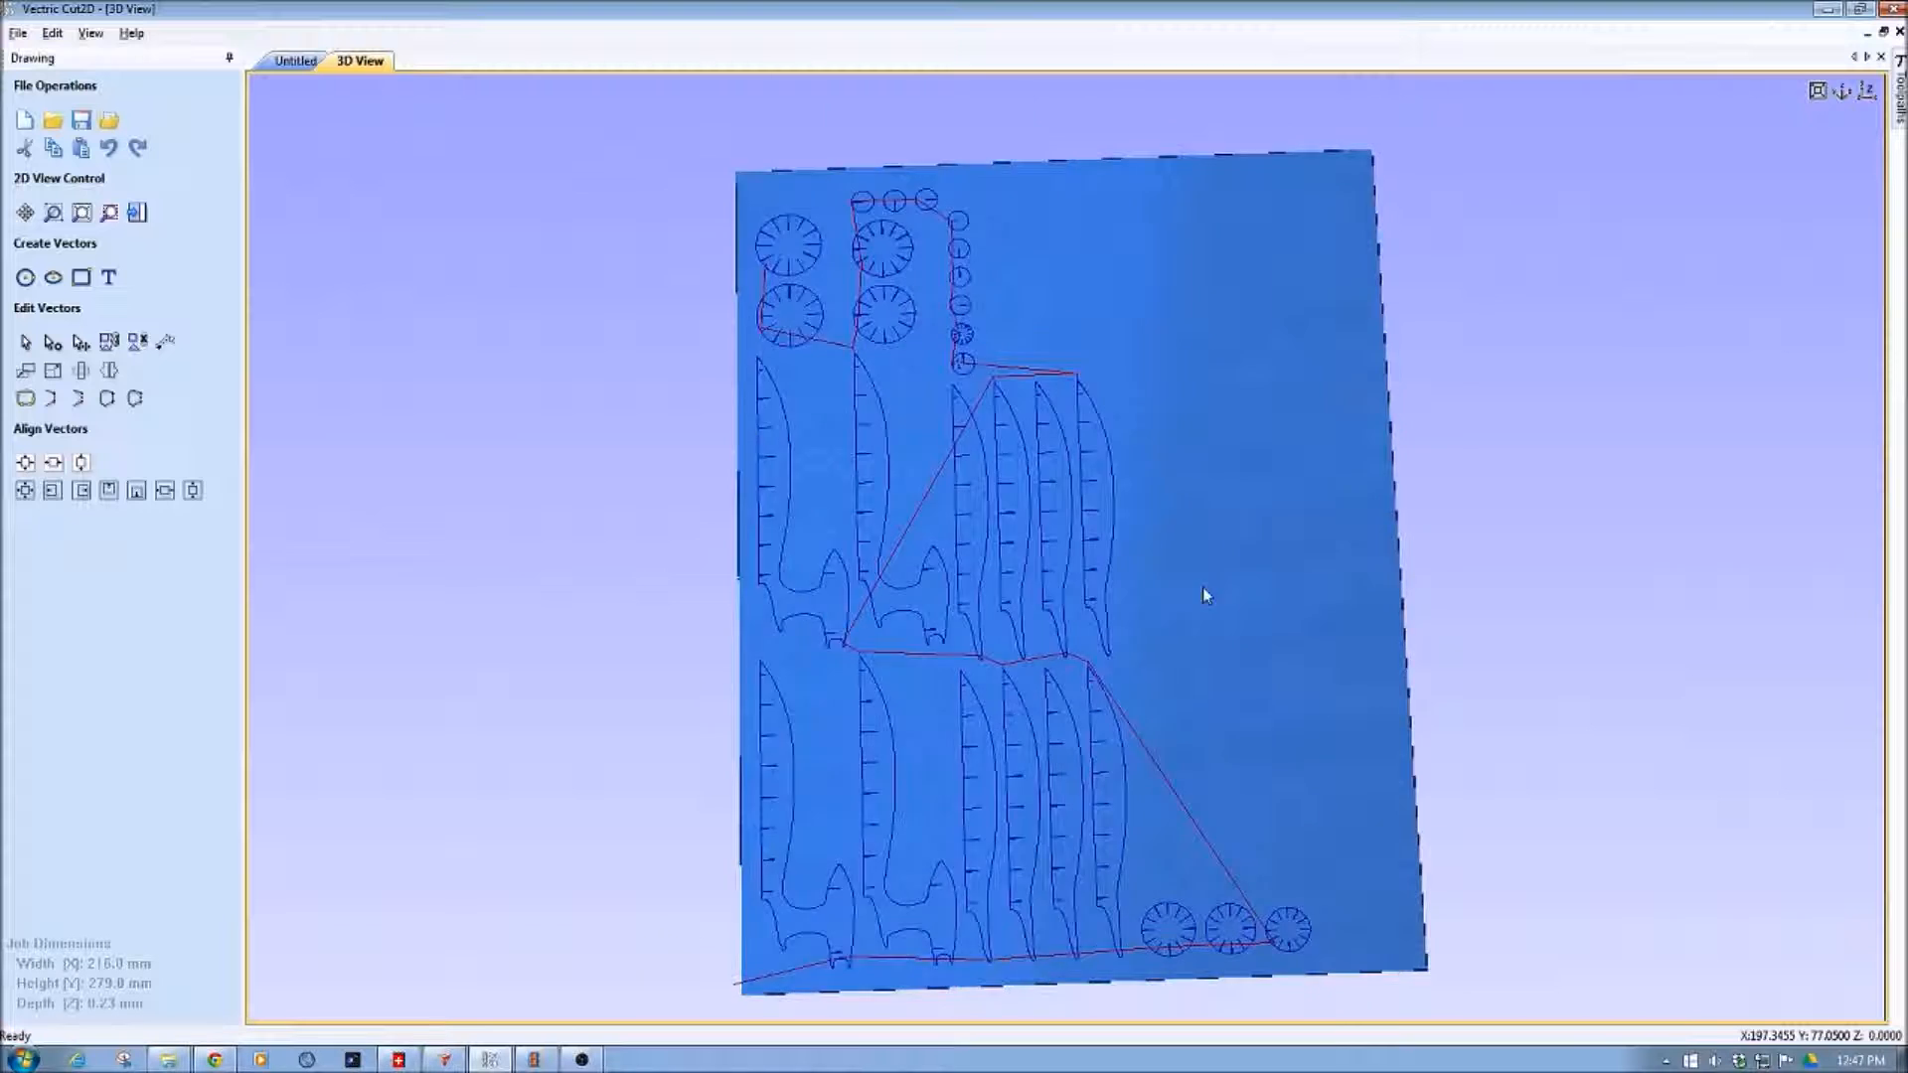
drag(1205, 597, 1174, 559)
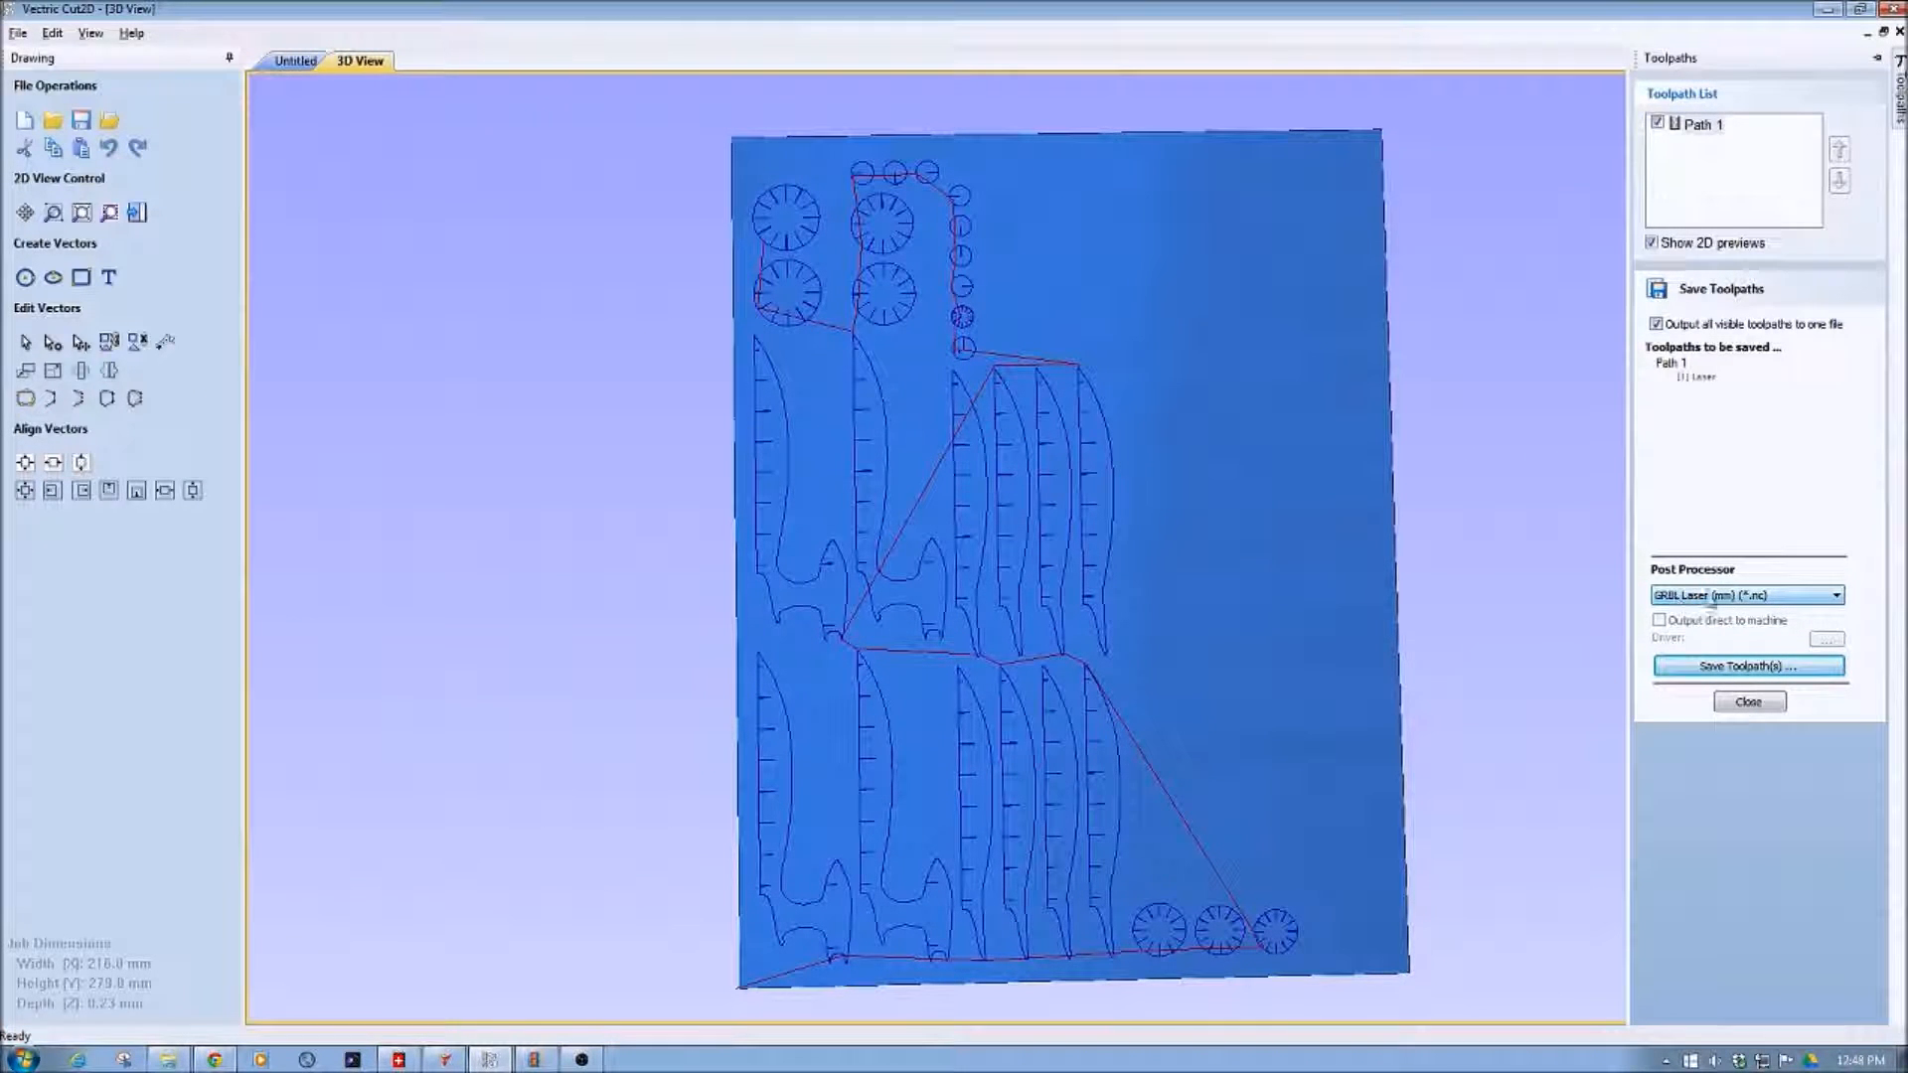
Step: Save Path 1 as the Rocket NC file in the Laser folder
click(1747, 666)
text(Rocket 3.nc)
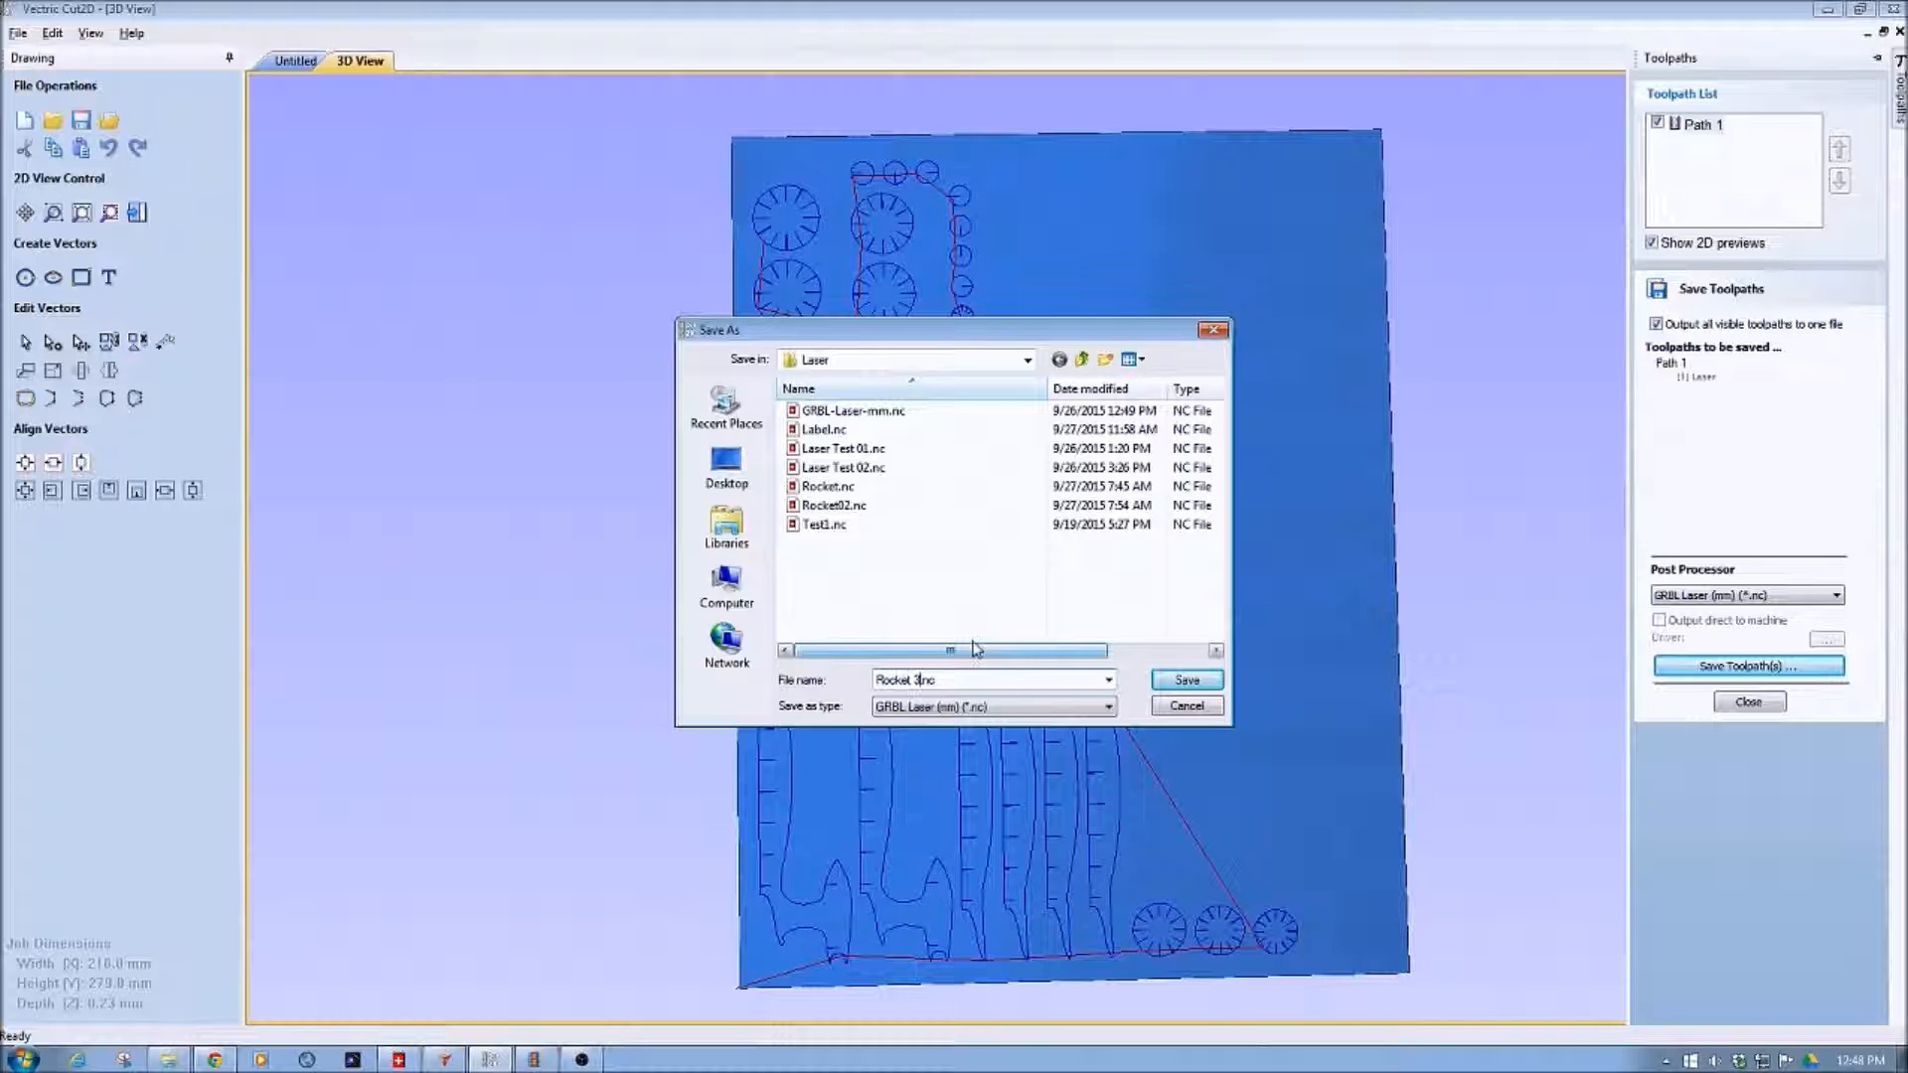
click(1182, 679)
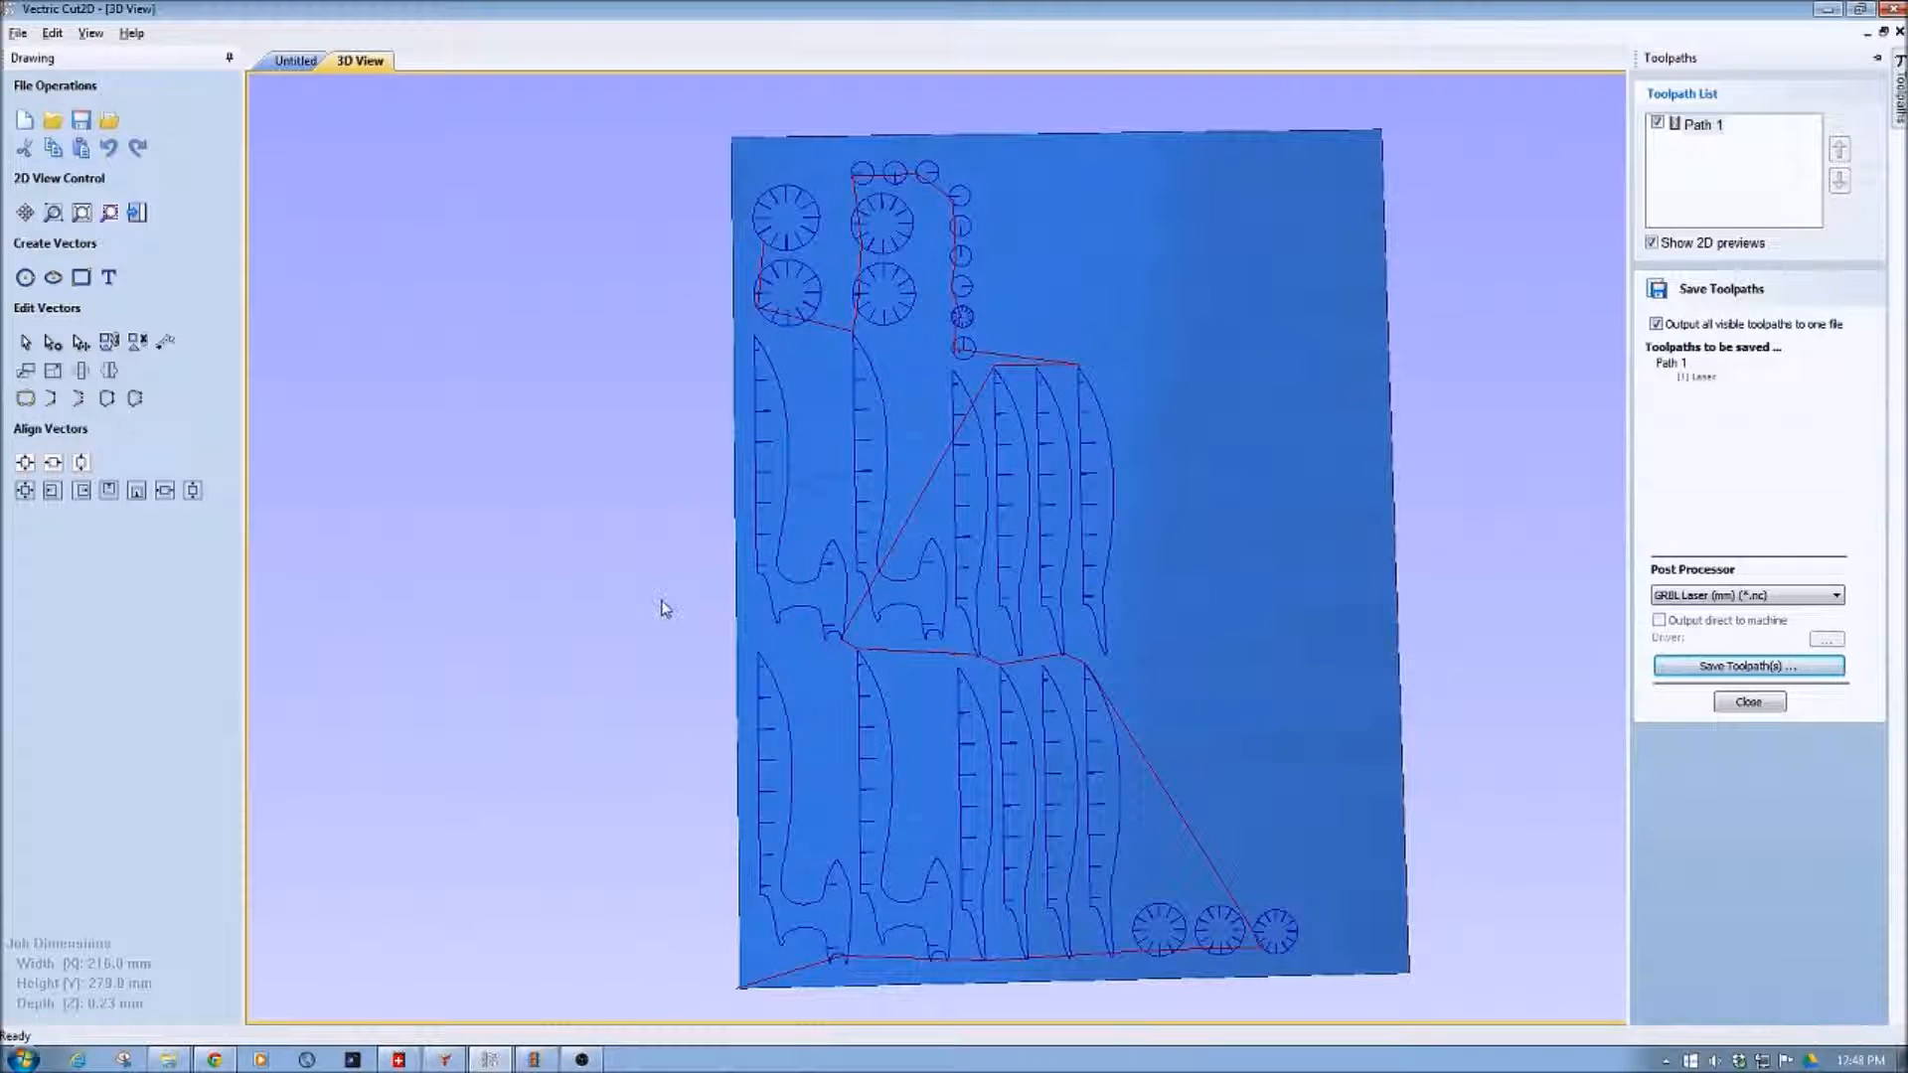